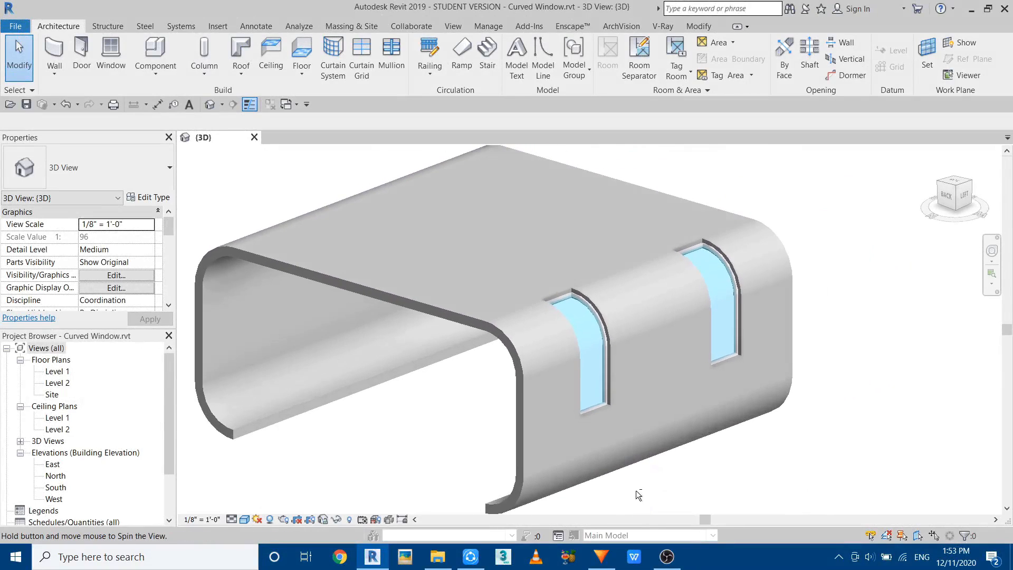
Step: Select the curved Generic 12" basic roof shell in the 3D view
left_click(565, 413)
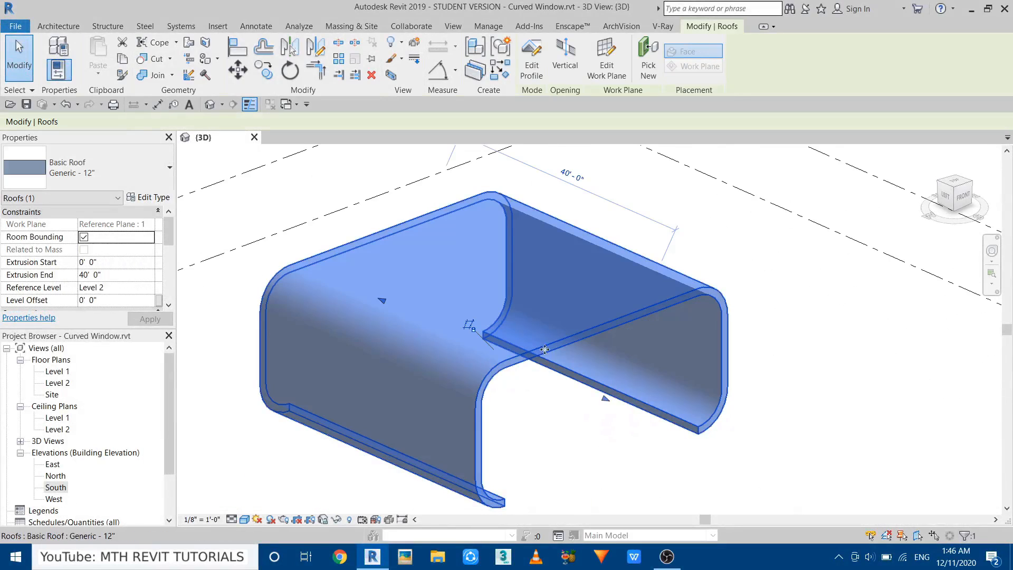
Step: Review the roof's extrusion profile sketch and finish editing back to the shaded shell
left_click(531, 57)
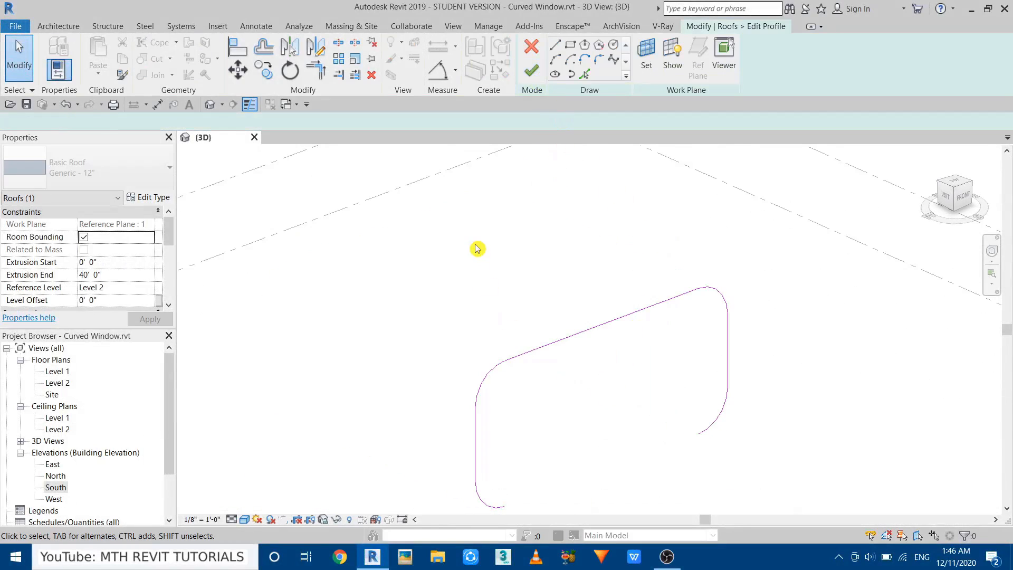
left_click(531, 50)
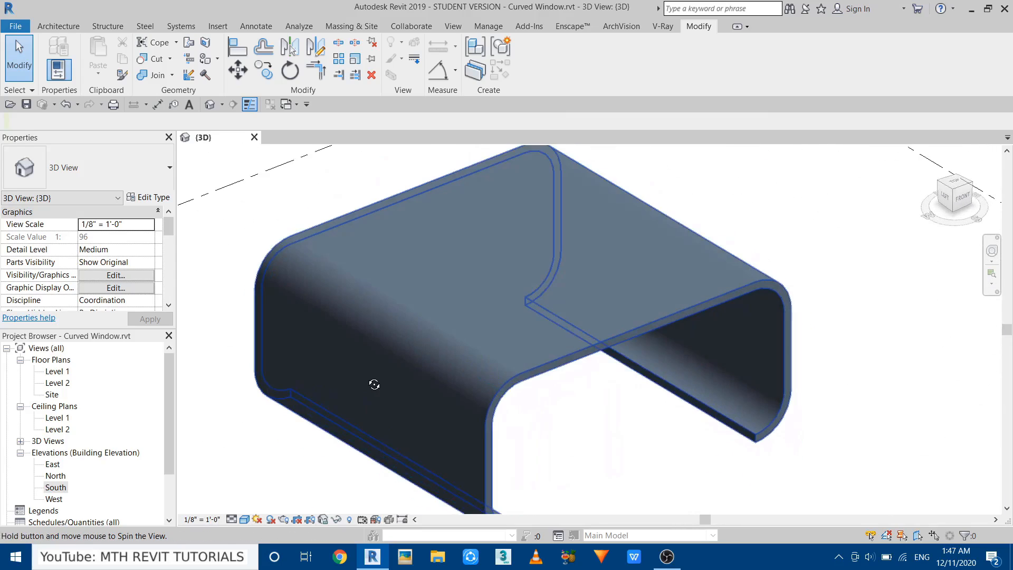
mouse_move(374, 295)
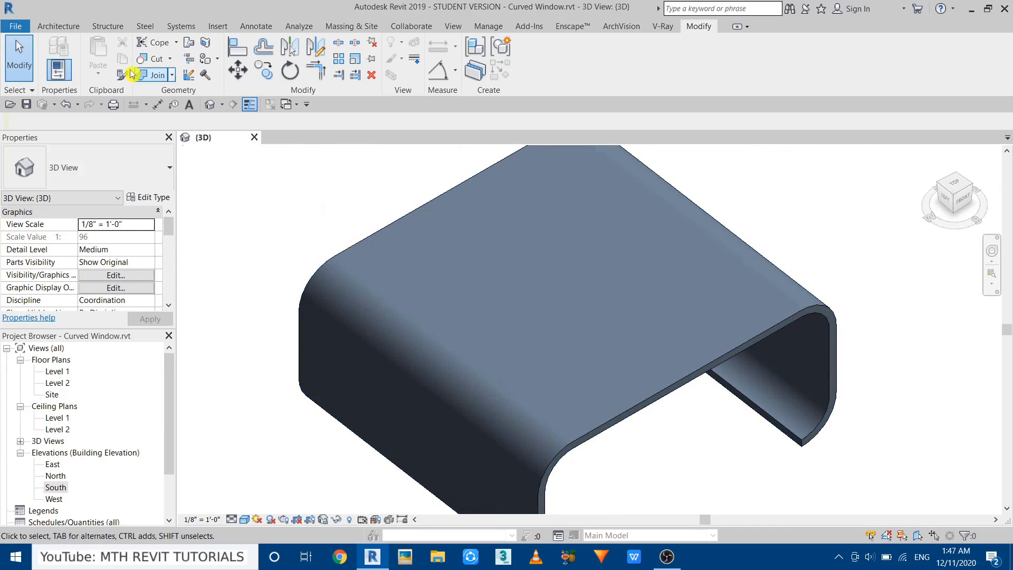
Step: Start a Model In-Place component of category Windows named 'Windows 1'
left_click(57, 25)
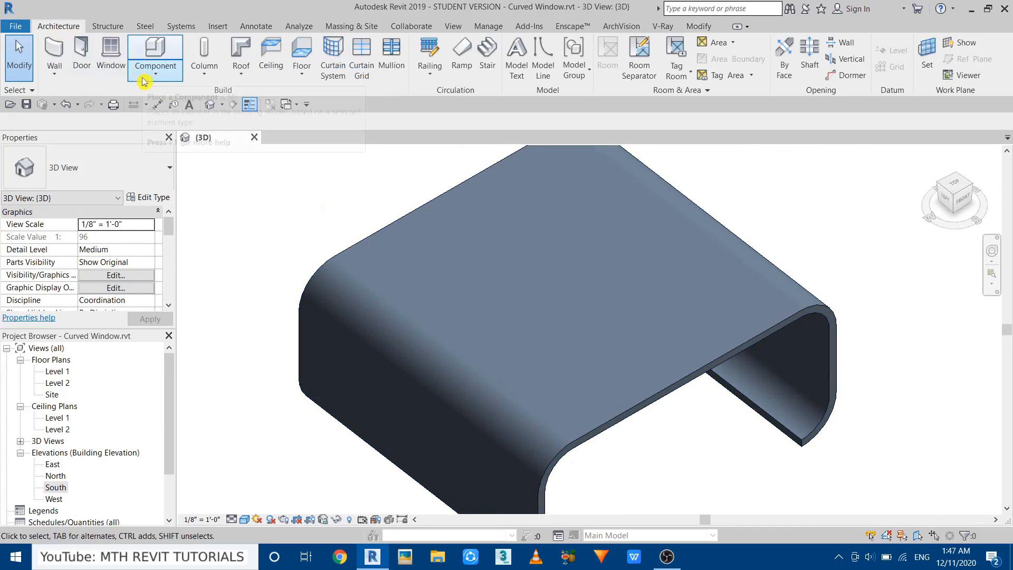
left_click(155, 52)
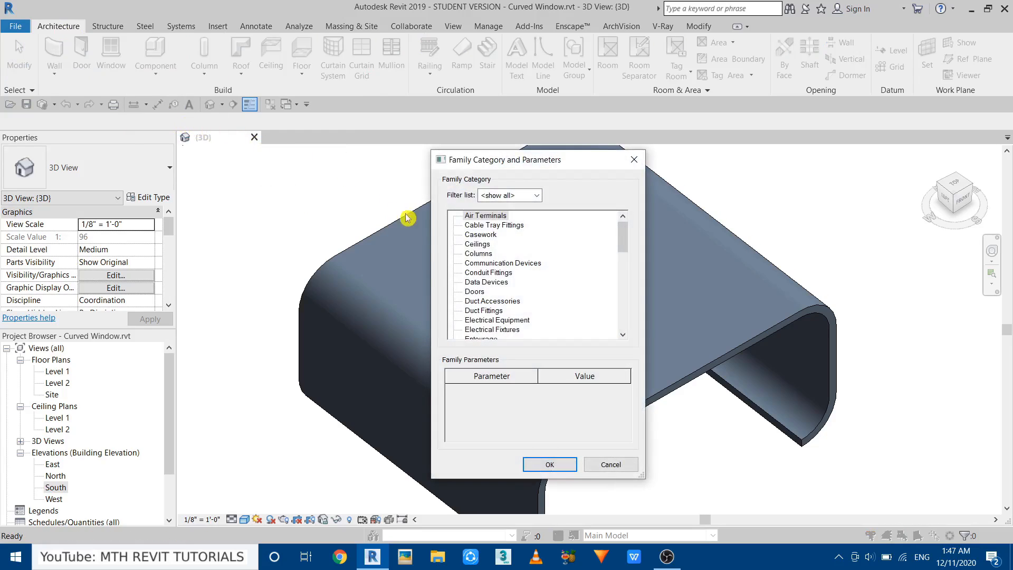
scroll("down", 3)
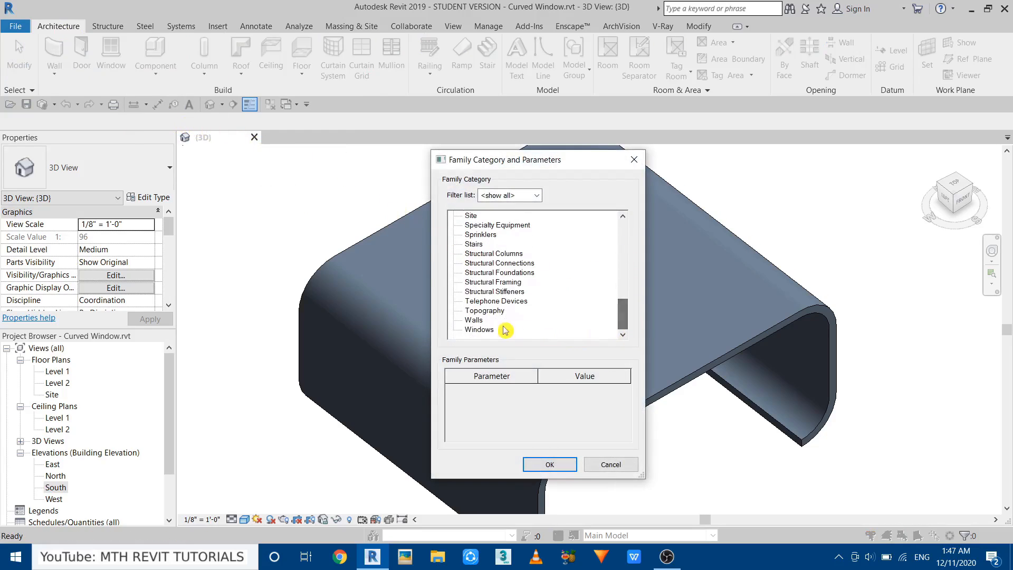
left_click(549, 465)
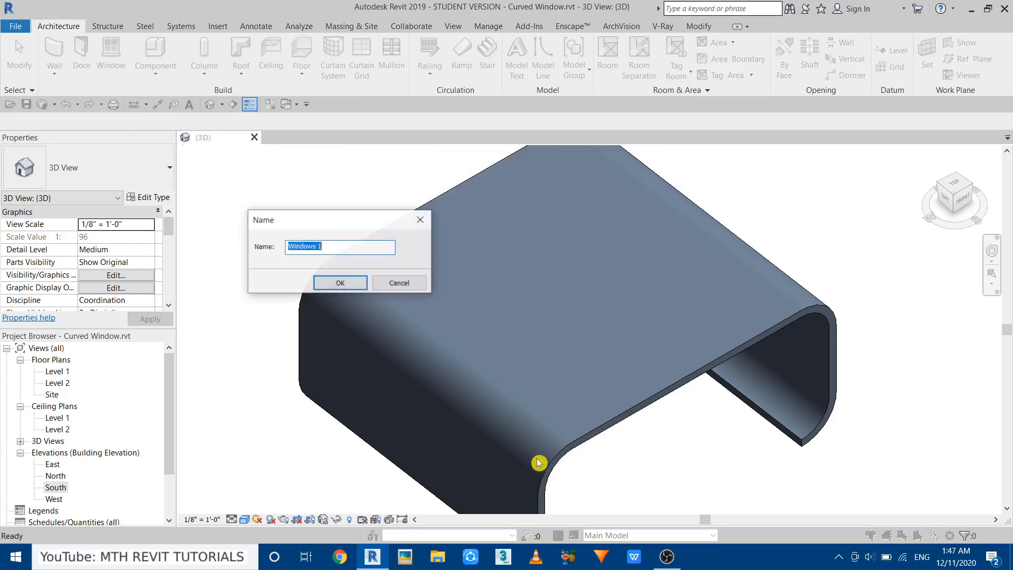
left_click(339, 283)
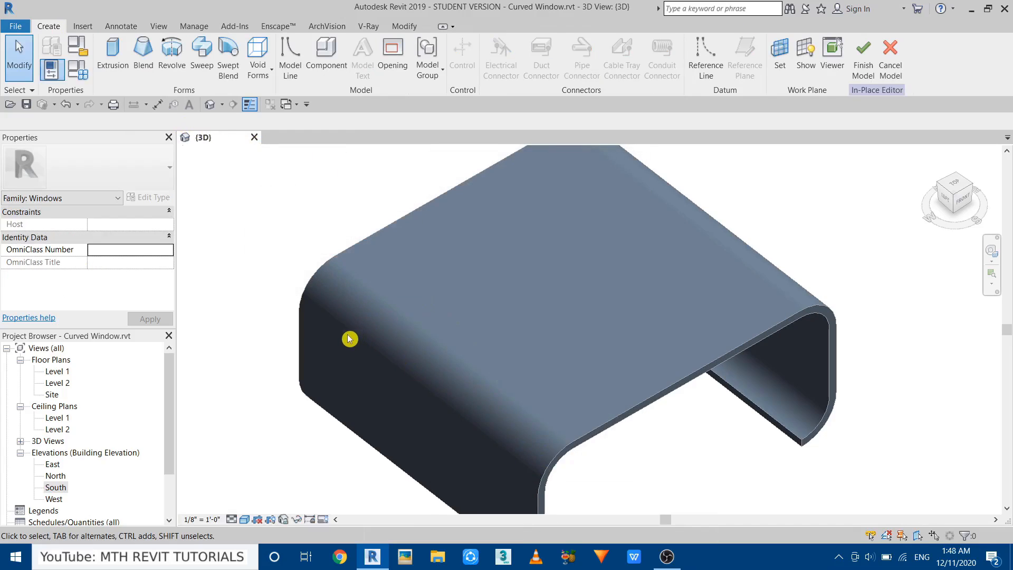
mouse_move(484, 336)
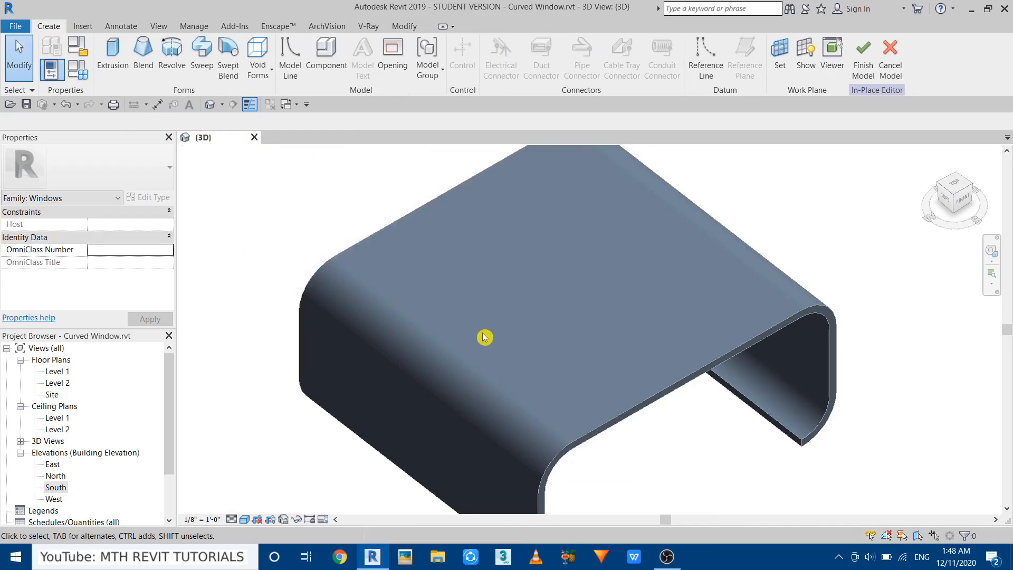
mouse_move(474, 358)
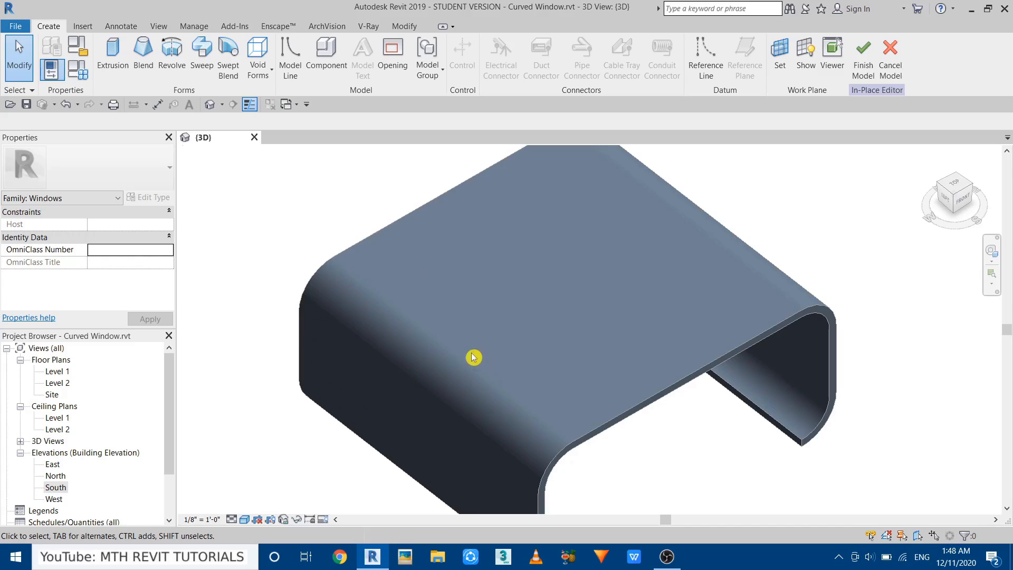
mouse_move(320, 178)
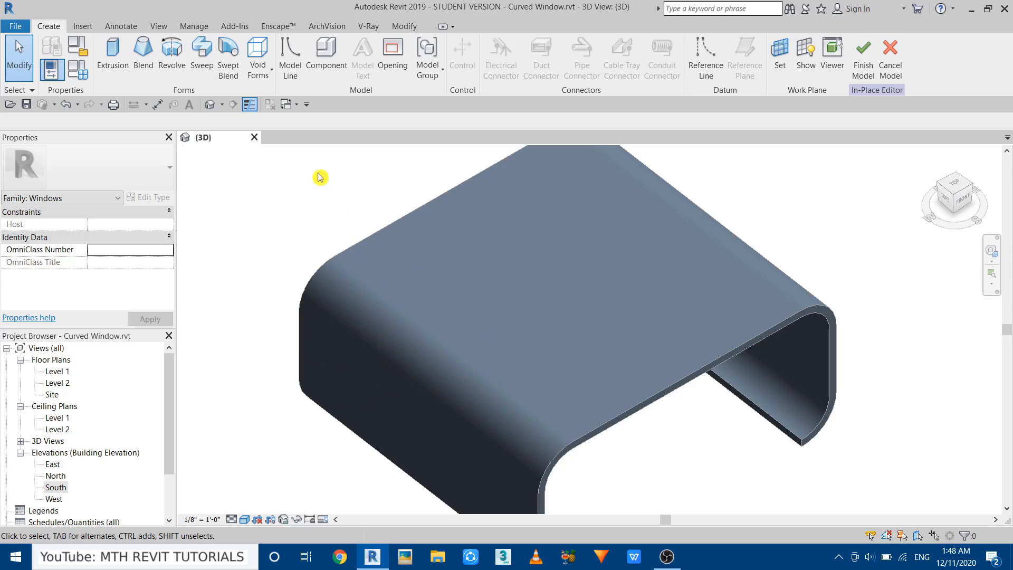
mouse_move(86, 415)
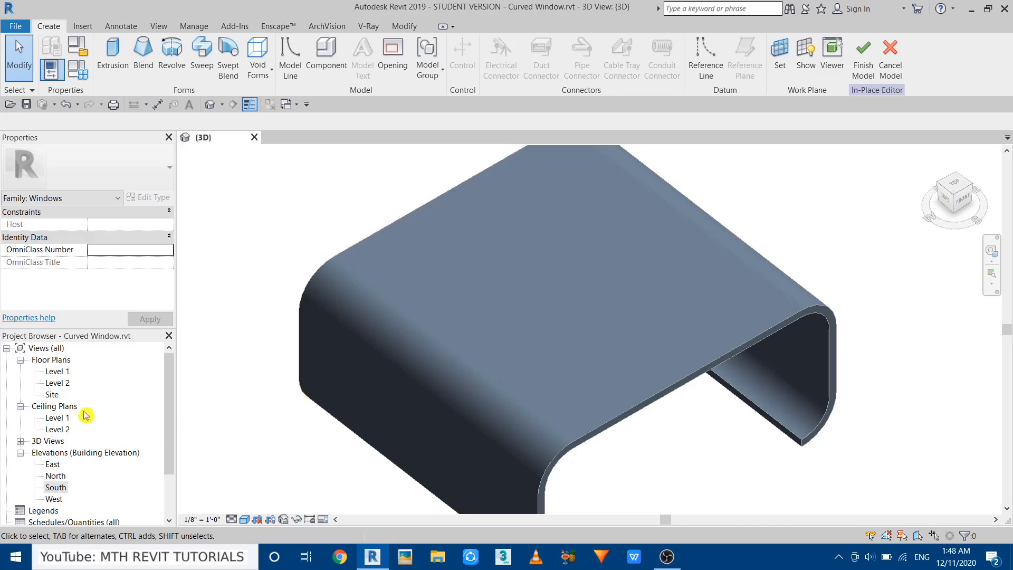
Step: Open the Level 1 floor plan from the Project Browser
double_click(57, 370)
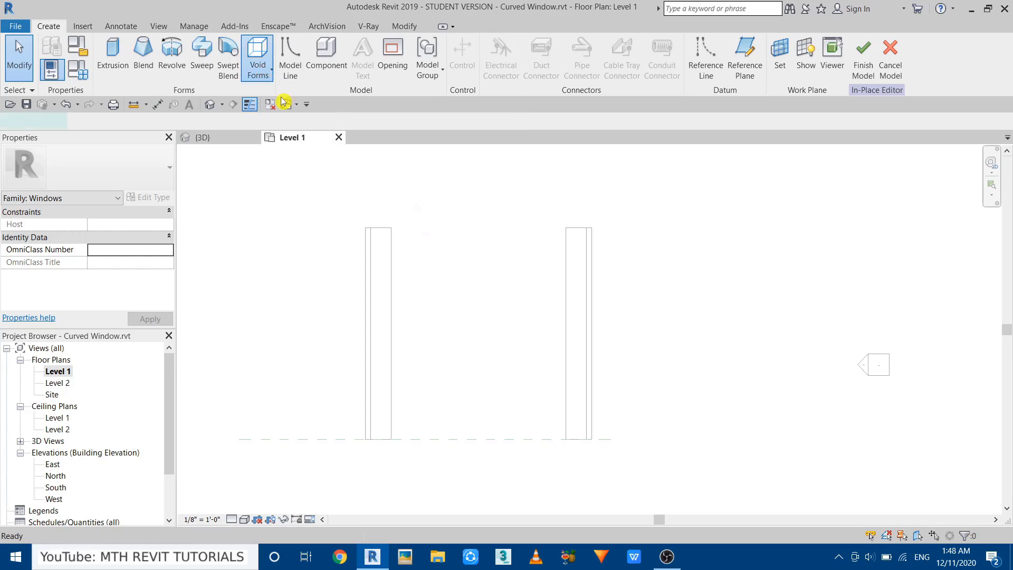
Step: Create a rectangular void extrusion 5'-0" wide over the left shell wall and finish it
left_click(257, 57)
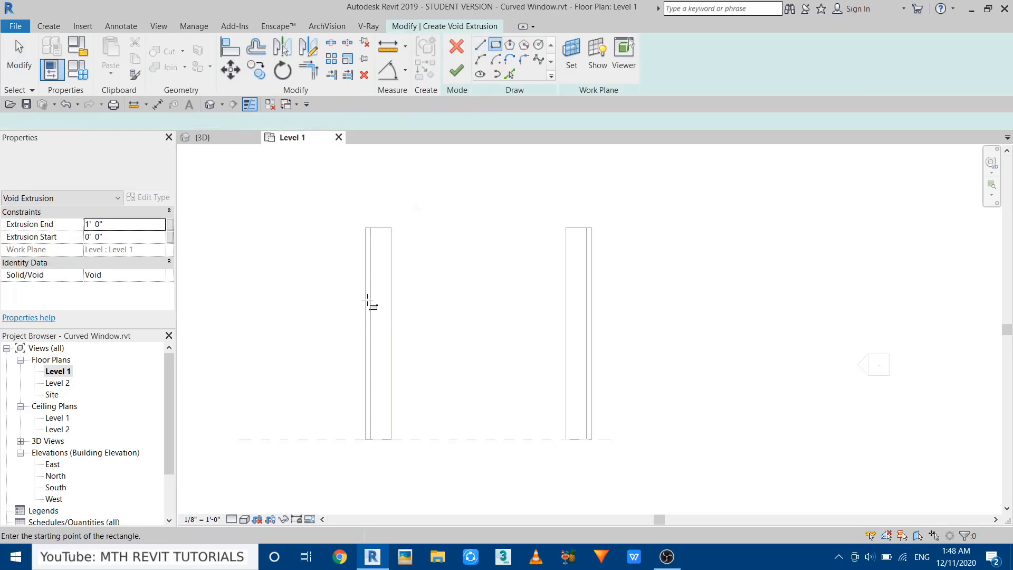
left_click(366, 284)
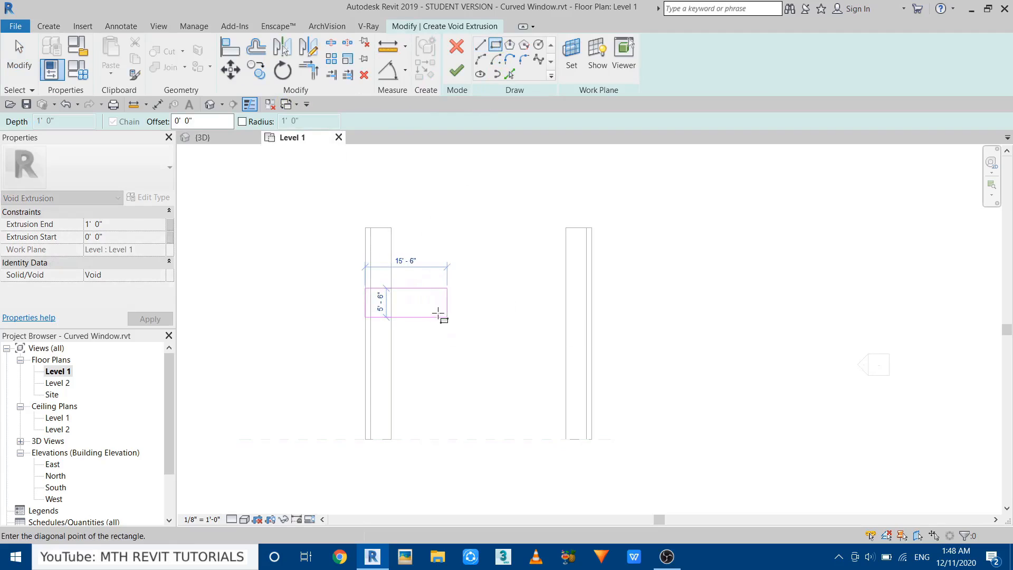
mouse_move(429, 310)
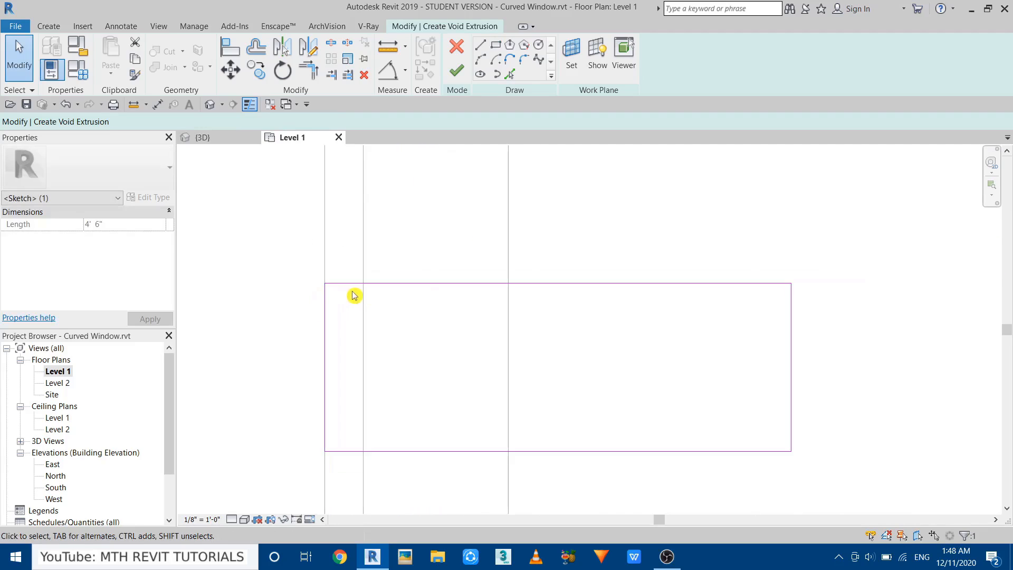
left_click(355, 295)
type("5'")
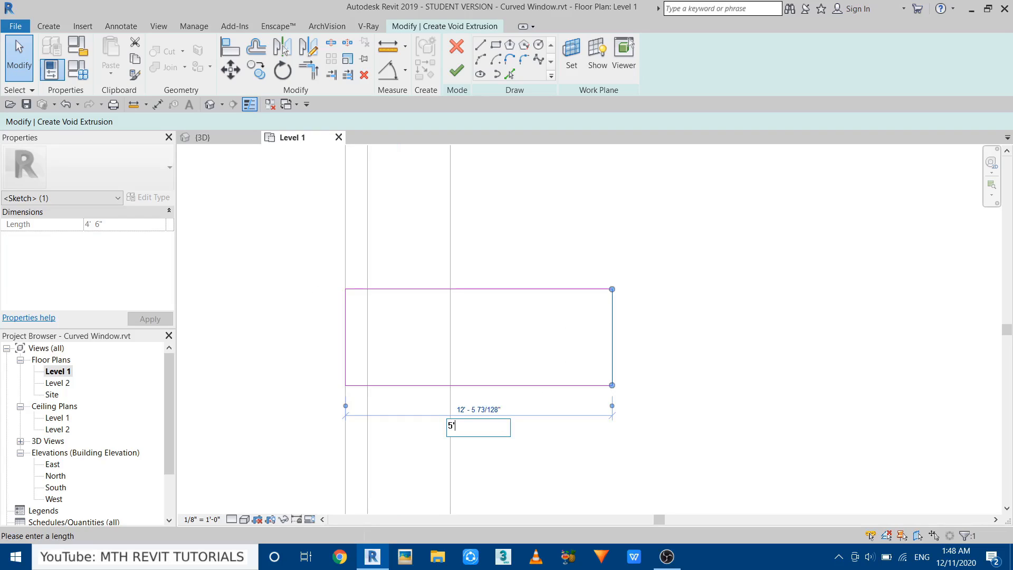
key("Return")
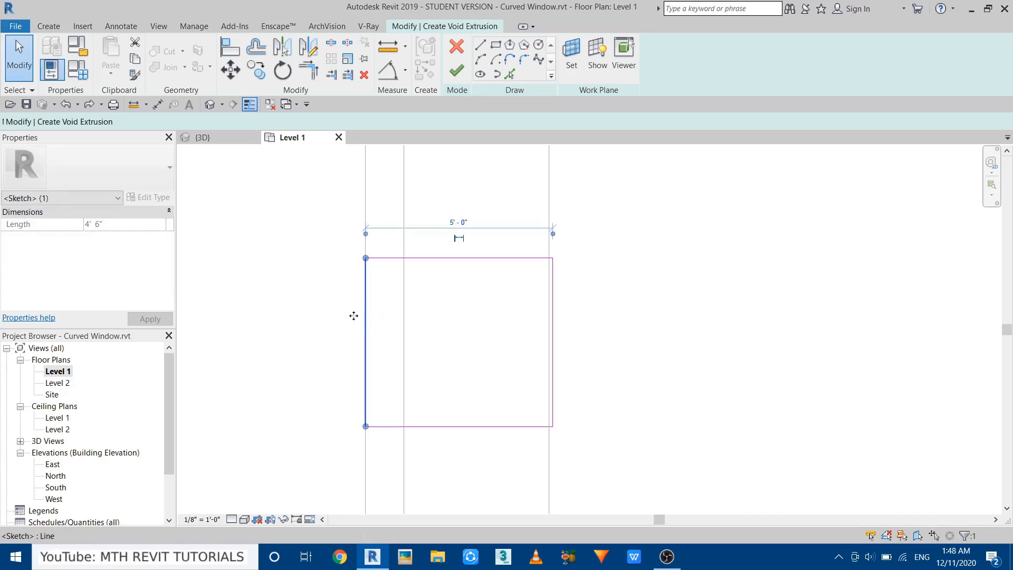
left_click(457, 71)
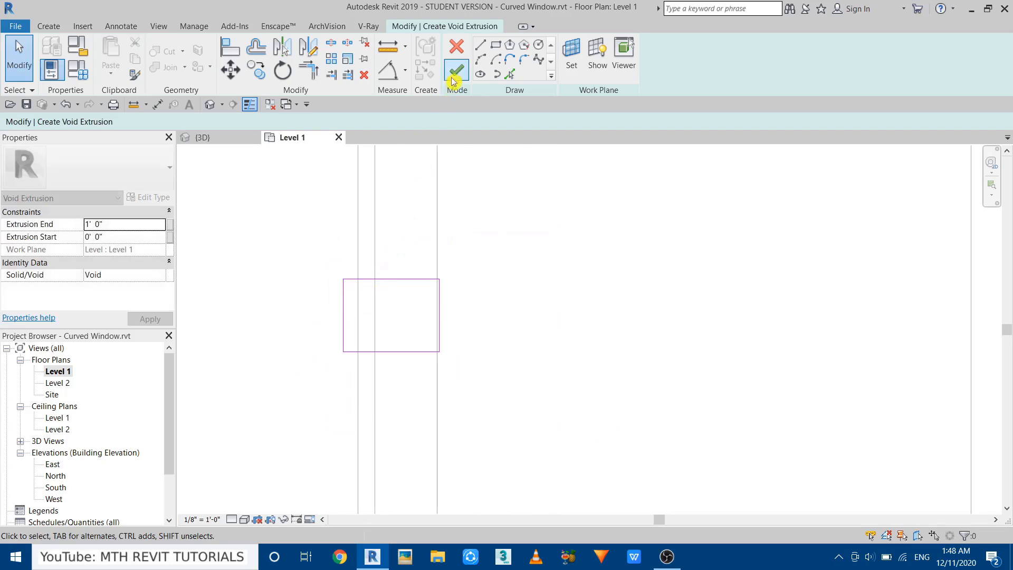
left_click(456, 70)
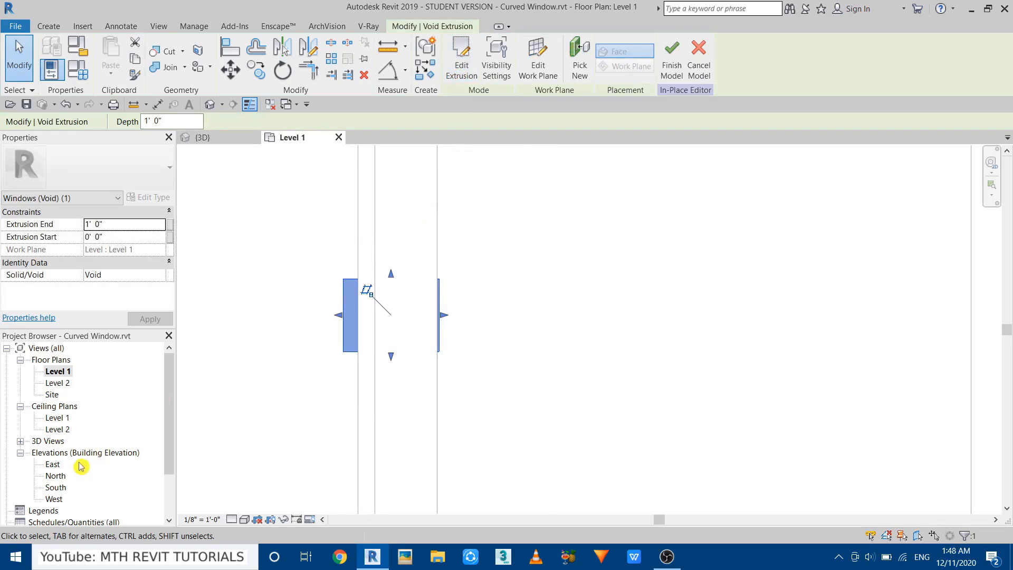
Step: Open the South elevation to stretch the void over the left curved wall
double_click(56, 487)
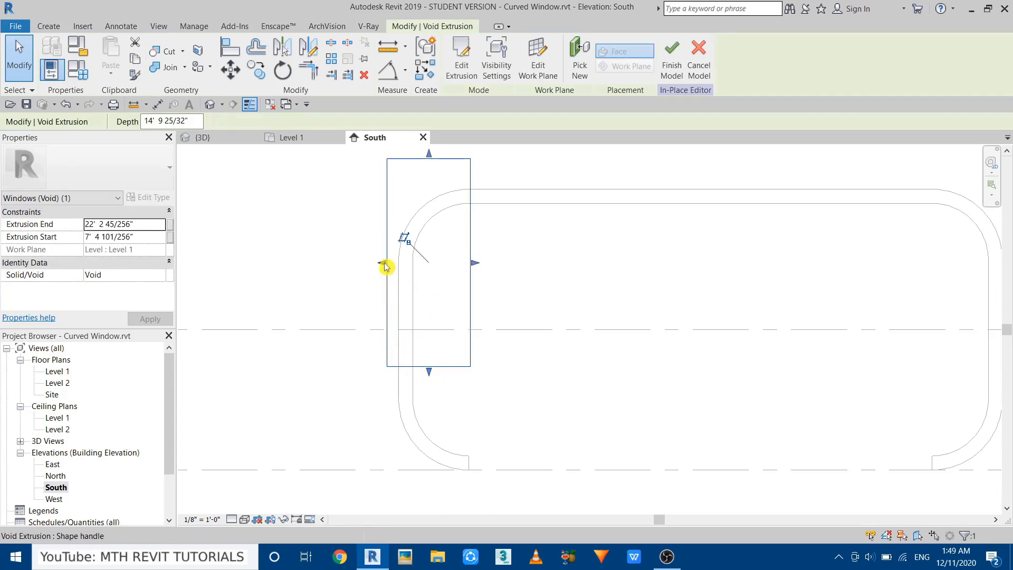
mouse_move(430, 390)
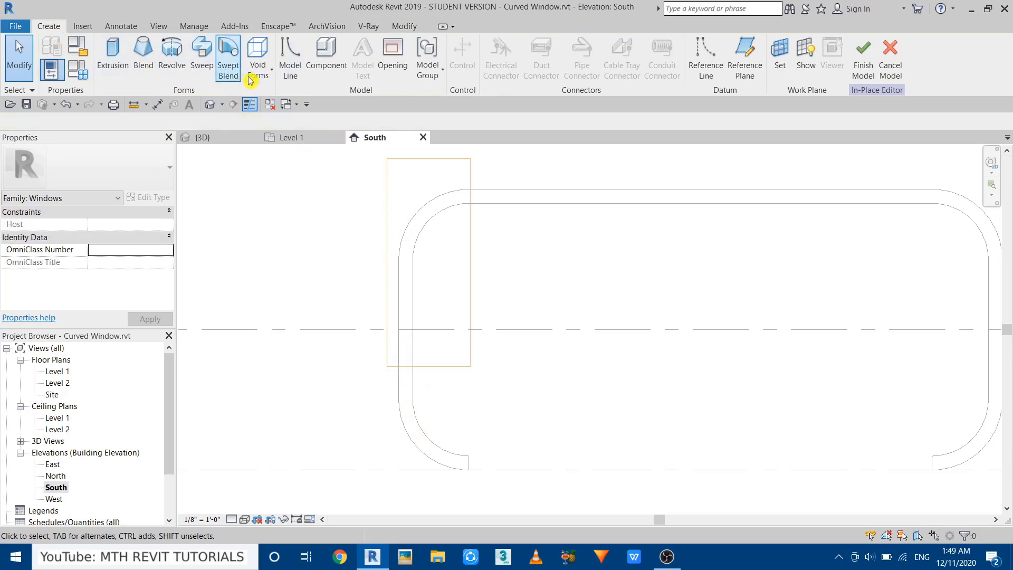
Step: Set the void extrusion face as the work plane and draw model lines for the window outline
left_click(289, 57)
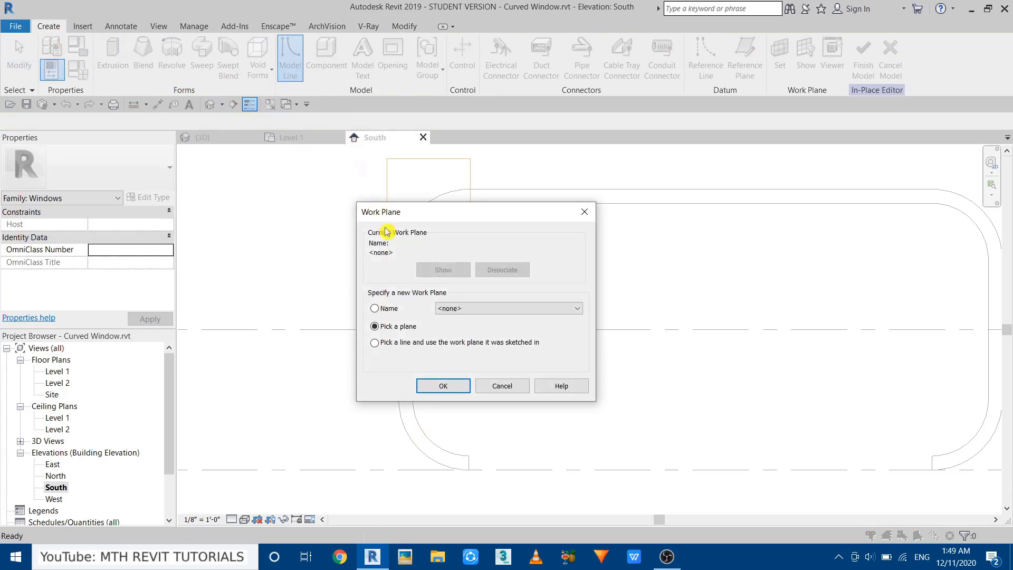
left_click(442, 385)
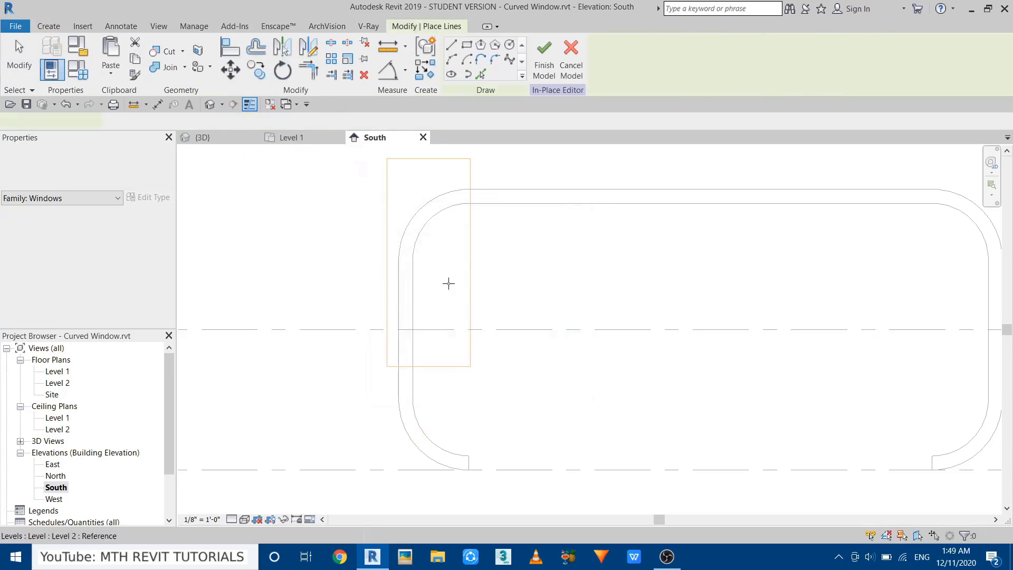
mouse_move(423, 228)
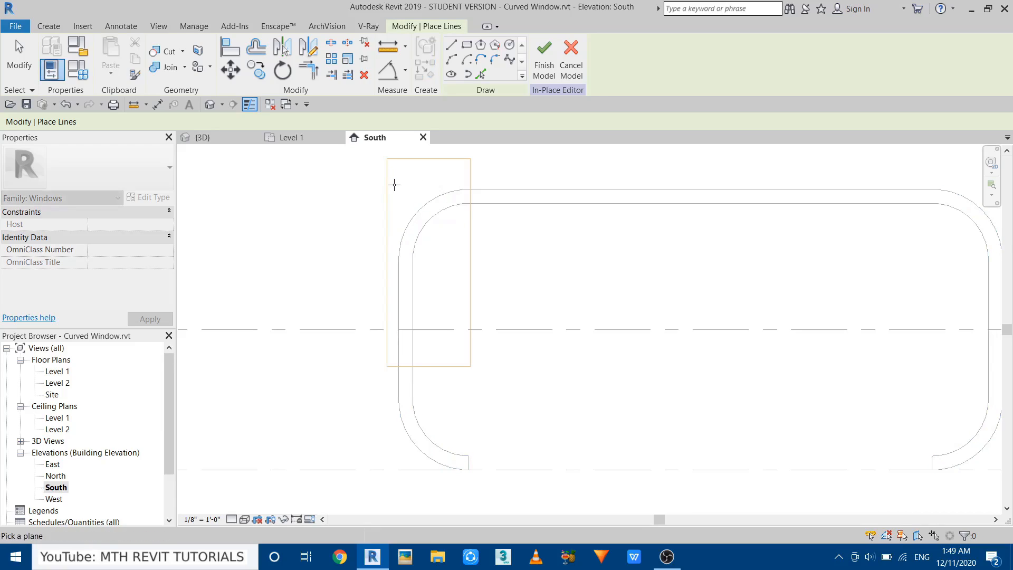
mouse_move(390, 186)
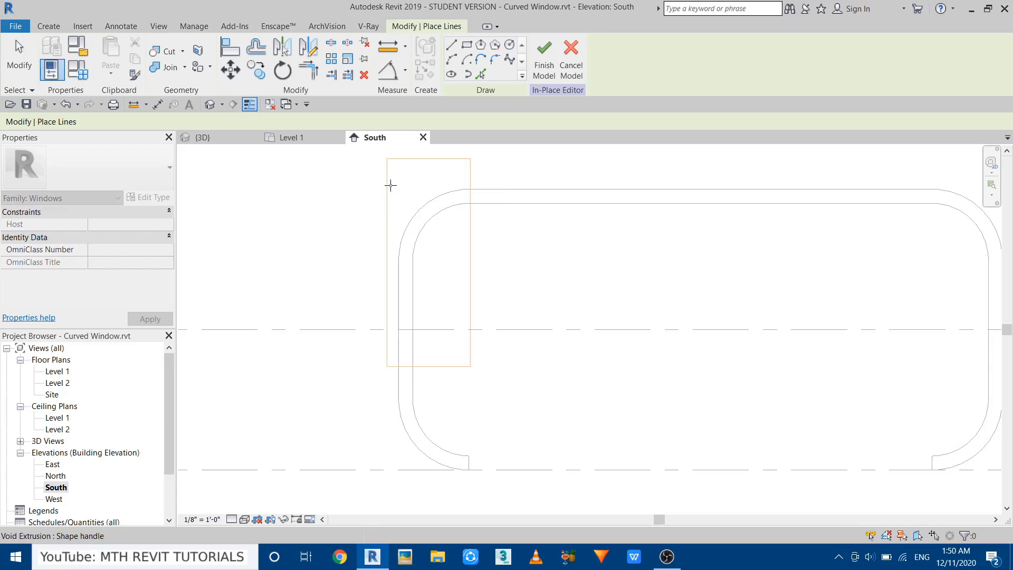
left_click(452, 44)
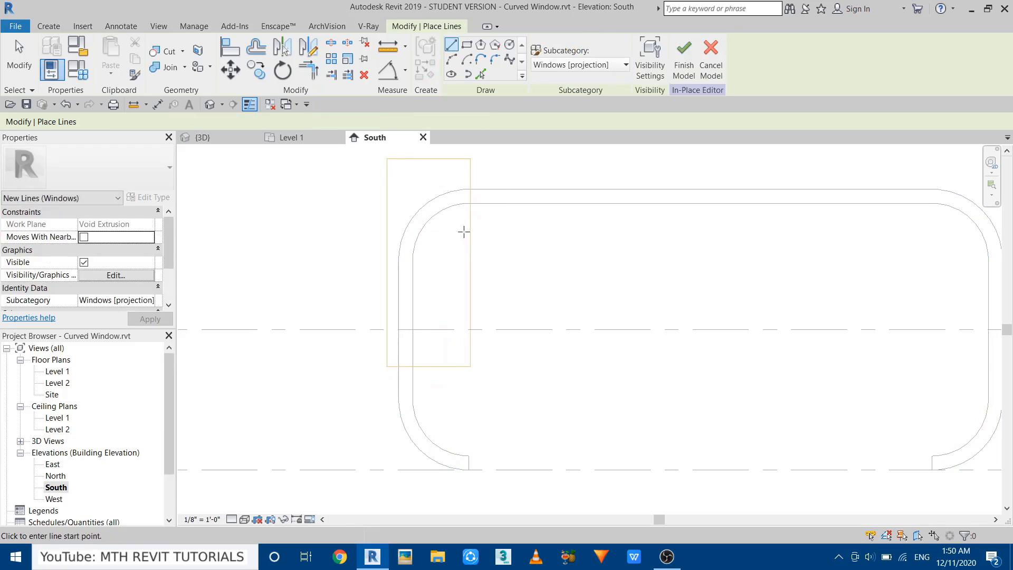
left_click(475, 204)
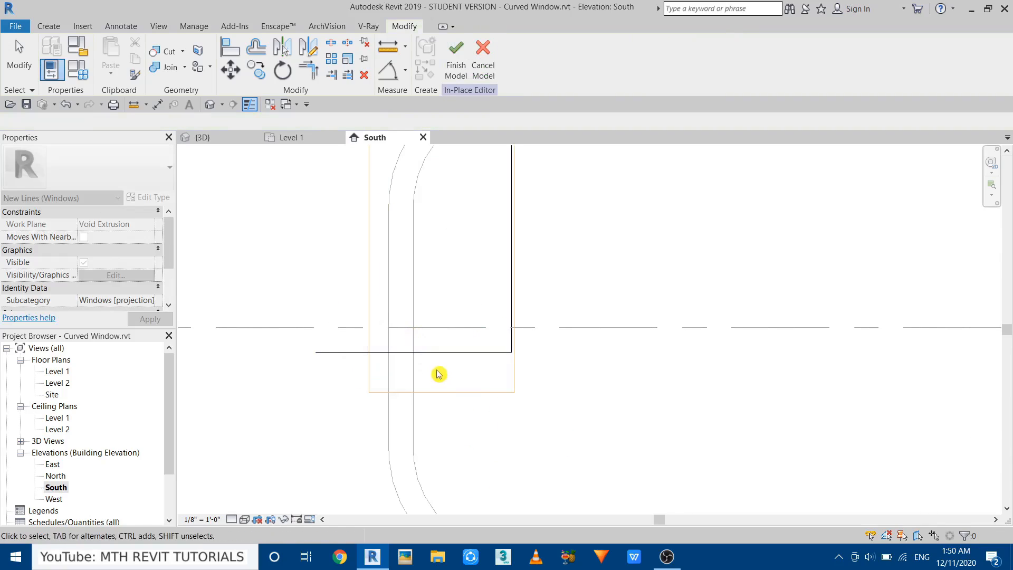
Step: Finish the void extrusion sketch and clear the selection
left_click(440, 374)
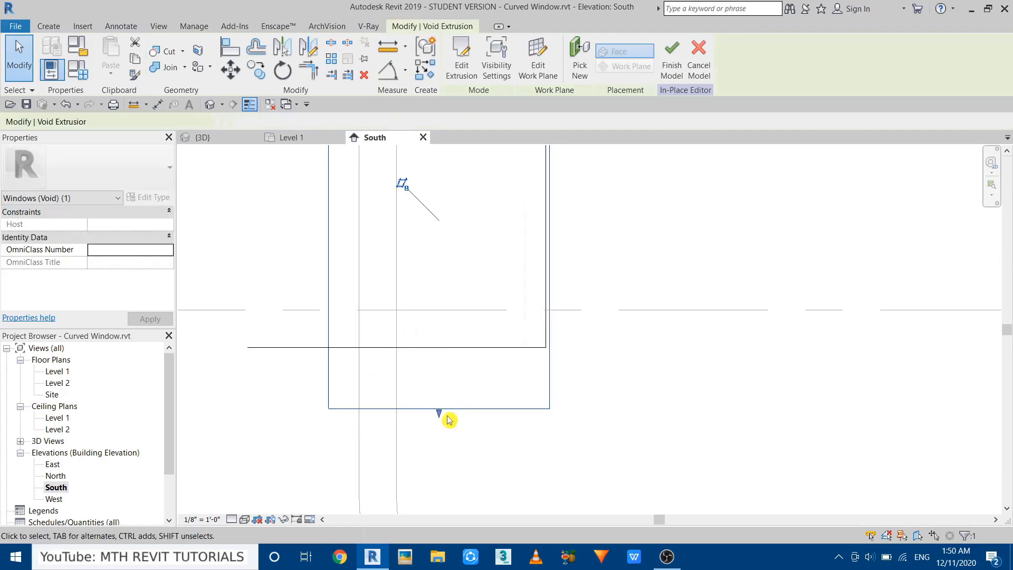
left_click(439, 347)
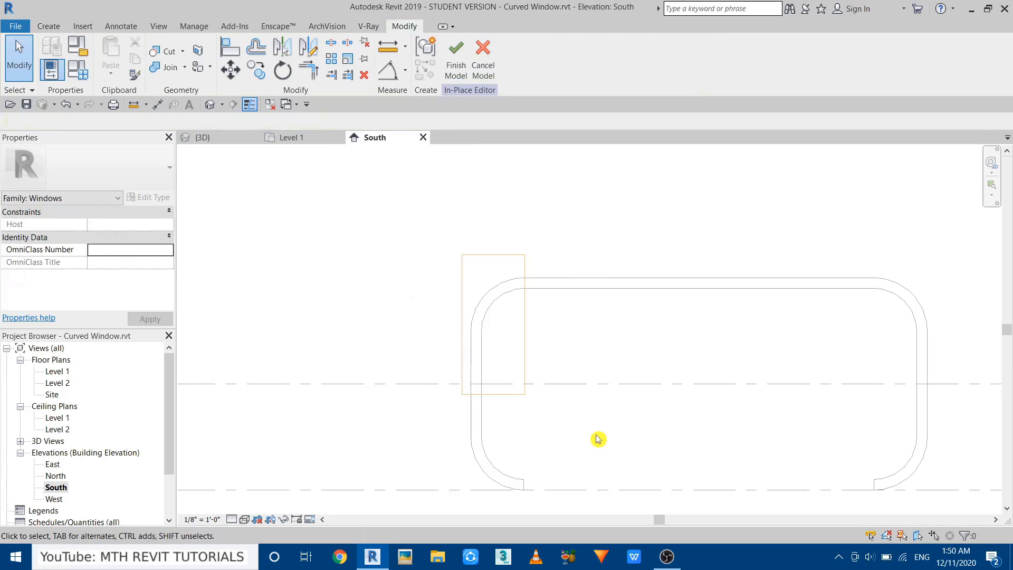
mouse_move(386, 184)
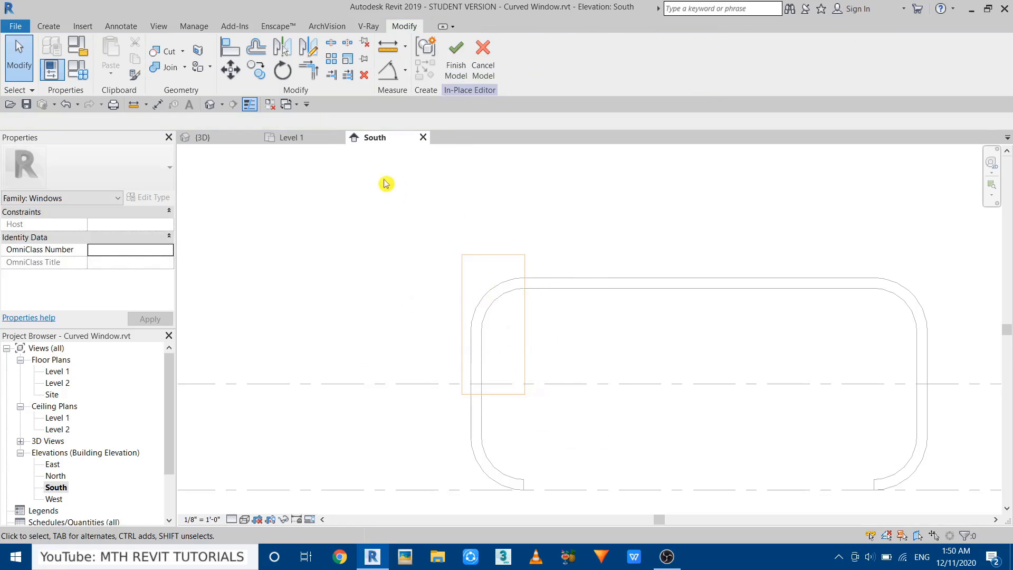
left_click(202, 137)
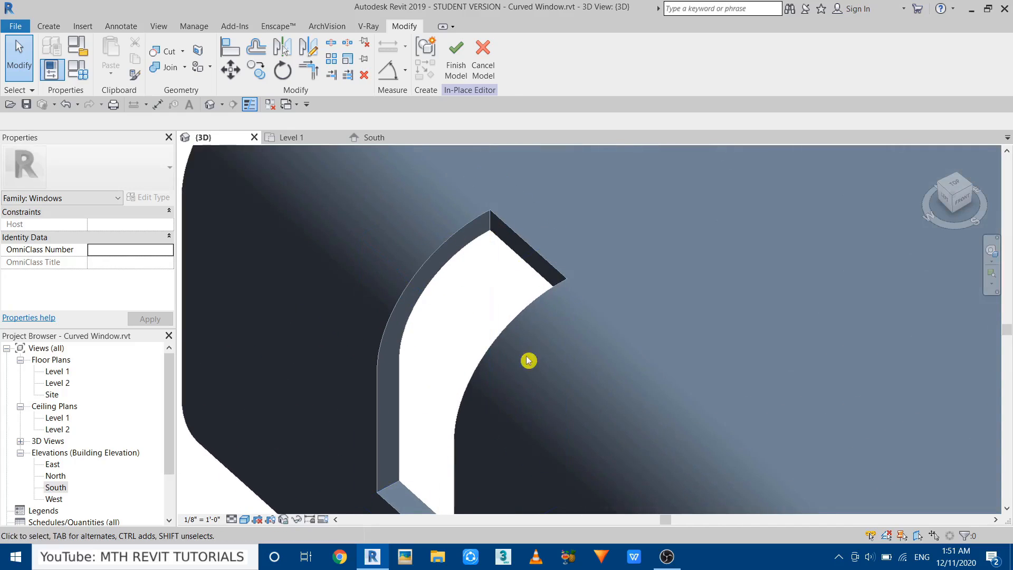
left_click(374, 138)
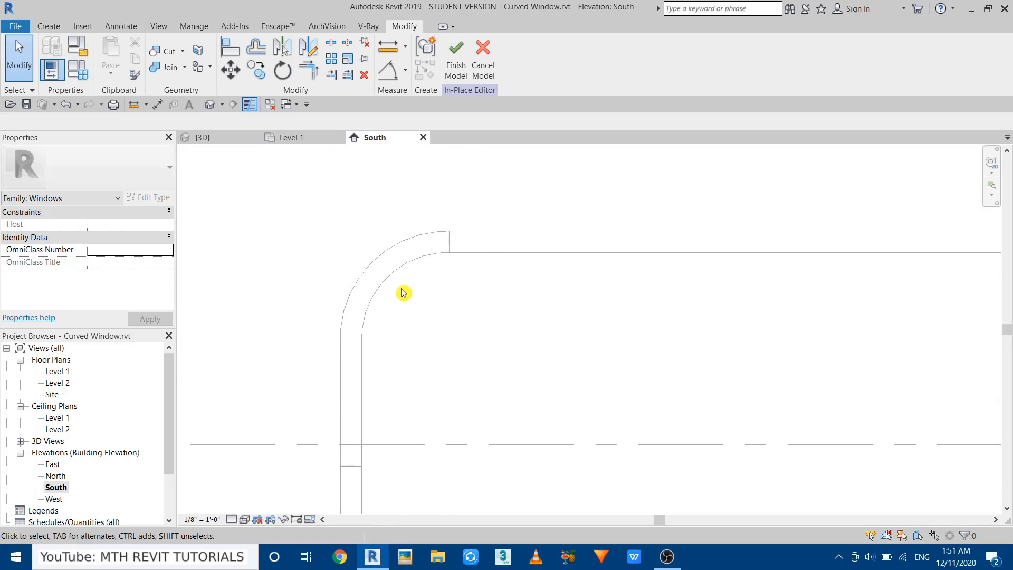
Step: Start a new solid extrusion and set its work plane
left_click(47, 26)
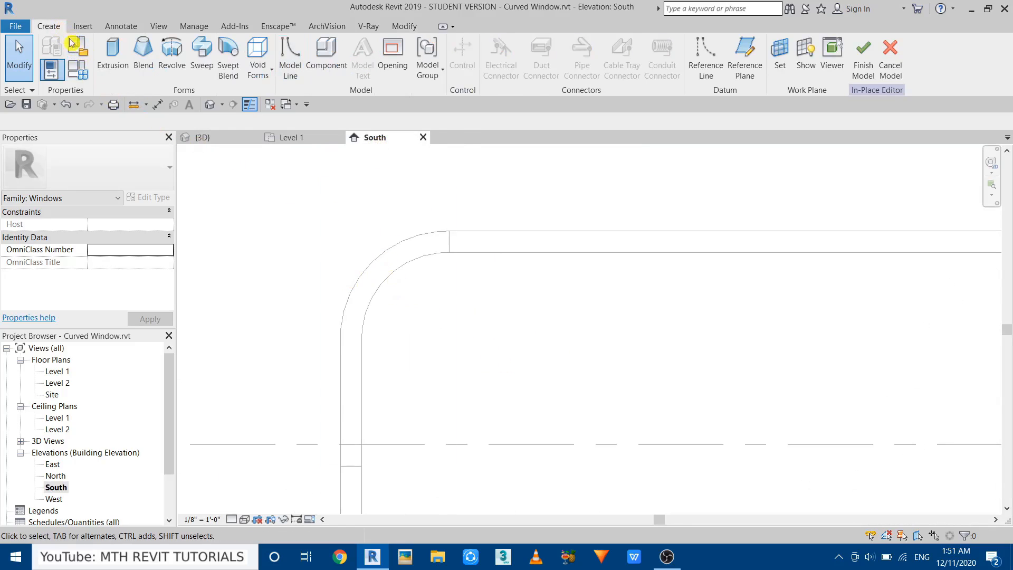
left_click(113, 57)
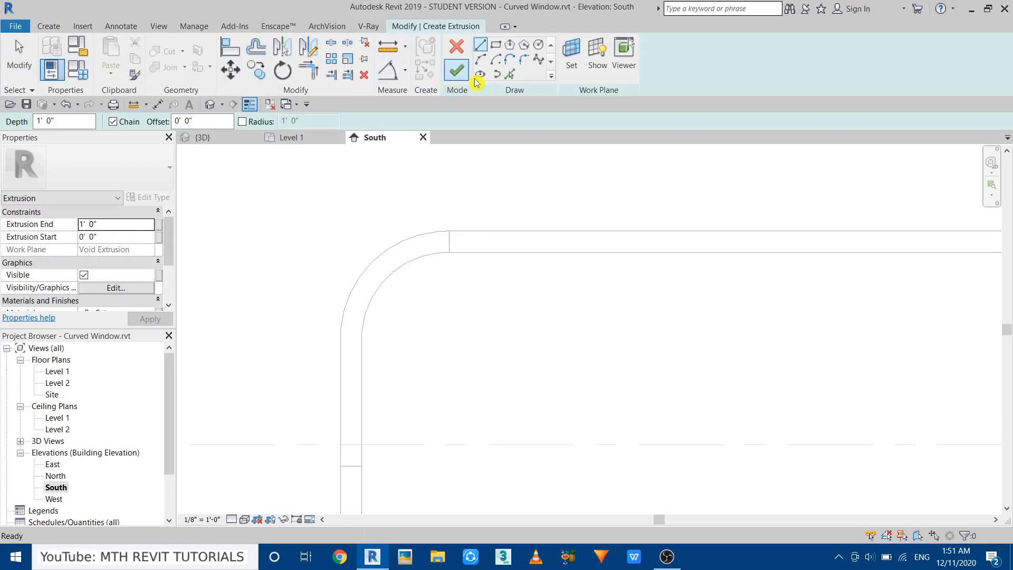
left_click(456, 70)
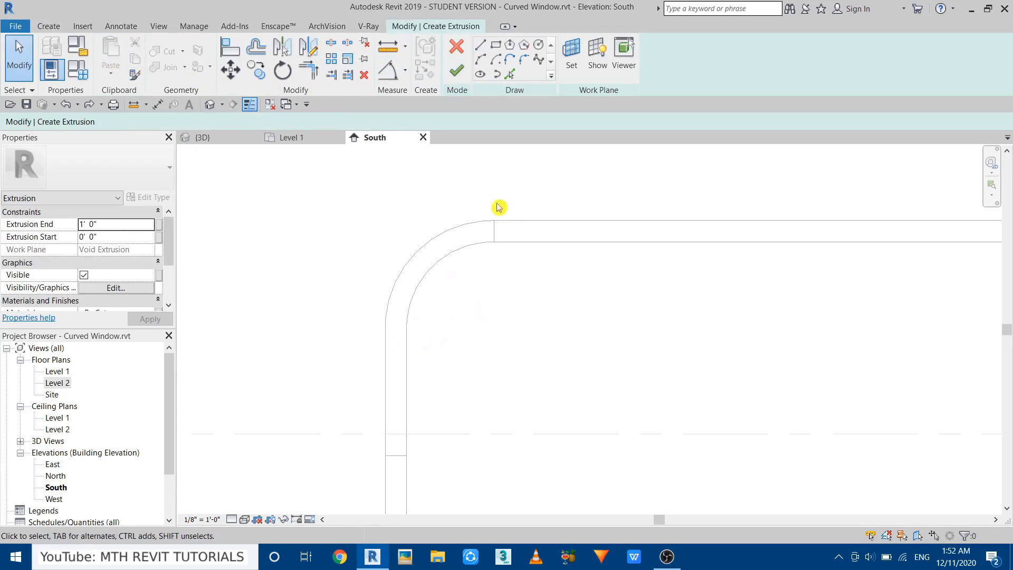
left_click(570, 50)
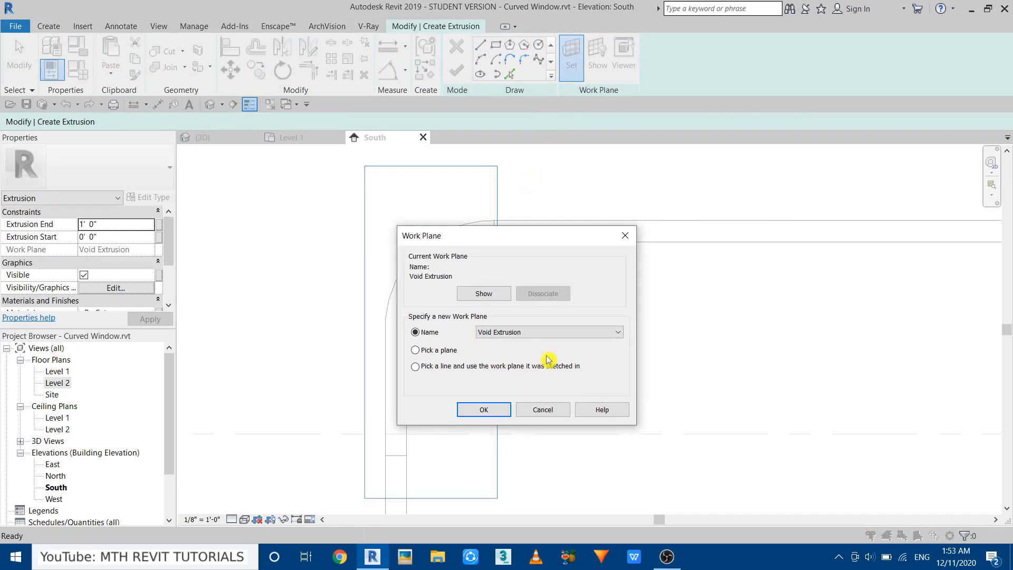
left_click(616, 331)
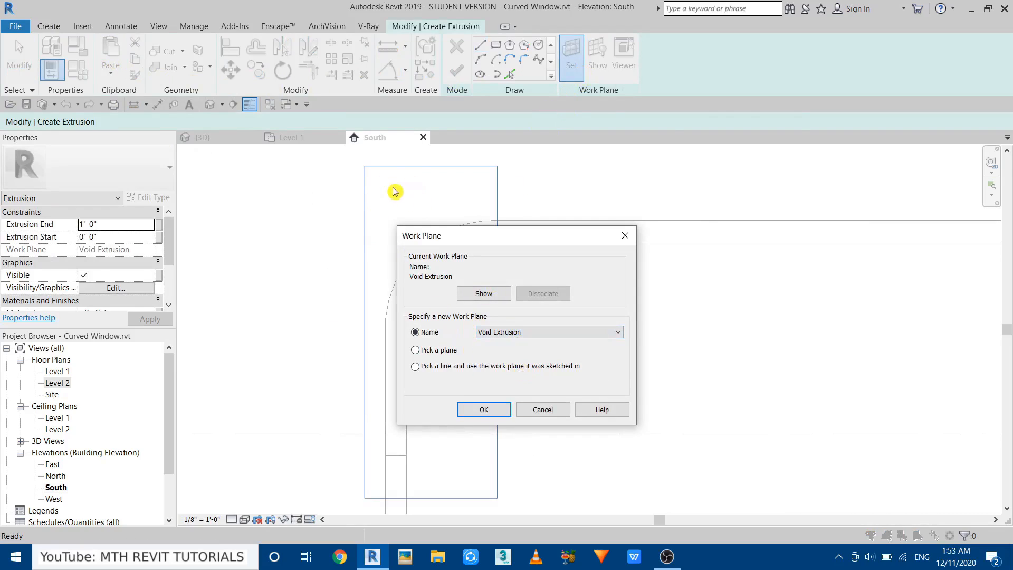
mouse_move(483, 409)
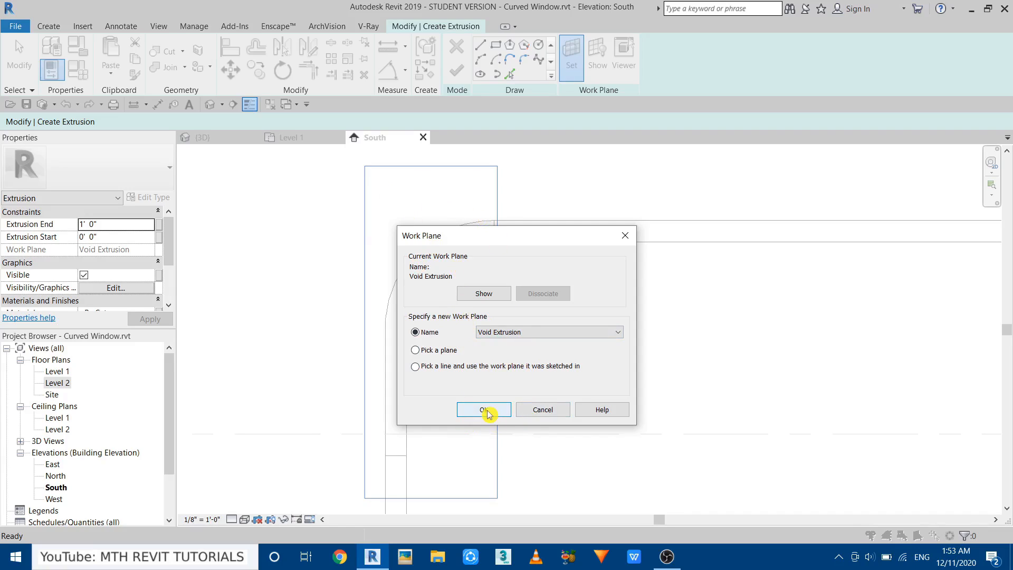
left_click(483, 410)
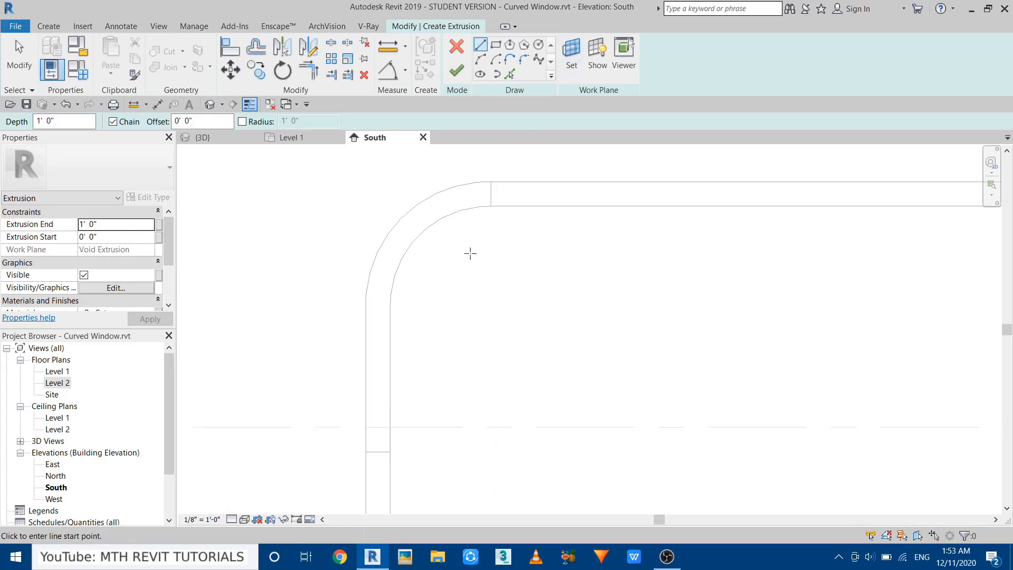
Step: Draw the vertical sketch line and trace the curved opening edges with Pick Lines at offset 1
left_click(510, 73)
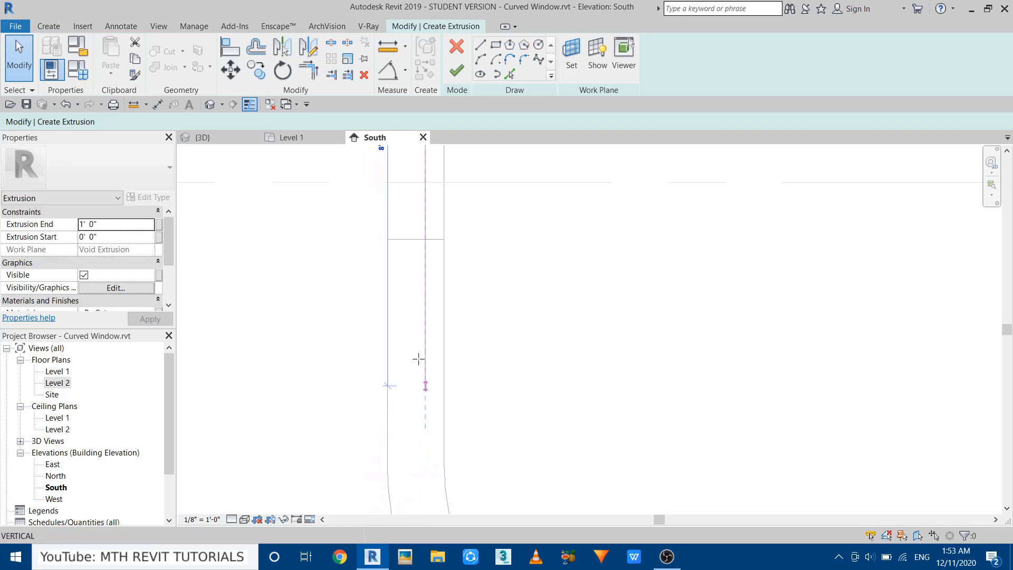
left_click(425, 239)
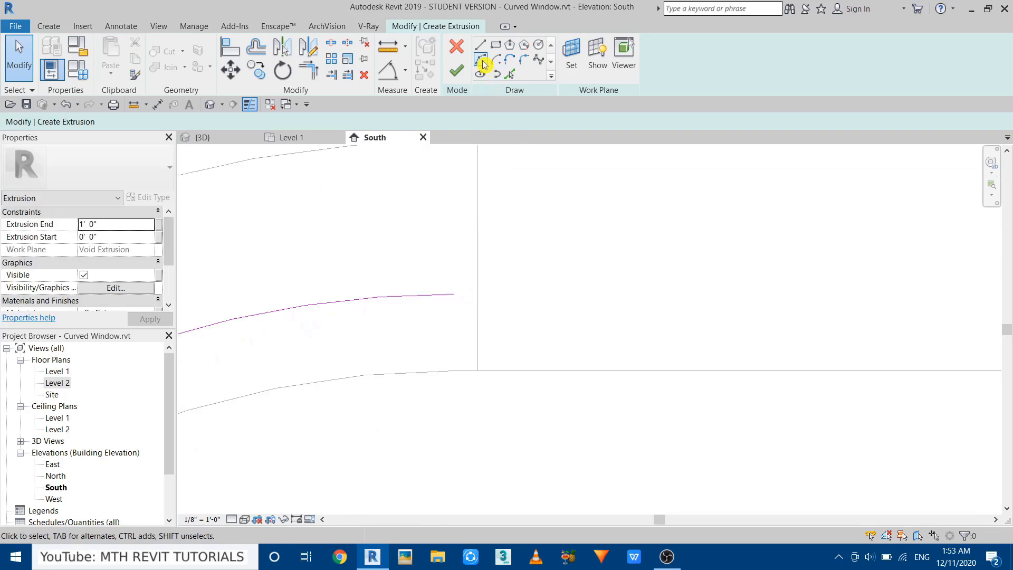
left_click(480, 45)
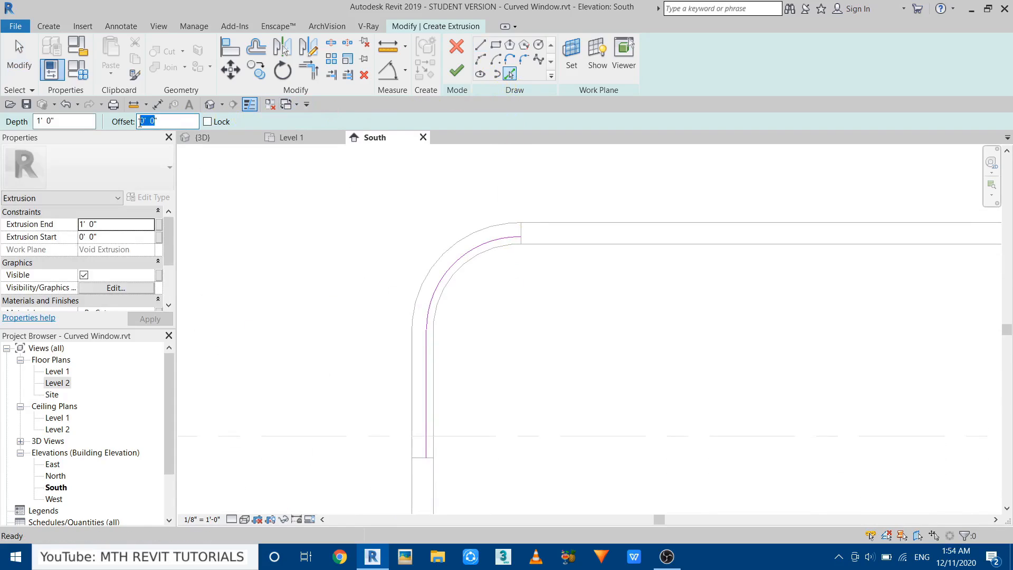
type("1")
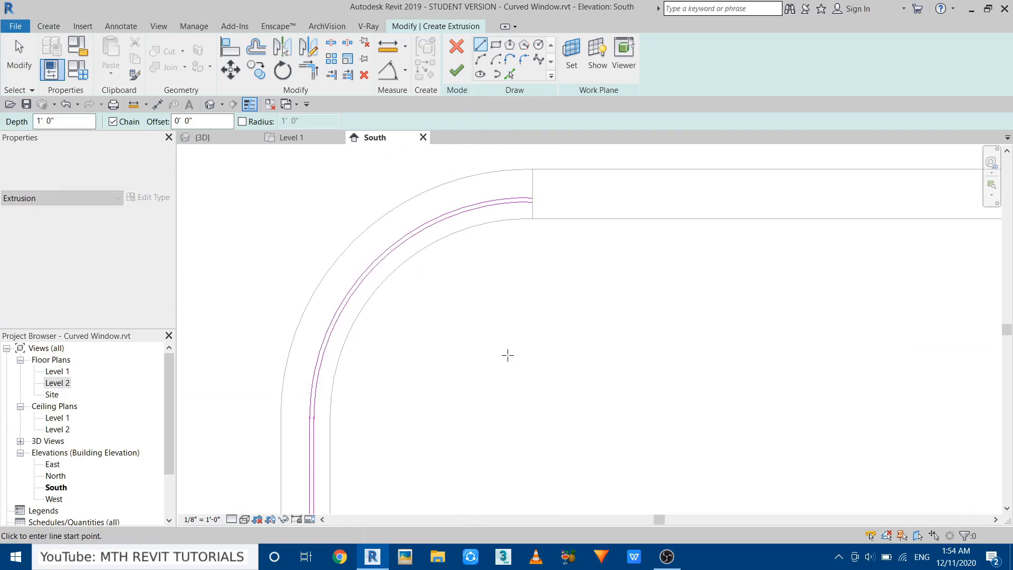
Step: Finish the curved extrusion sketch and open the Level 2 floor plan to check it
left_click(527, 219)
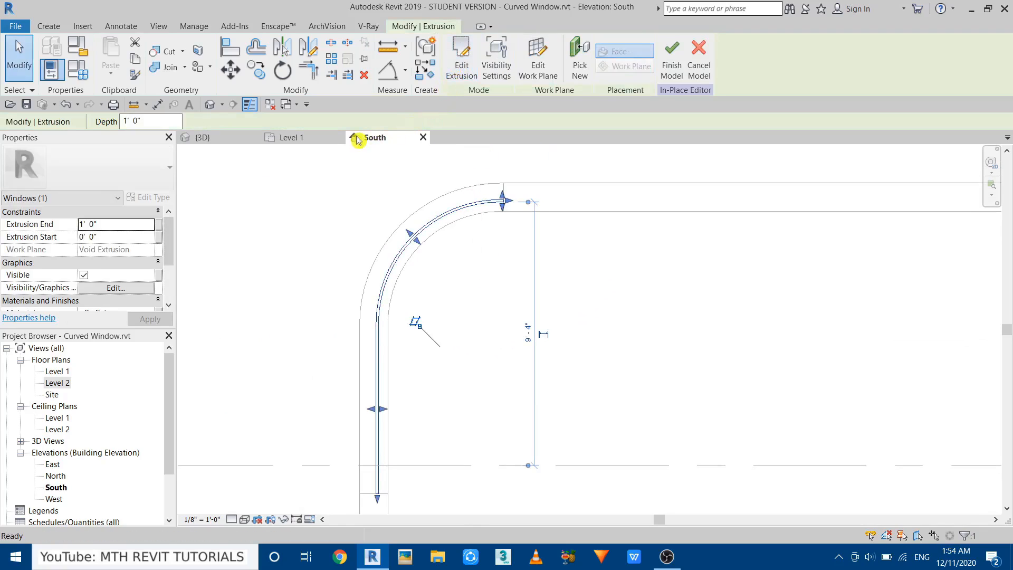
mouse_move(289, 176)
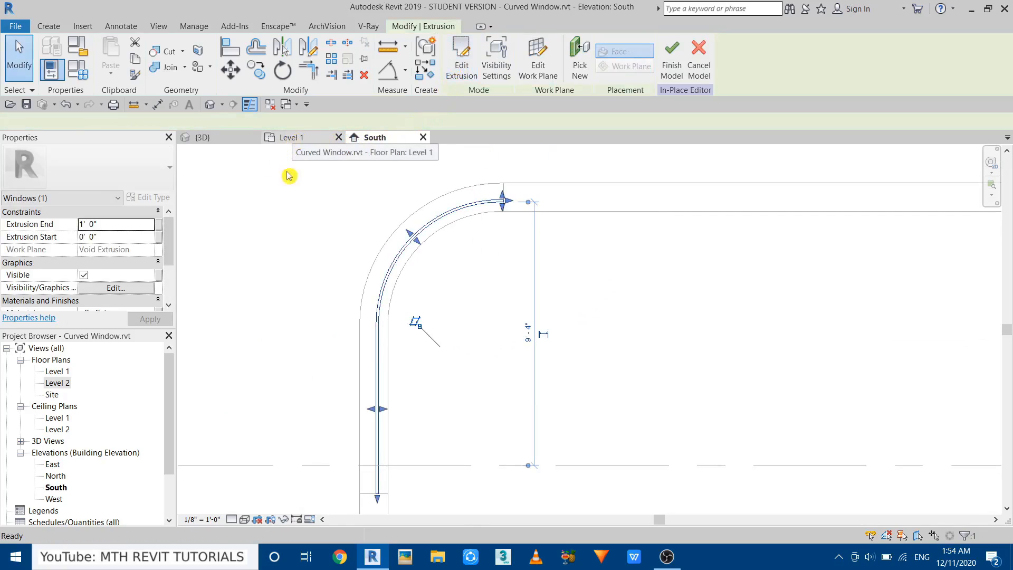
left_click(289, 137)
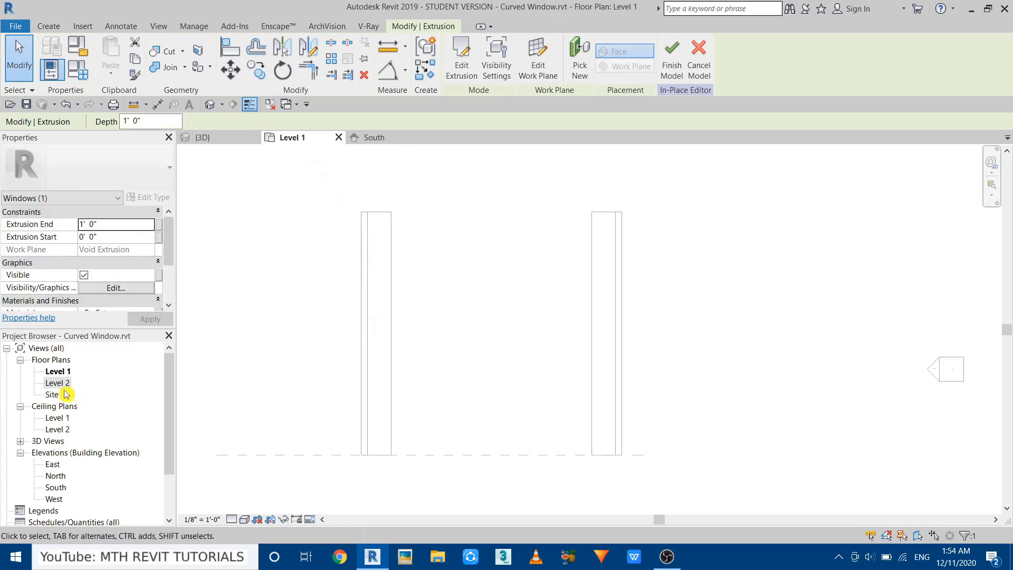
double_click(57, 382)
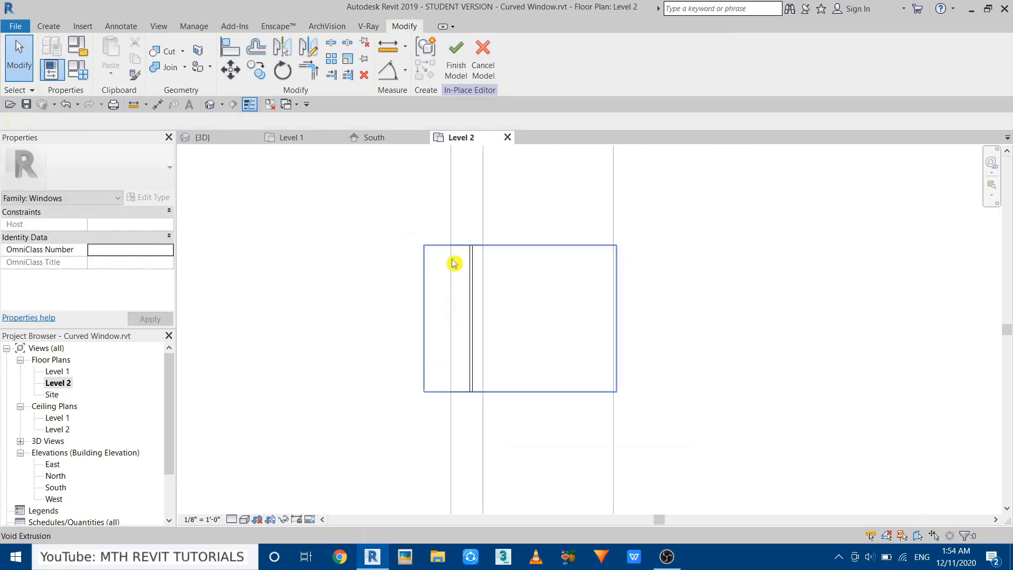
Step: Switch to the 3D view showing the curved panel filling the opening
left_click(203, 137)
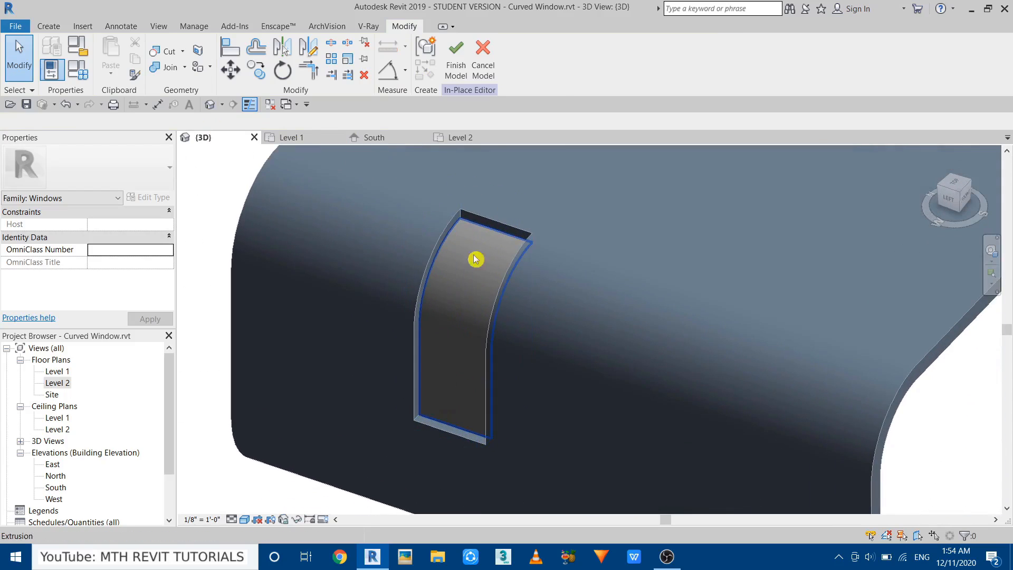
left_click(48, 26)
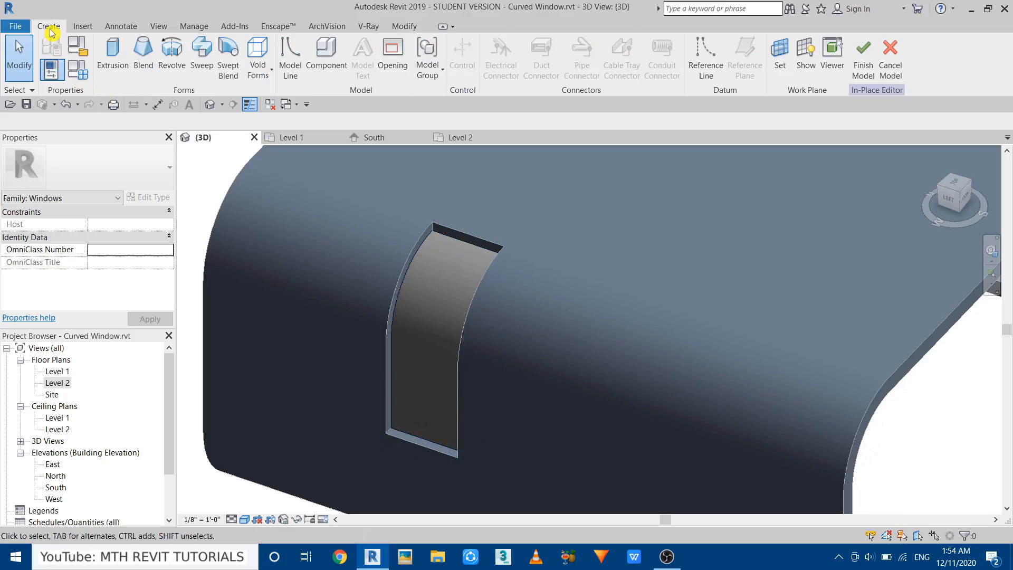
Step: Pick the curved window frame edges as the mullion sweep path, trimming the corner joins
left_click(202, 57)
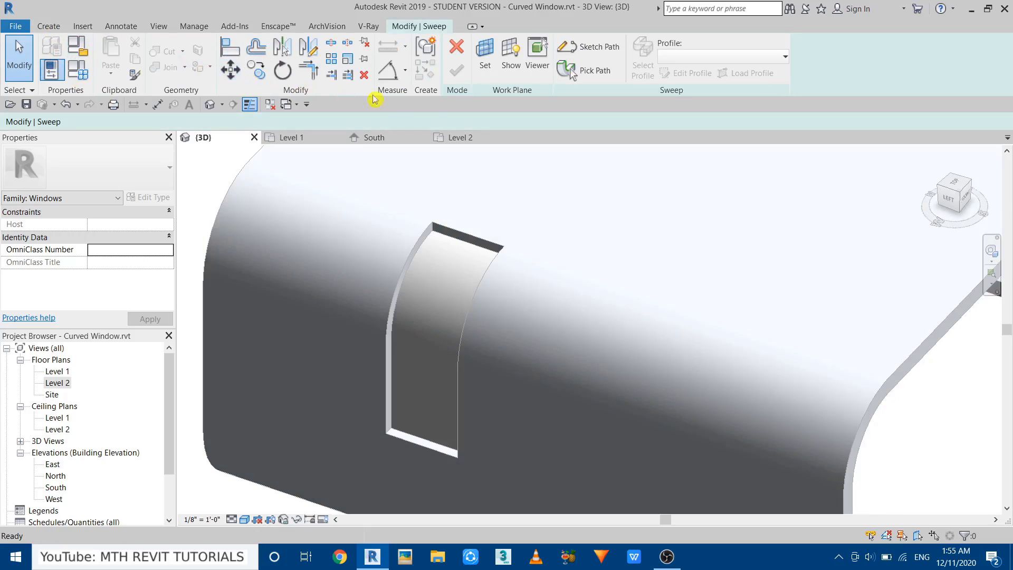
left_click(588, 71)
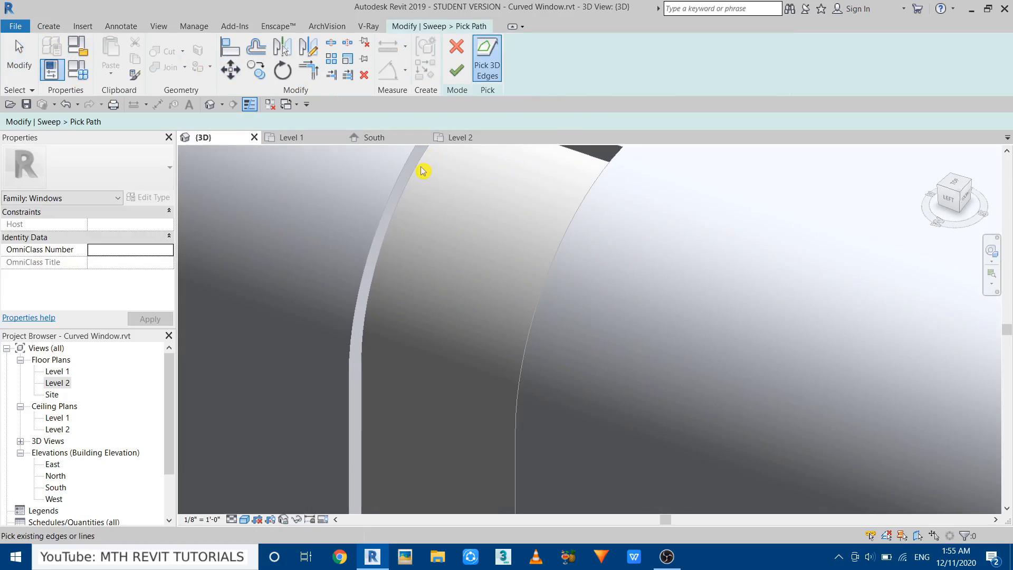
mouse_move(421, 165)
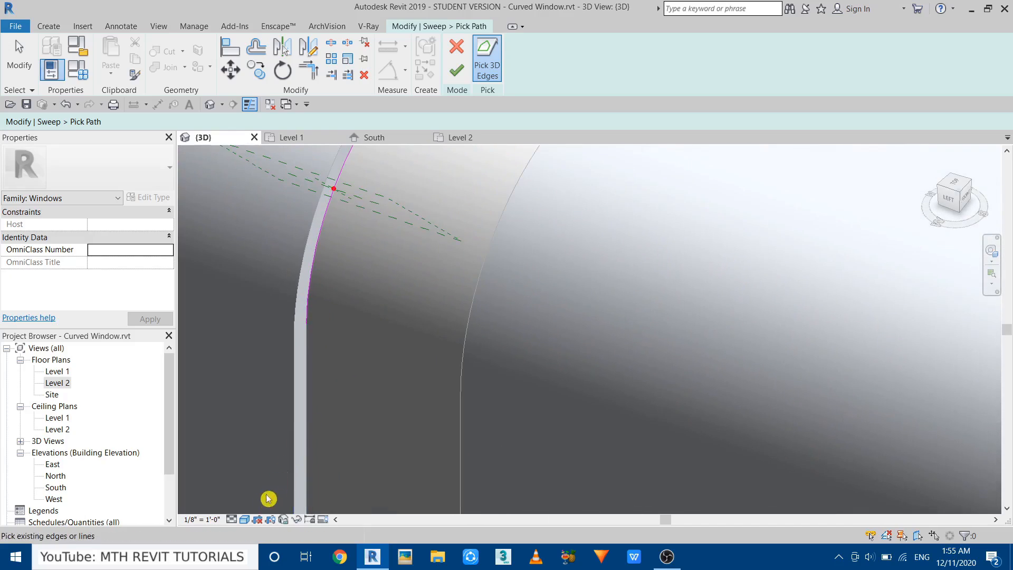
left_click(269, 519)
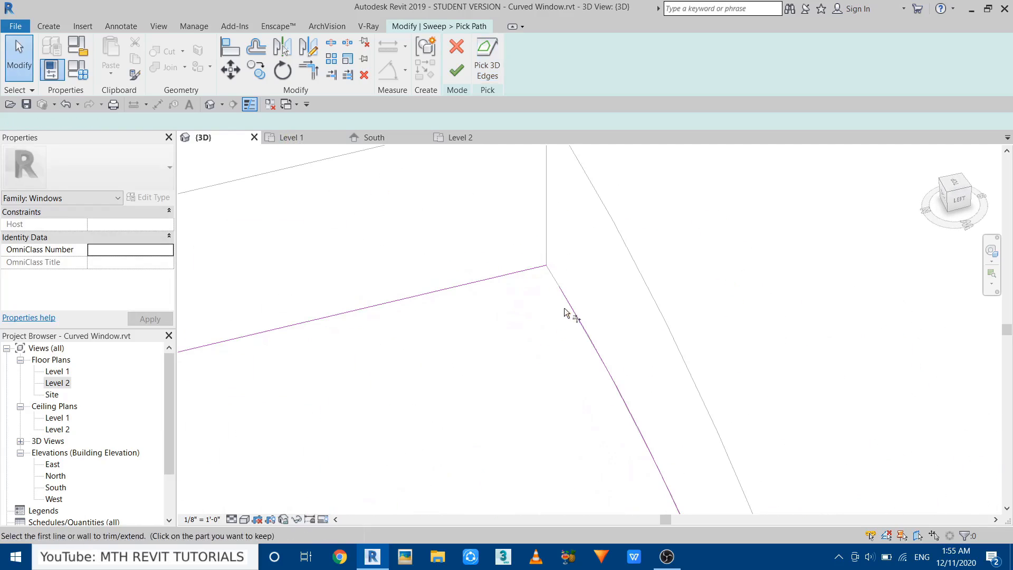
left_click(567, 314)
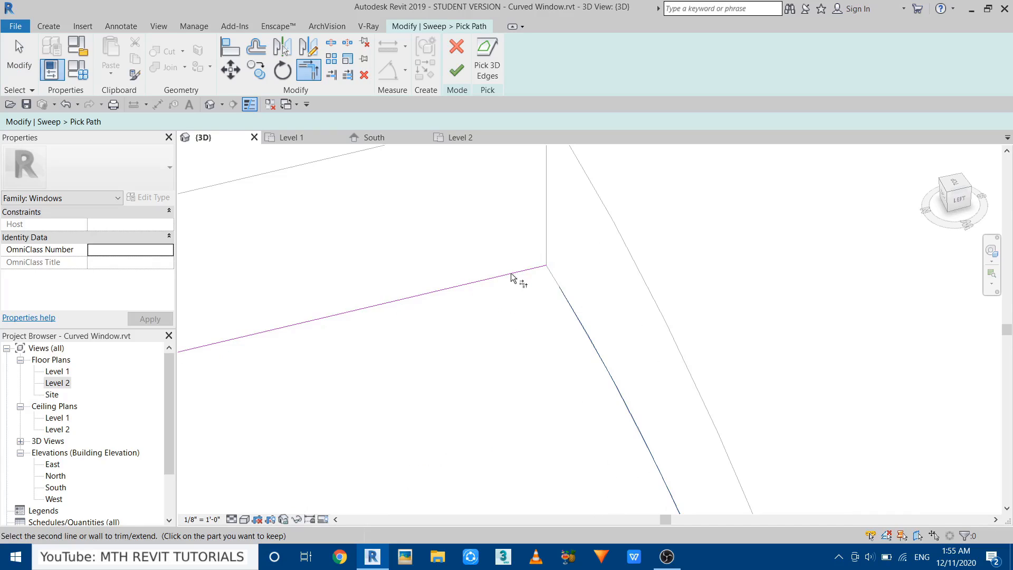
mouse_move(548, 277)
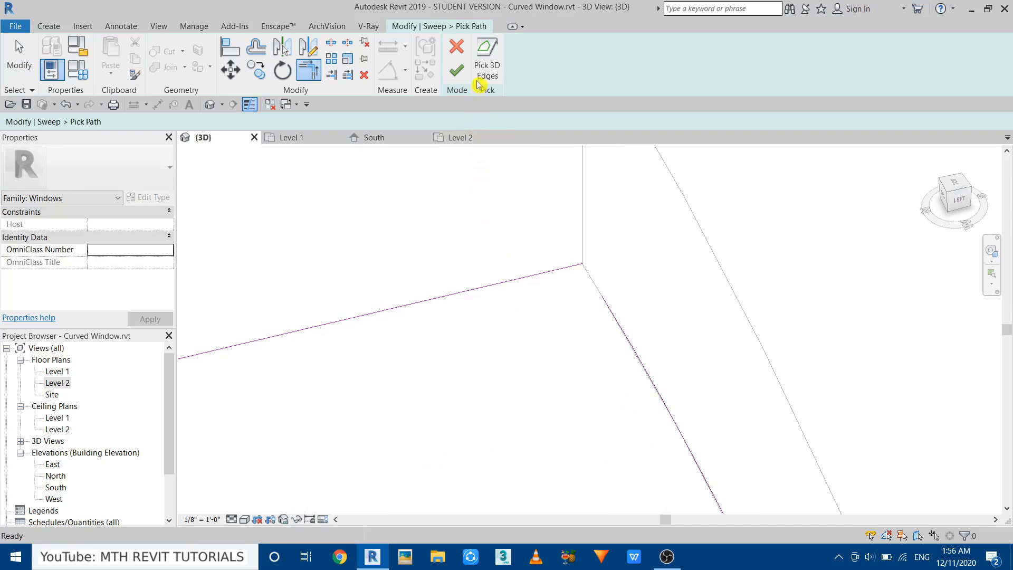
left_click(488, 58)
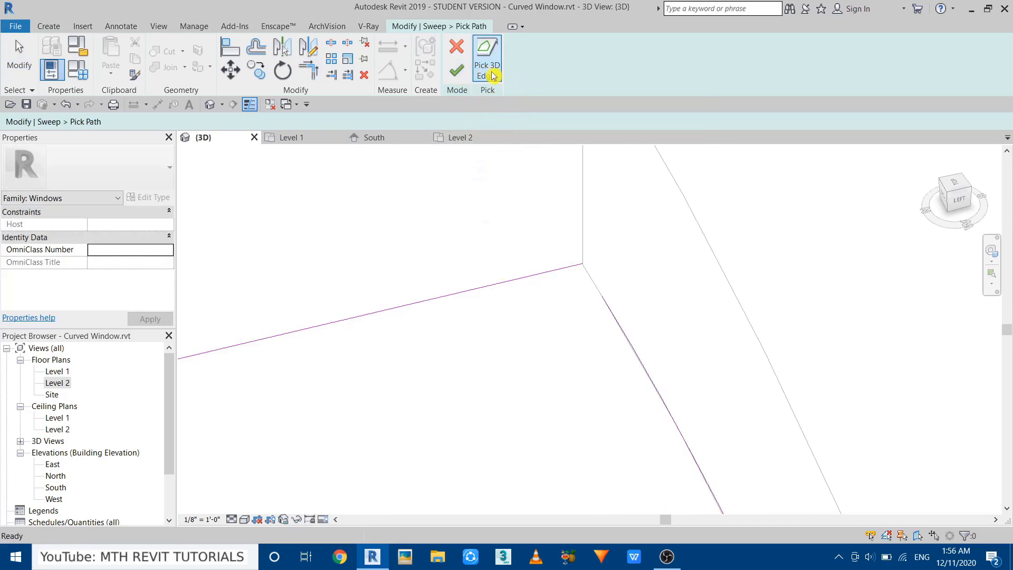
left_click(487, 58)
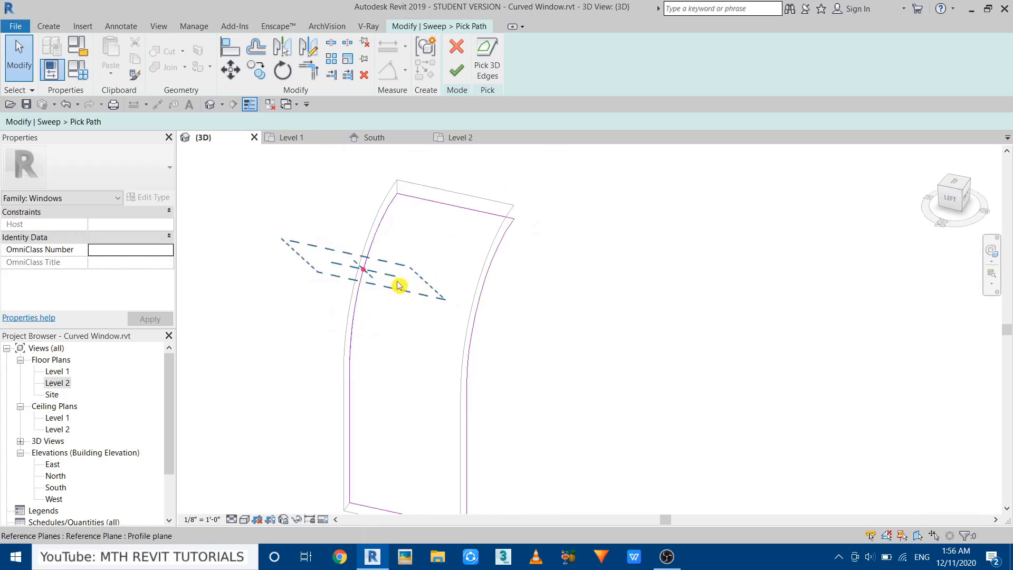
mouse_move(386, 270)
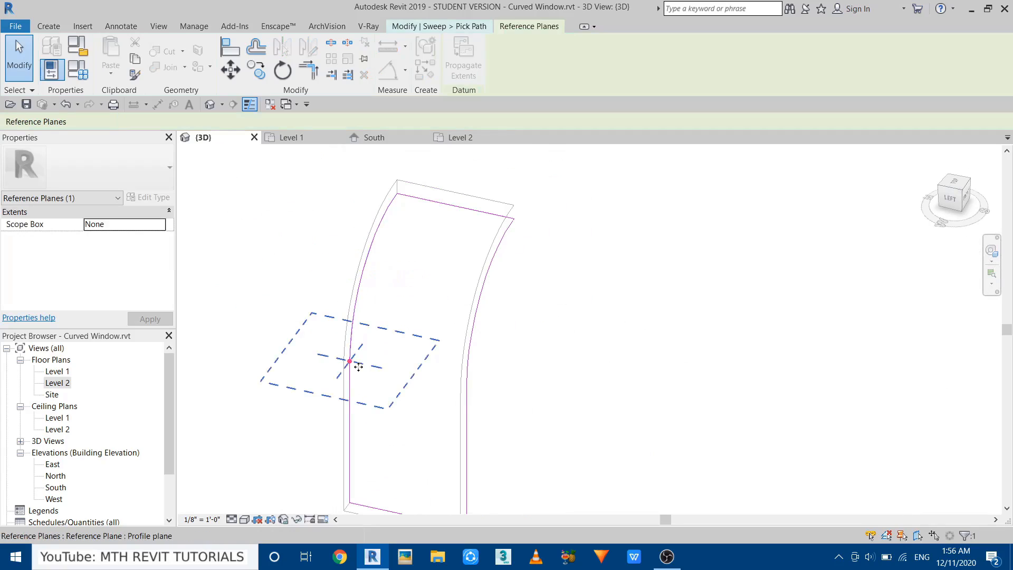
left_click(289, 137)
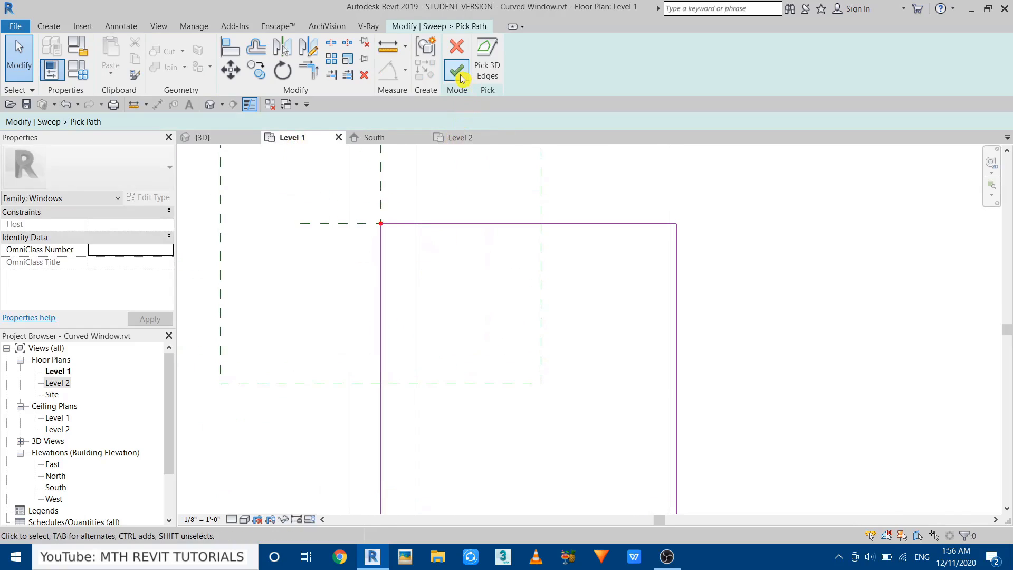
Step: Finish the sweep path and sketch a rectangular profile at its start, editing a side length to 5
left_click(456, 70)
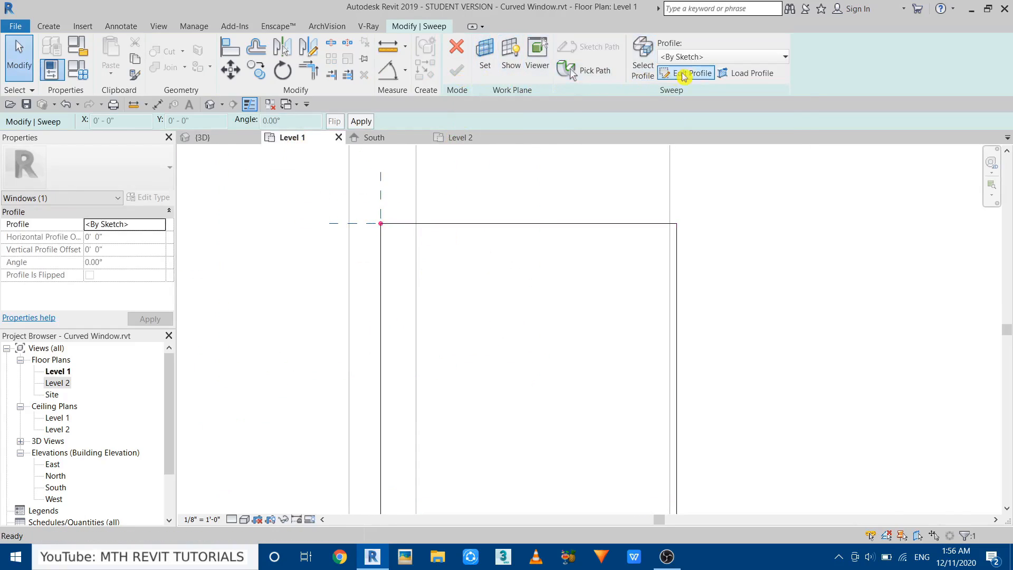
left_click(691, 73)
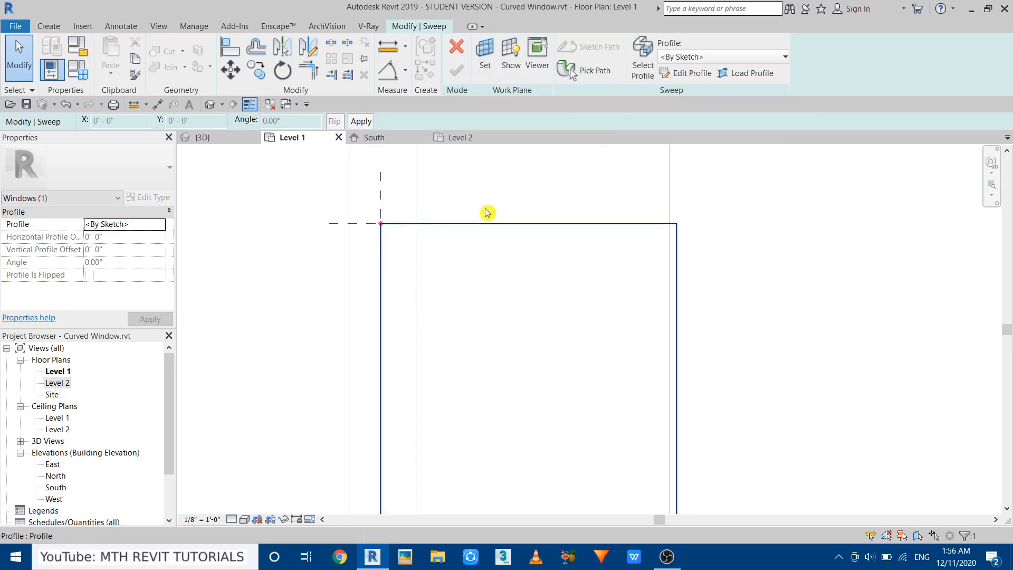
mouse_move(750, 73)
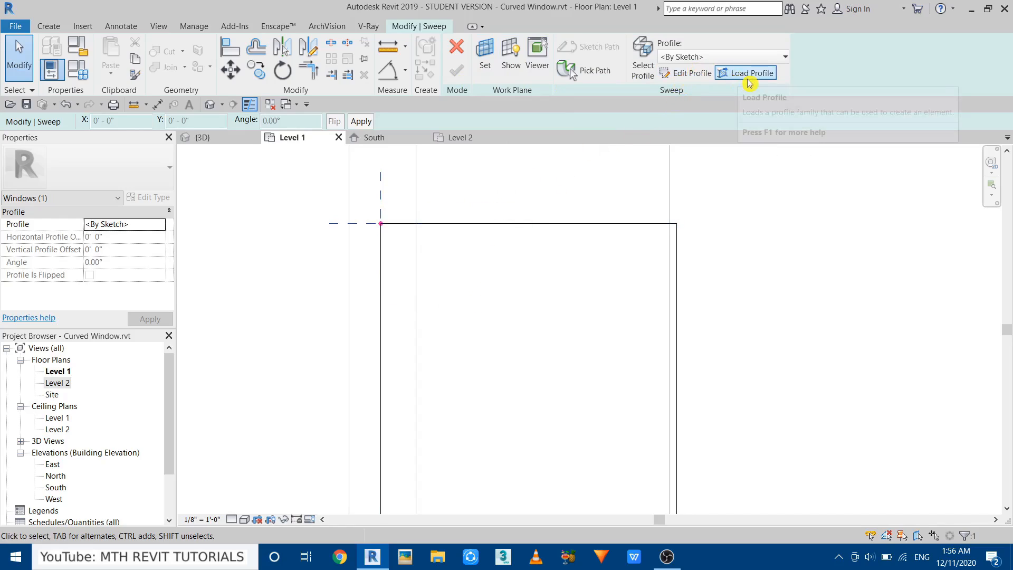
mouse_move(653, 100)
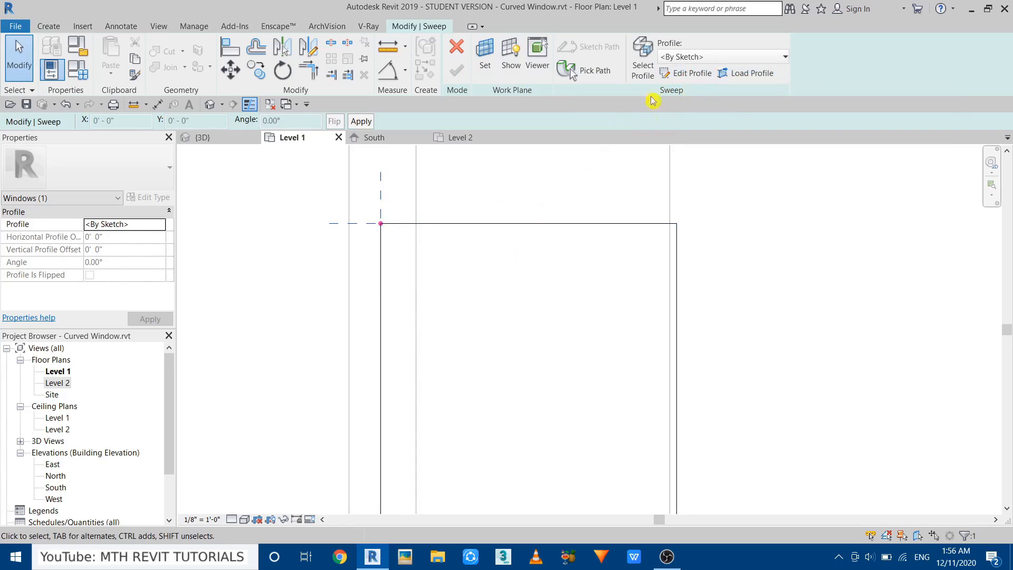
mouse_move(564, 200)
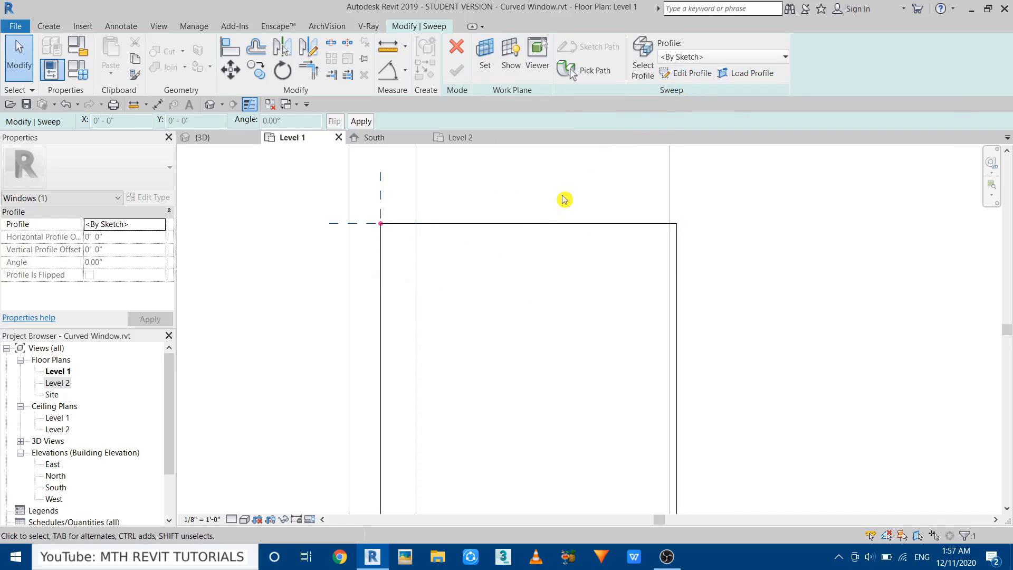
mouse_move(691, 73)
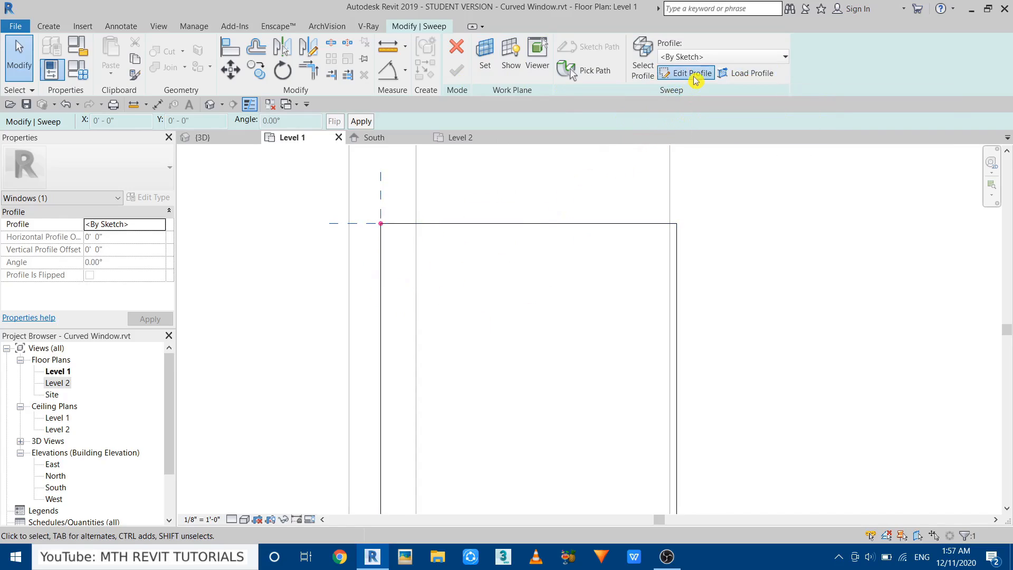
left_click(688, 73)
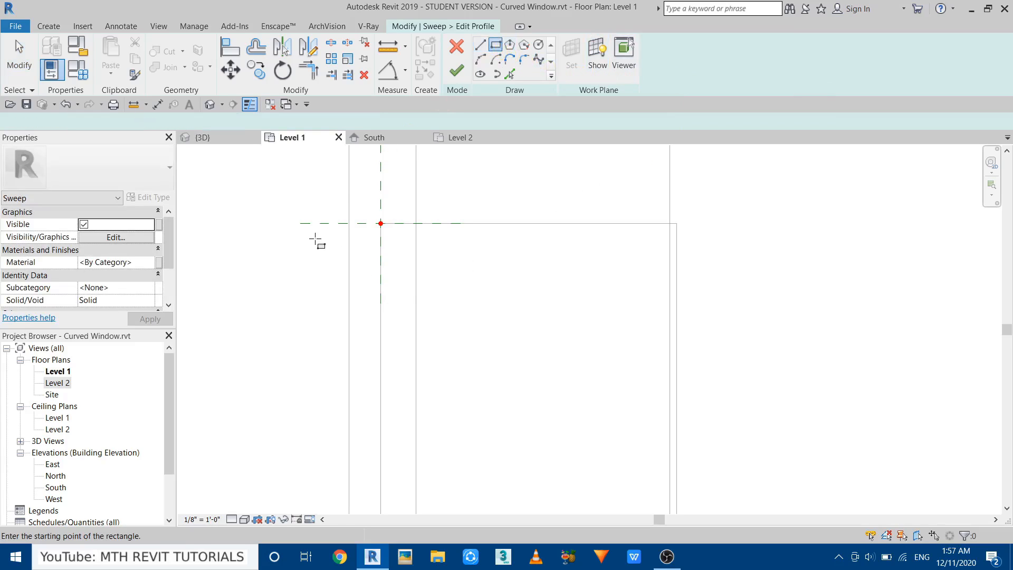
left_click(381, 224)
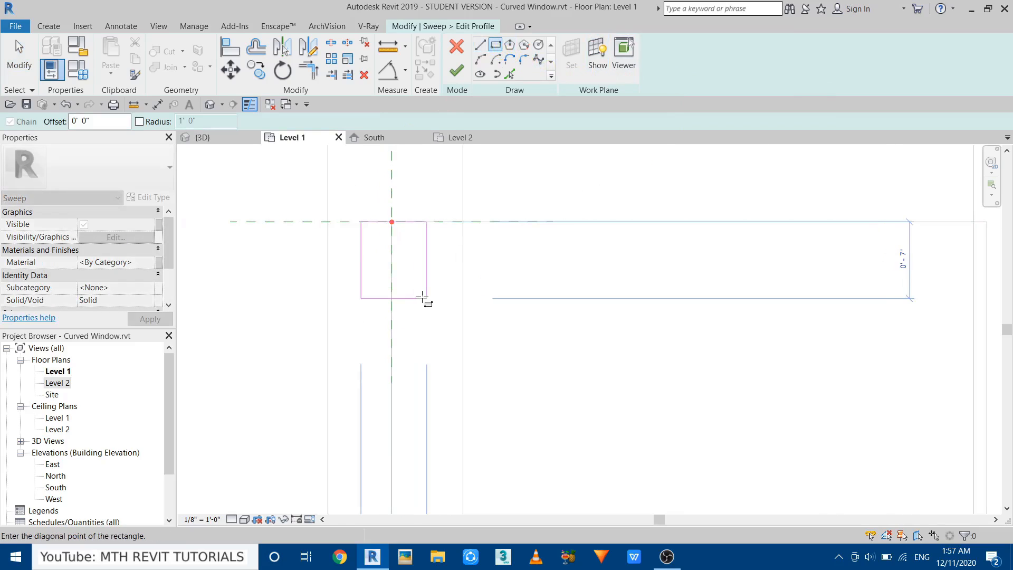
left_click(463, 137)
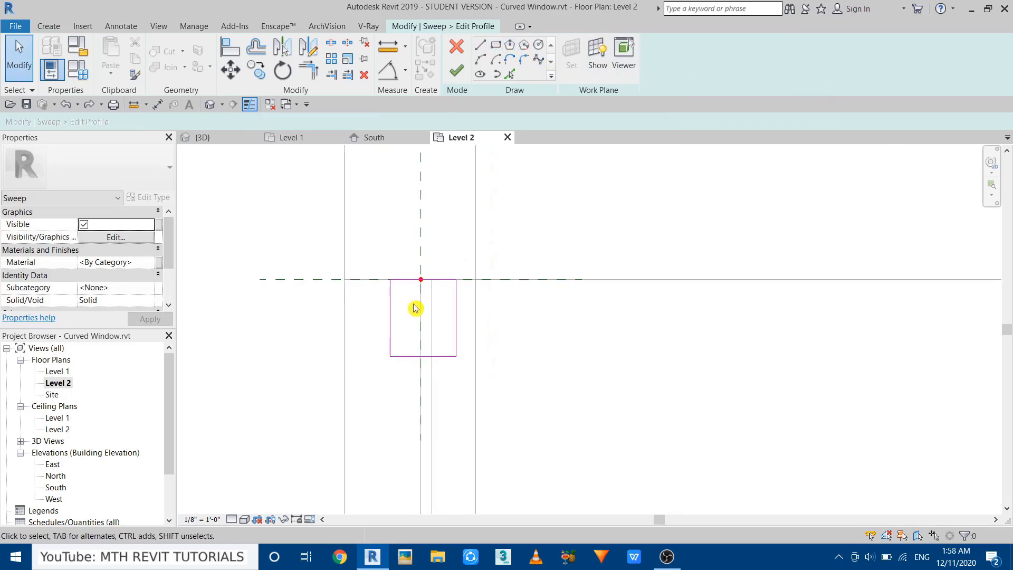
left_click(423, 316)
type("2")
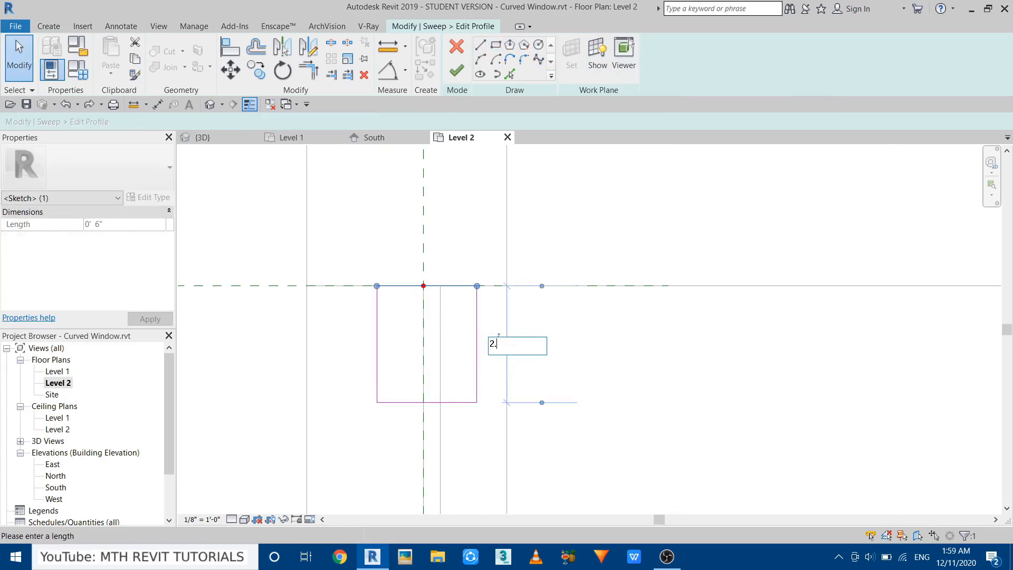
type("5")
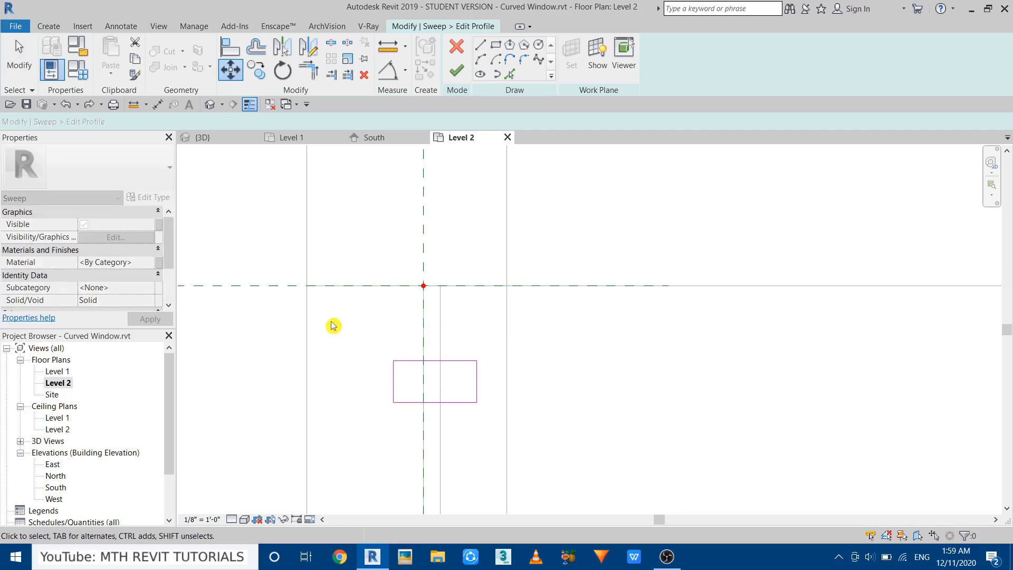
Step: Move the profile rectangle onto the path endpoint, finish the sketch and dismiss the sweep error
left_click(435, 382)
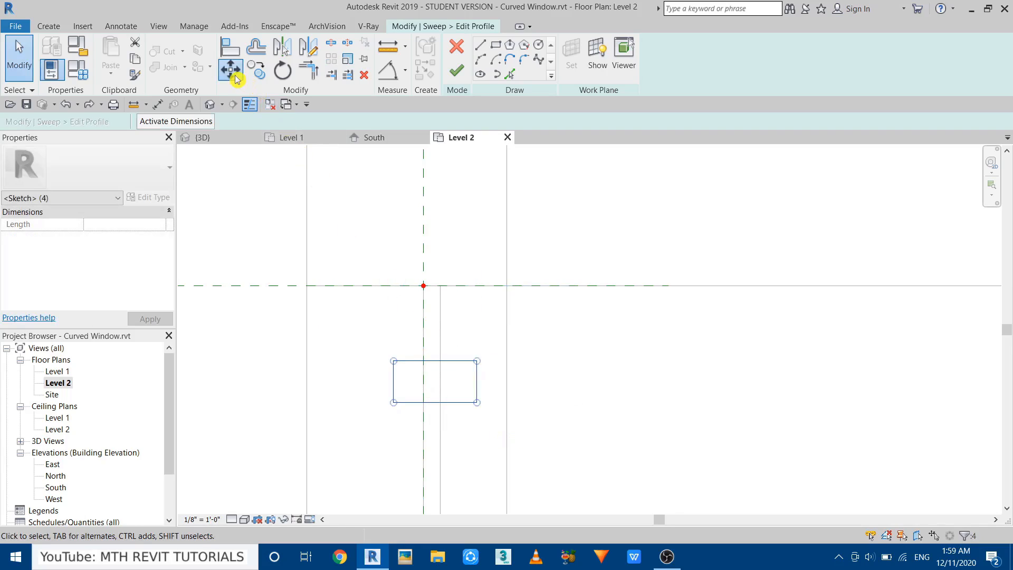
left_click(231, 68)
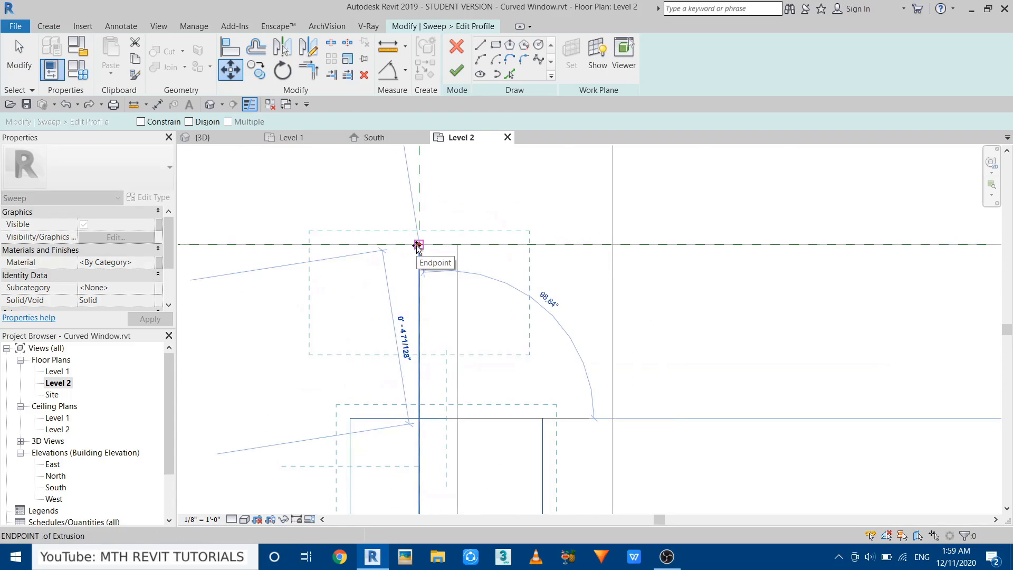
left_click(420, 248)
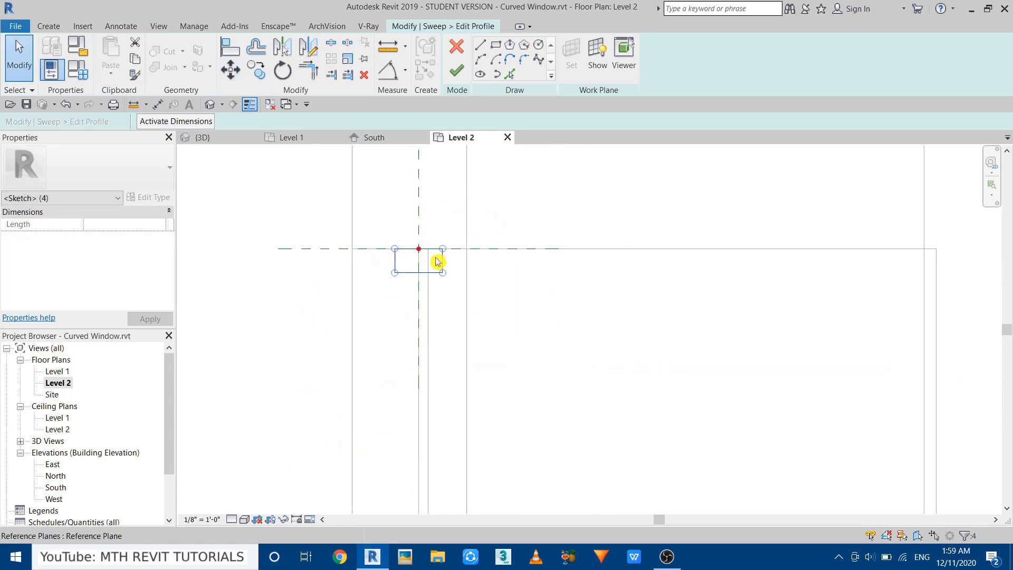
left_click(456, 70)
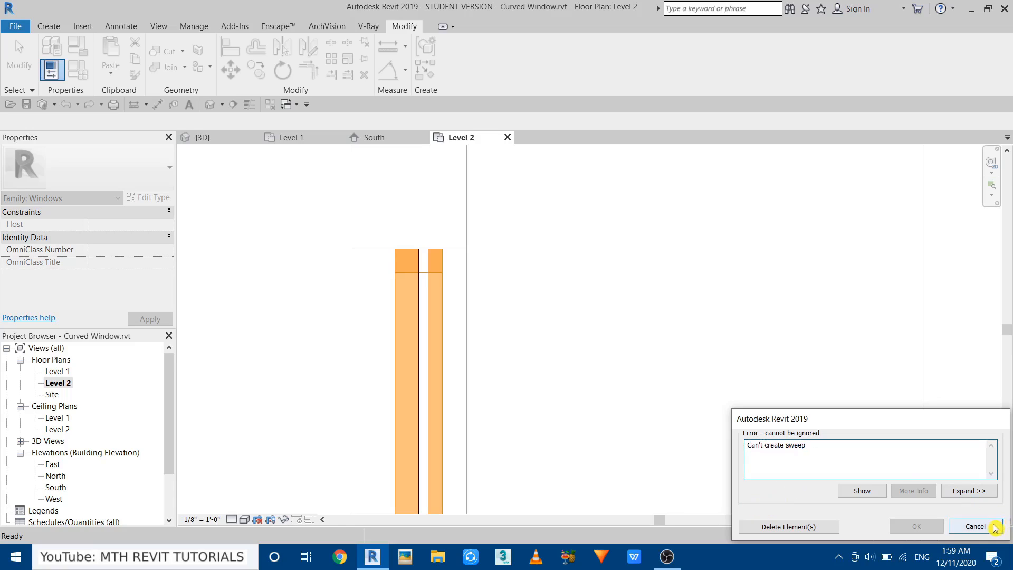
left_click(976, 526)
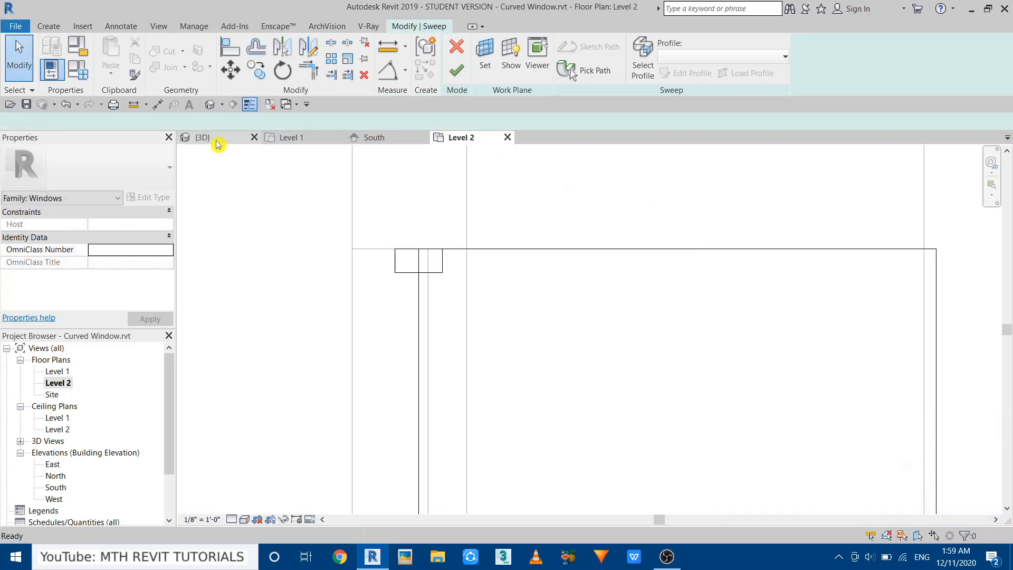
left_click(203, 138)
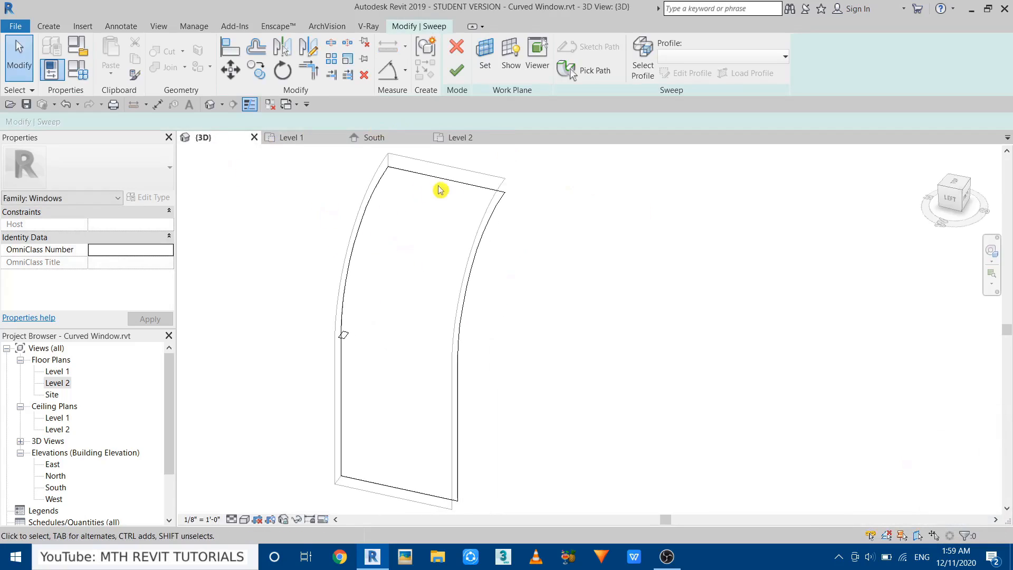
mouse_move(434, 292)
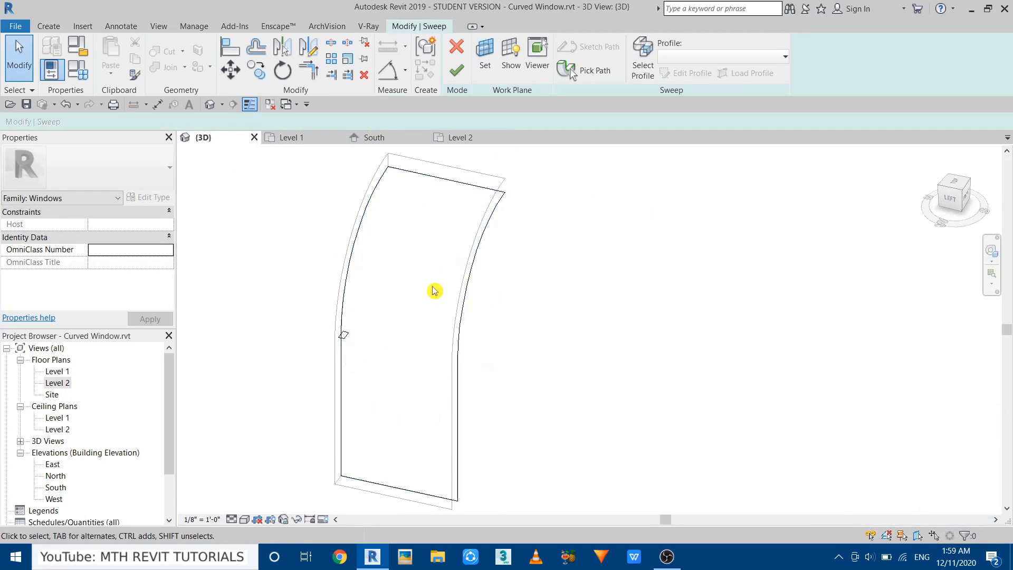
mouse_move(399, 284)
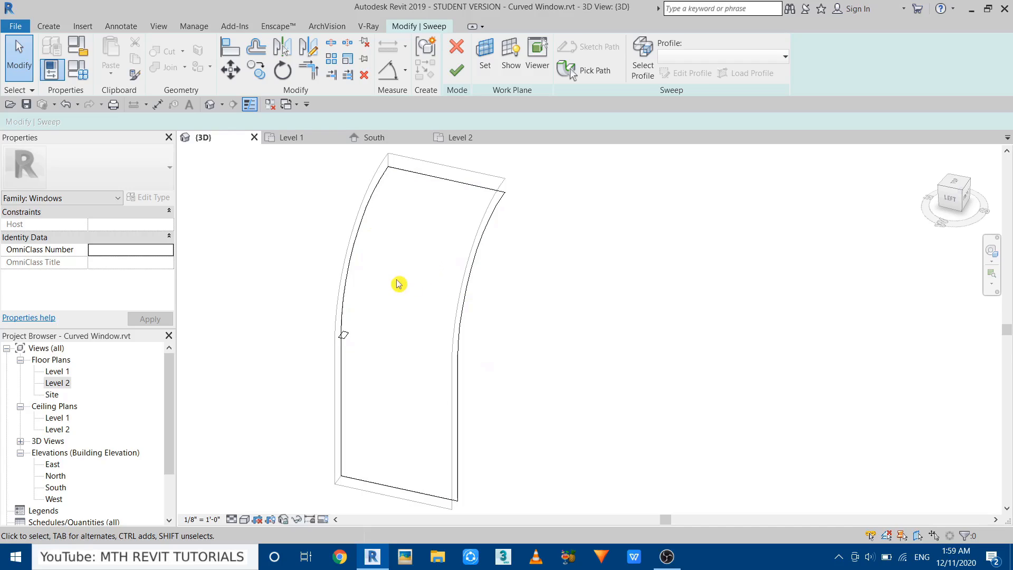
Step: Reopen the sweep path and delete its top straight edge segment
left_click(595, 71)
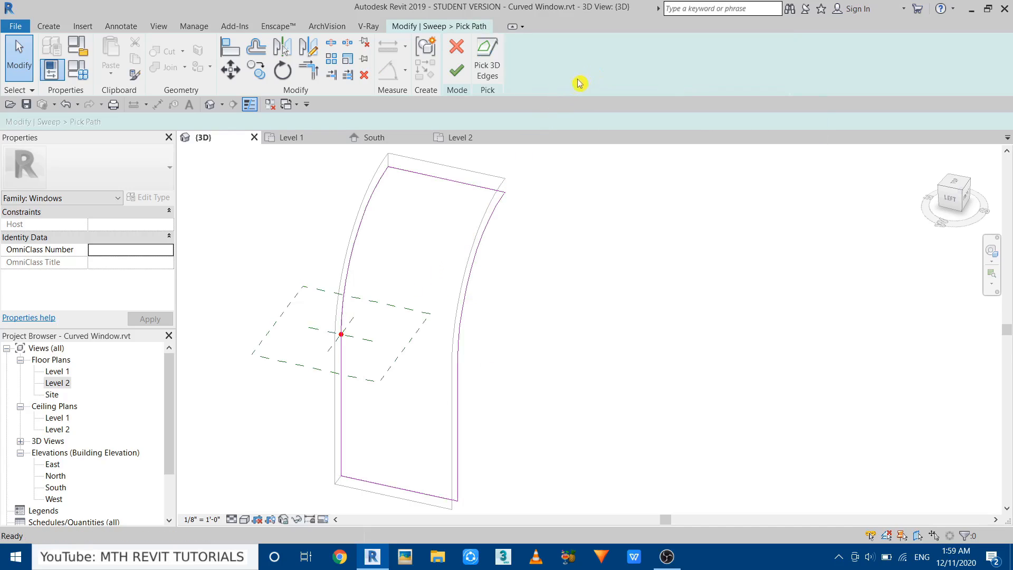
mouse_move(471, 168)
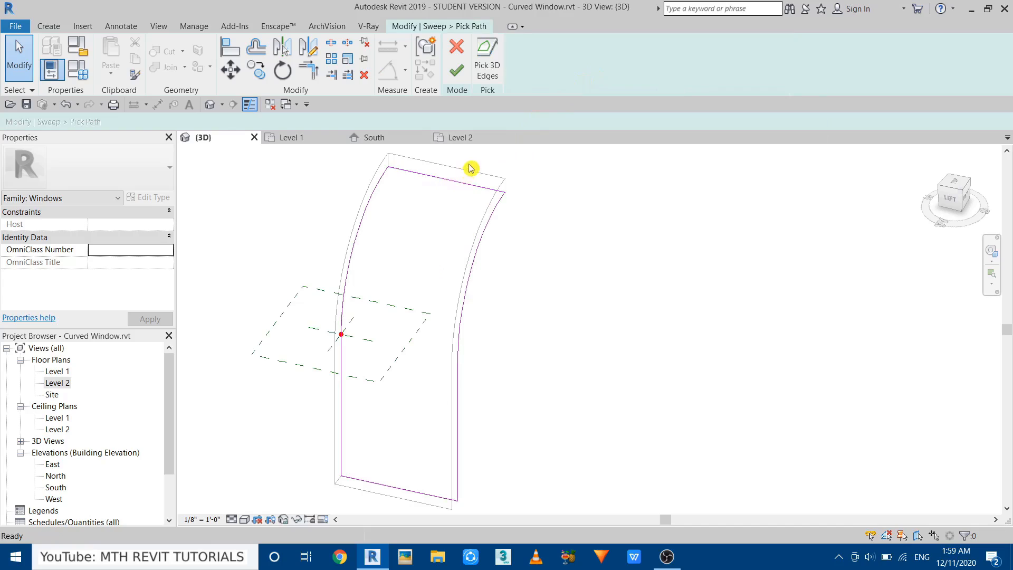
left_click(453, 169)
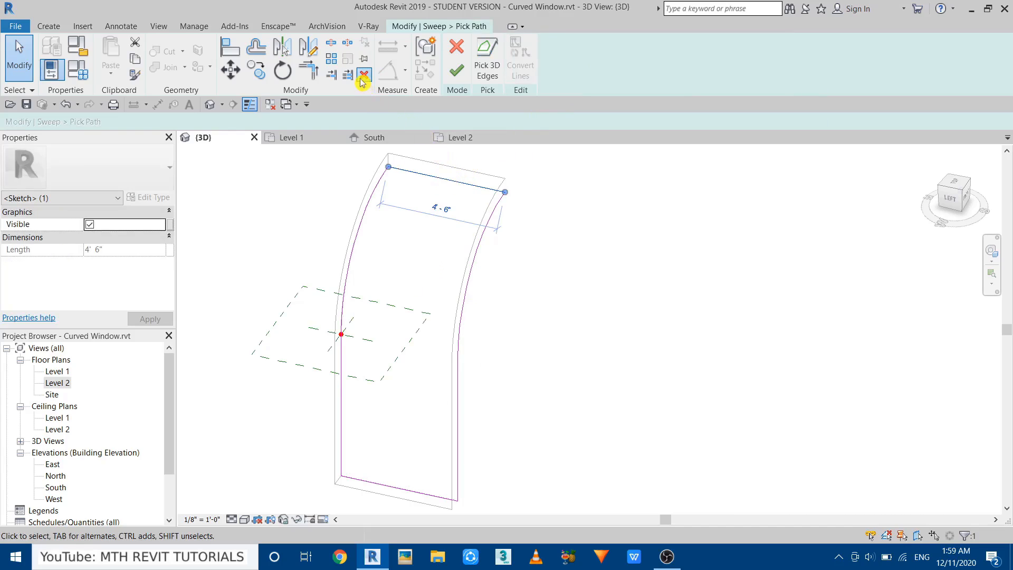
left_click(456, 69)
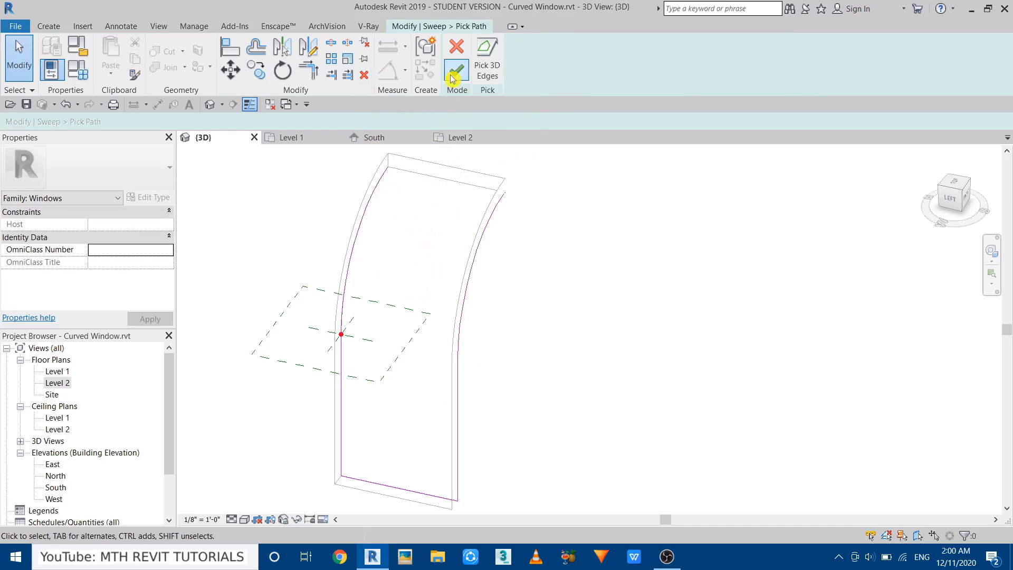
mouse_move(384, 212)
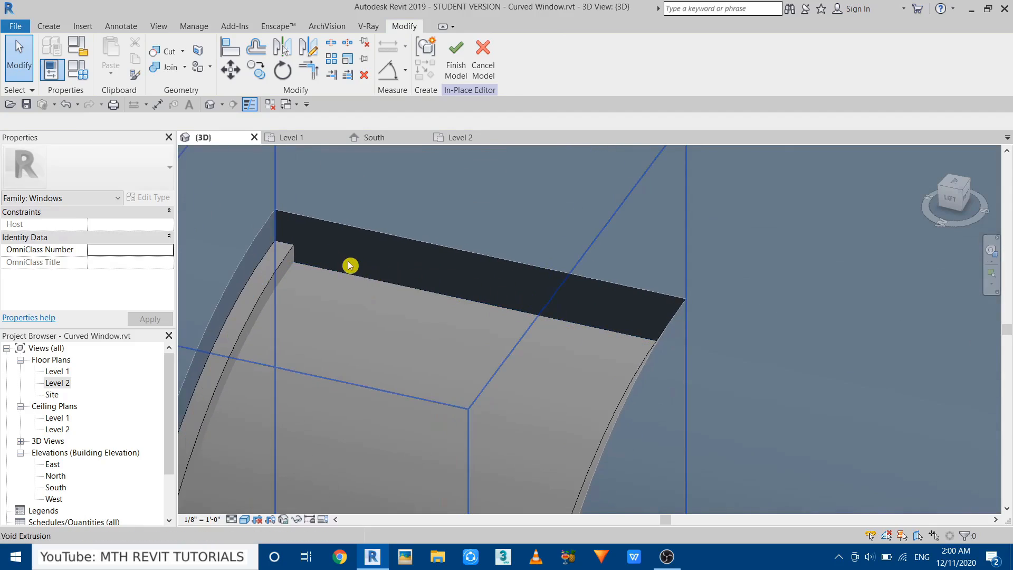
mouse_move(237, 273)
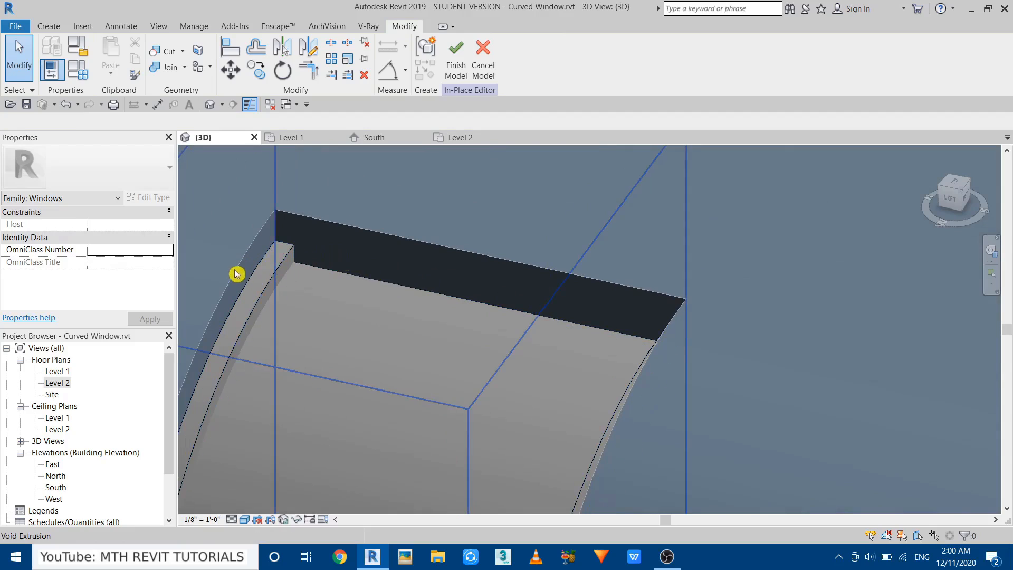
Step: Sketch the void rectangle in the South elevation, finish the extrusion and switch to the Level 2 plan
left_click(326, 251)
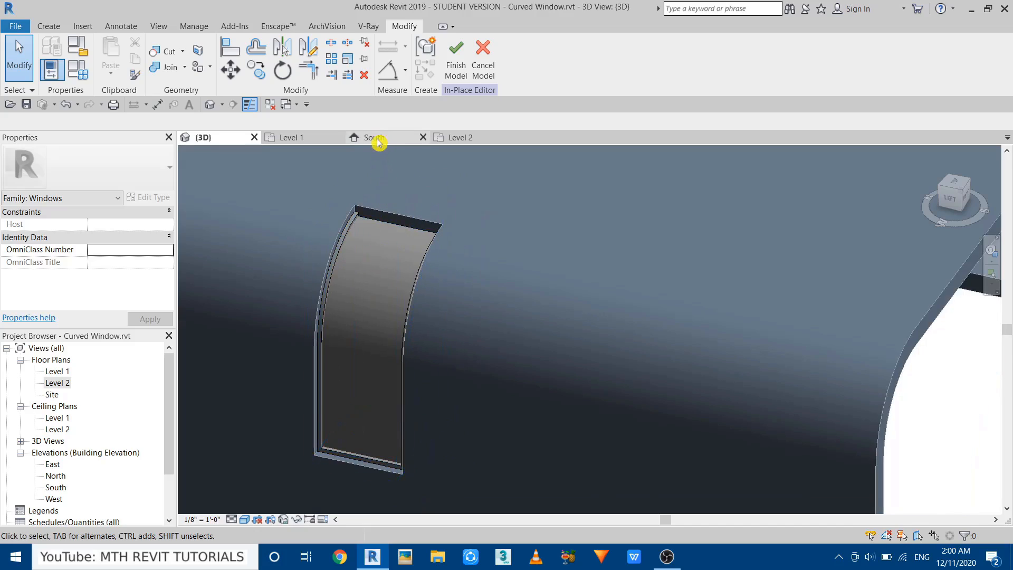
left_click(374, 137)
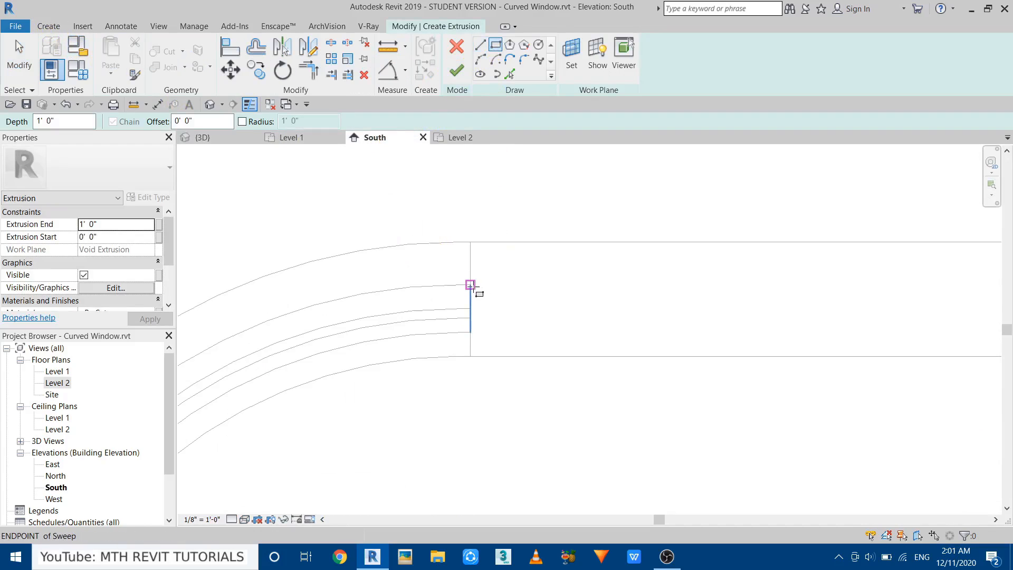
left_click(444, 333)
type("2")
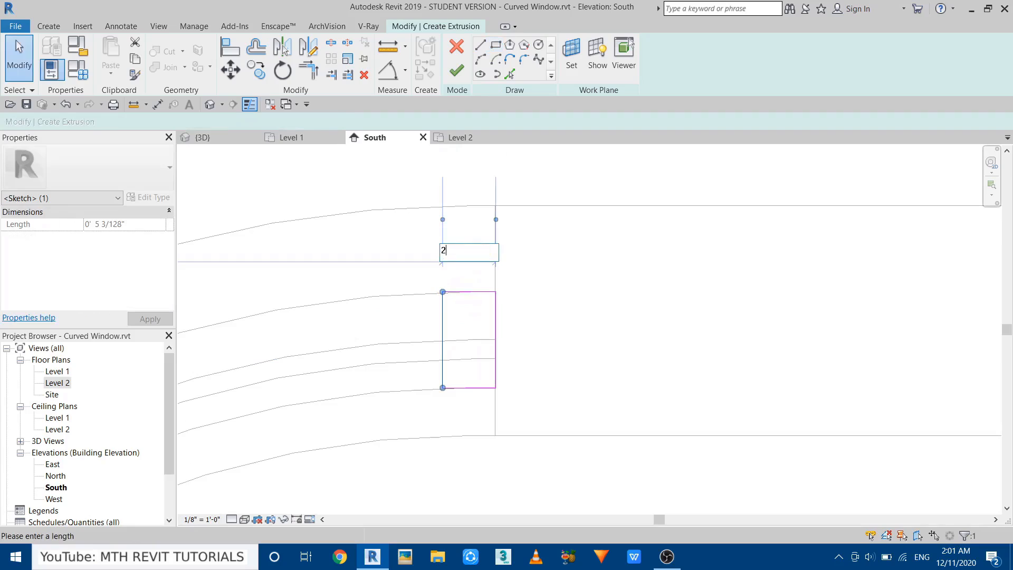
key("Return")
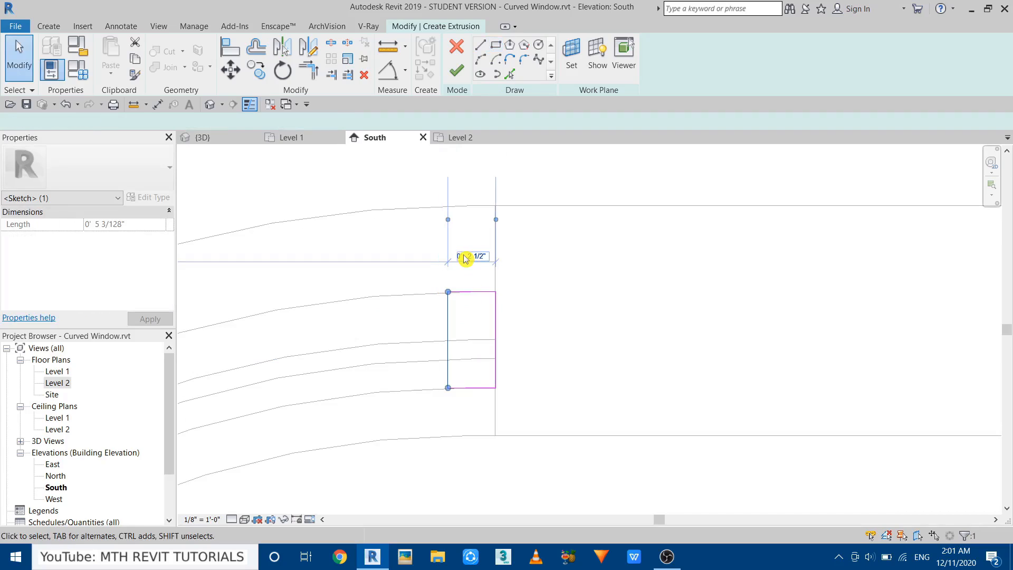
left_click(456, 69)
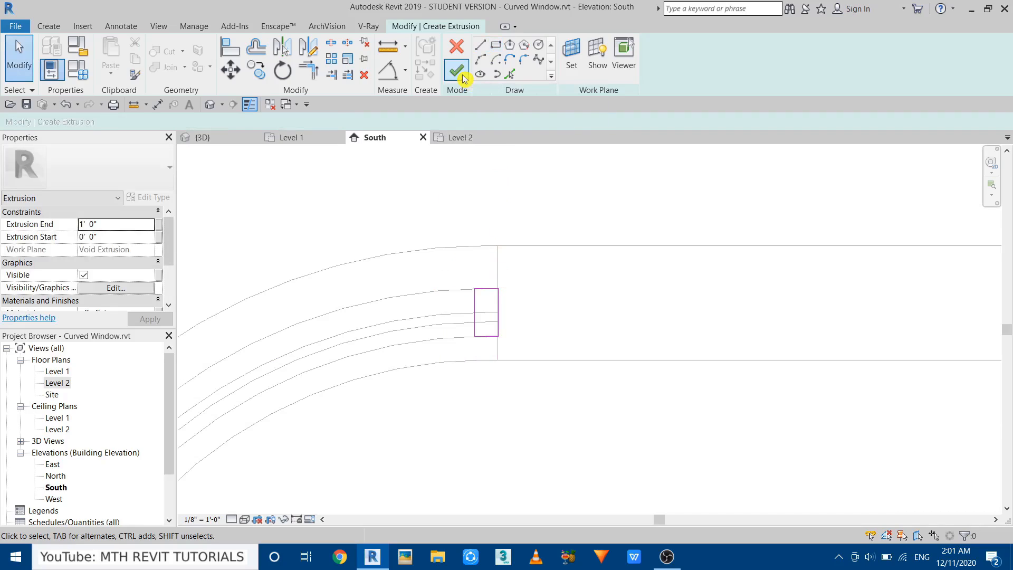
left_click(456, 69)
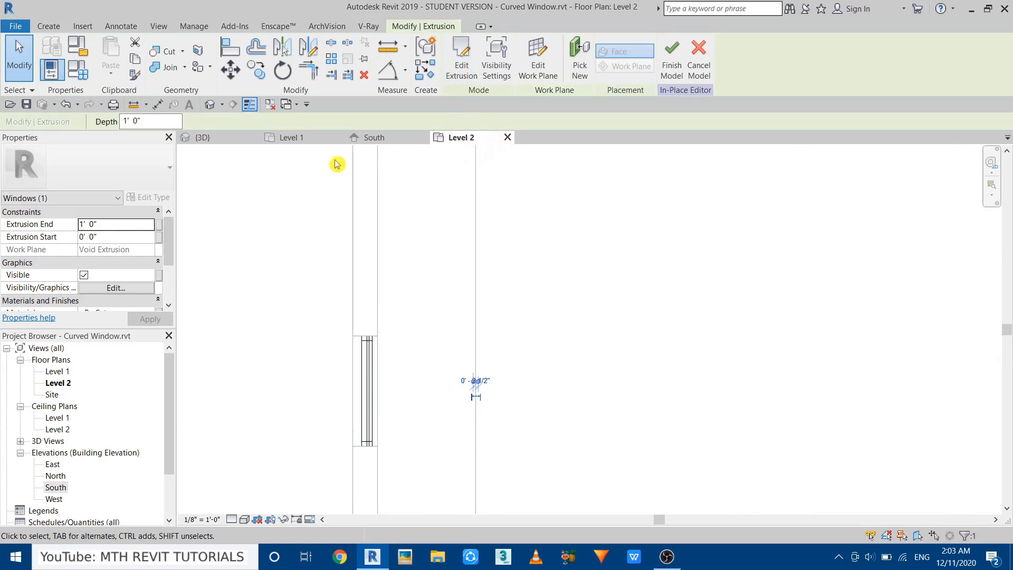
Step: Switch to the 3D view and select the curved glass panel extrusion
left_click(202, 137)
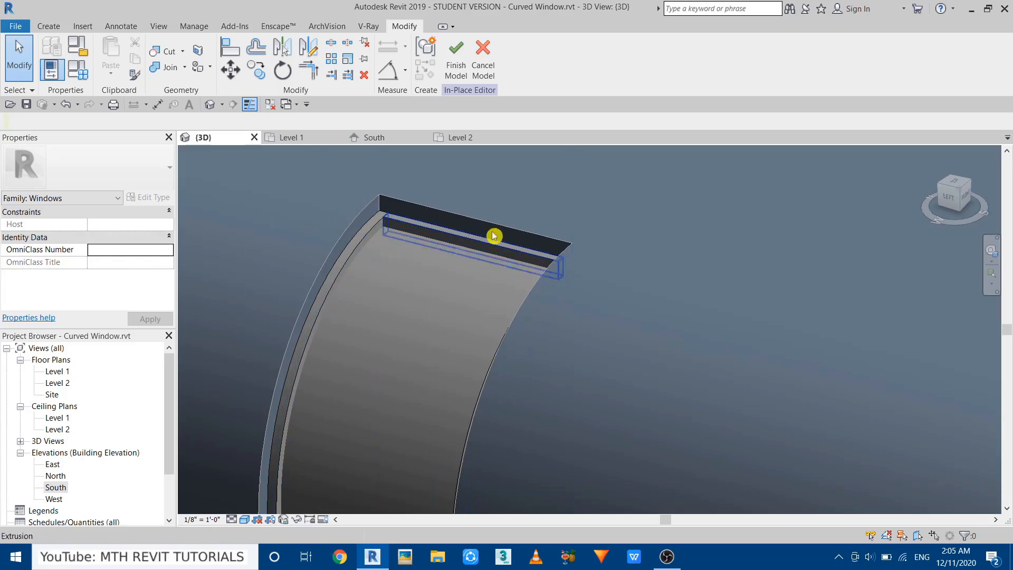
mouse_move(440, 281)
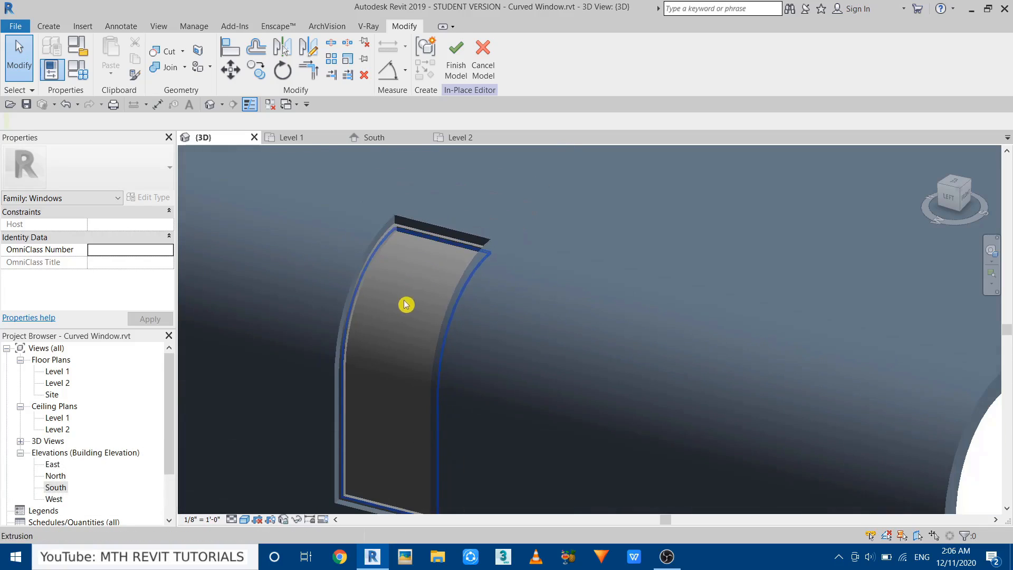
left_click(406, 304)
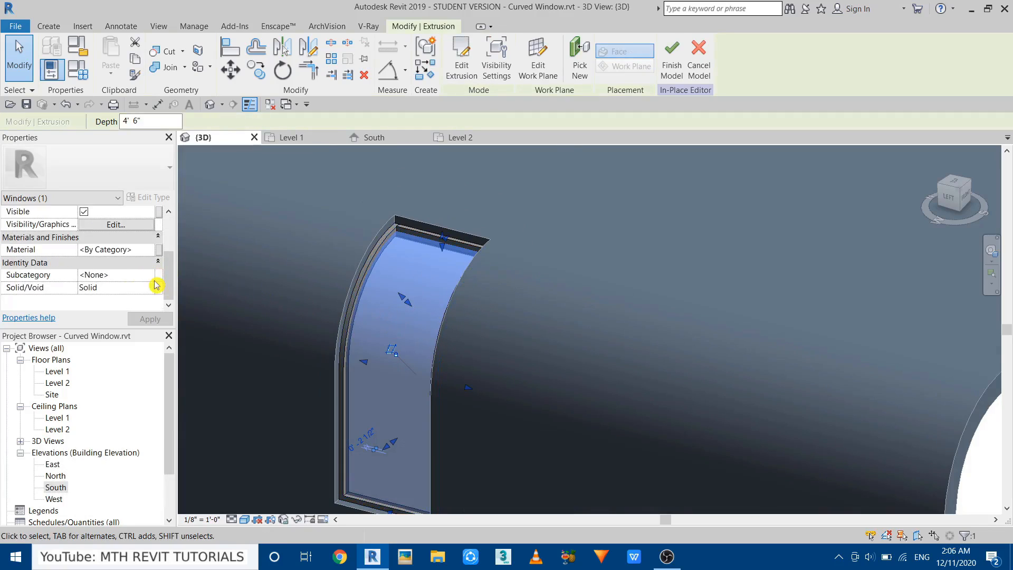
mouse_move(160, 250)
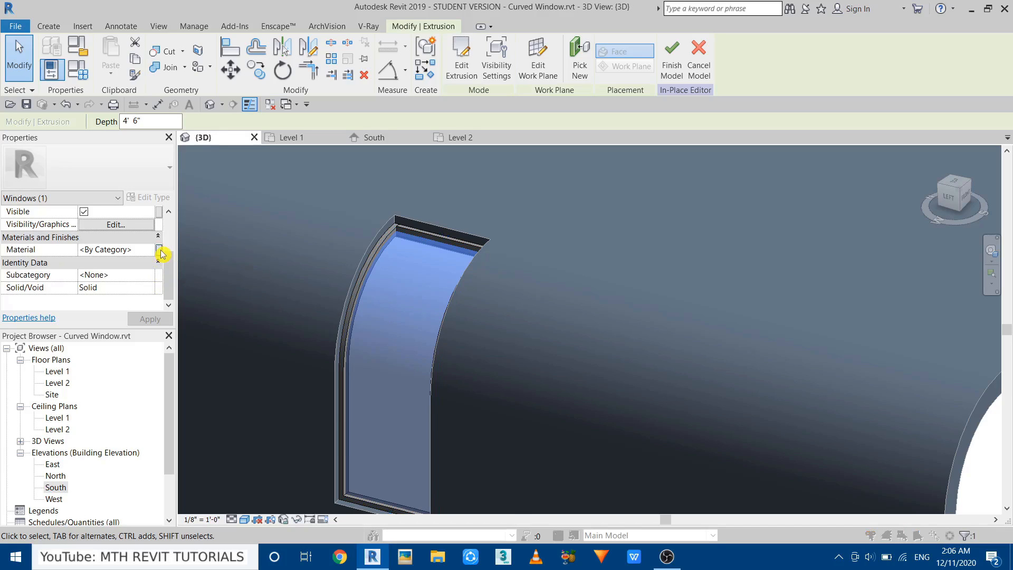
Step: Associate the panel's Material with a new type parameter named Glass
left_click(163, 252)
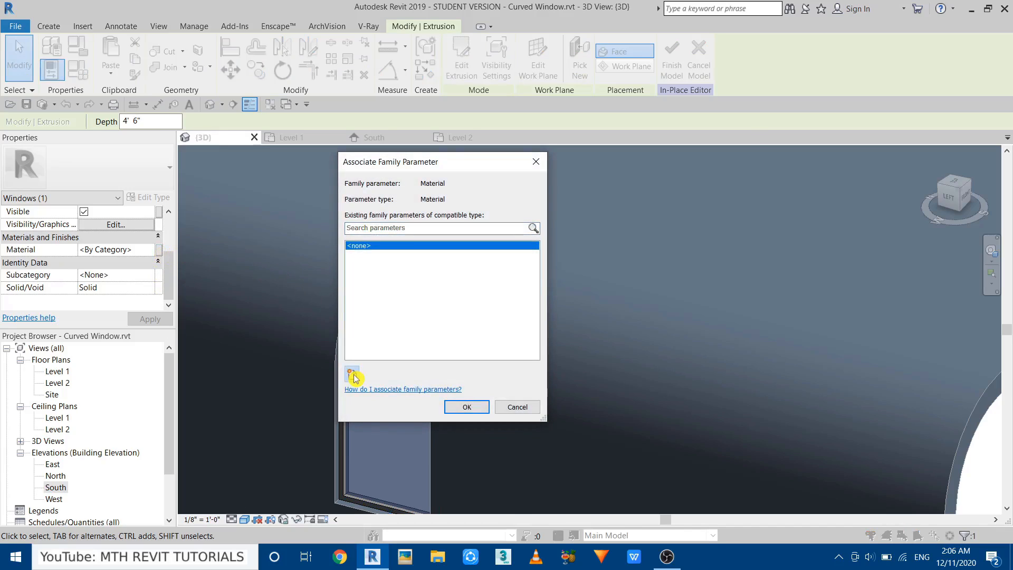
left_click(352, 375)
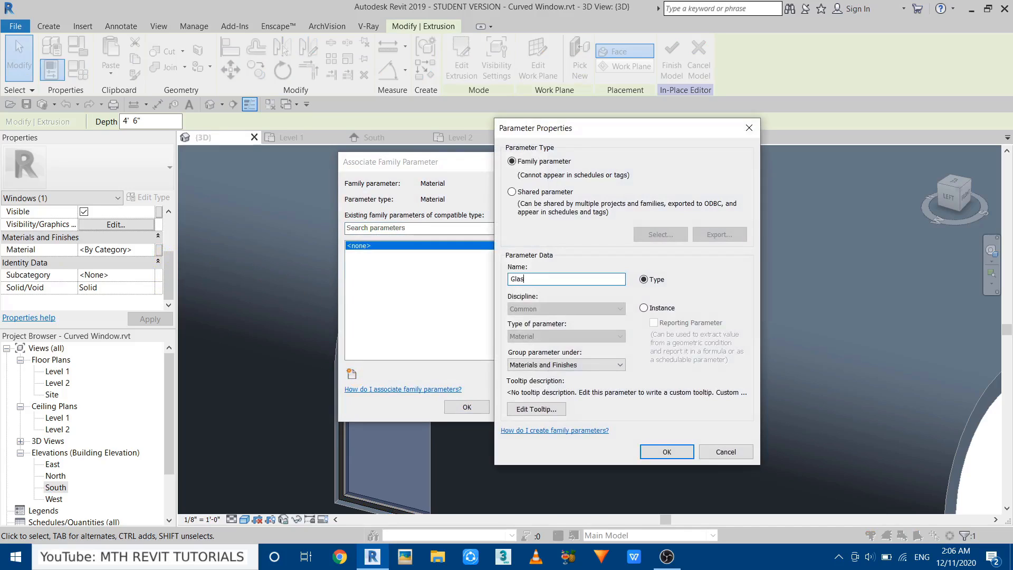
left_click(666, 451)
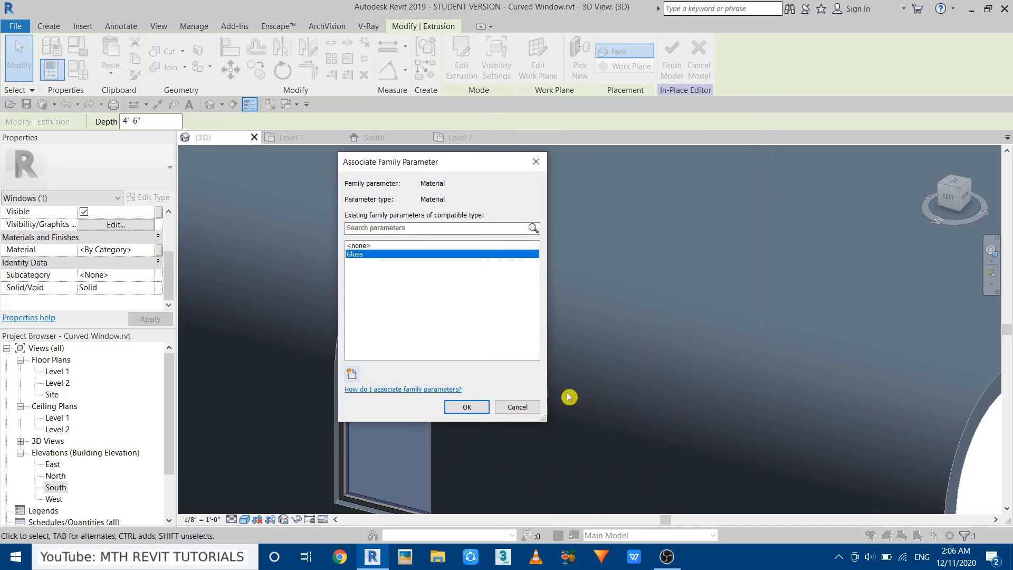
left_click(467, 406)
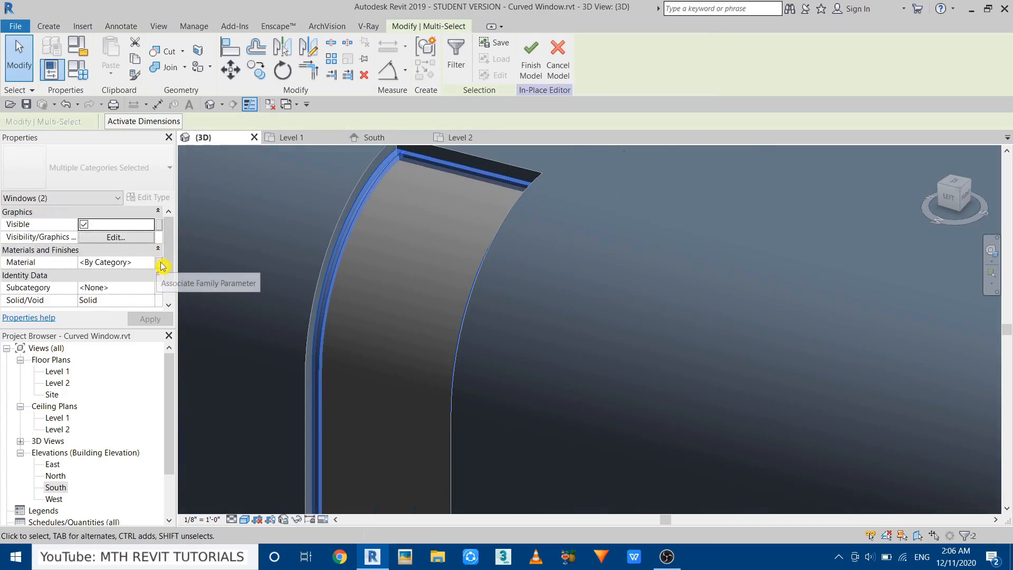
Step: Associate the frame pieces' Material with a new type parameter named Mullions
left_click(160, 262)
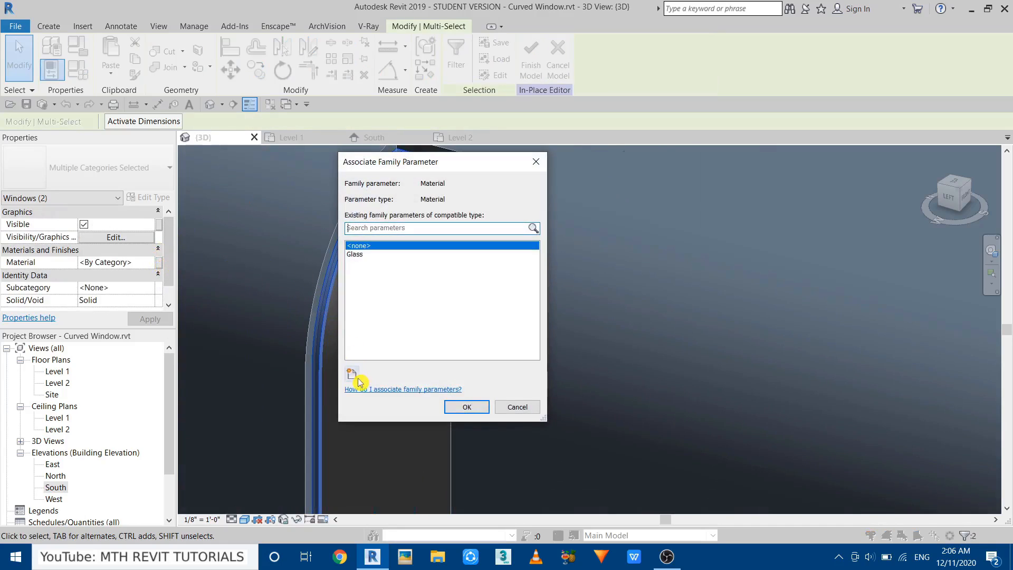
left_click(353, 375)
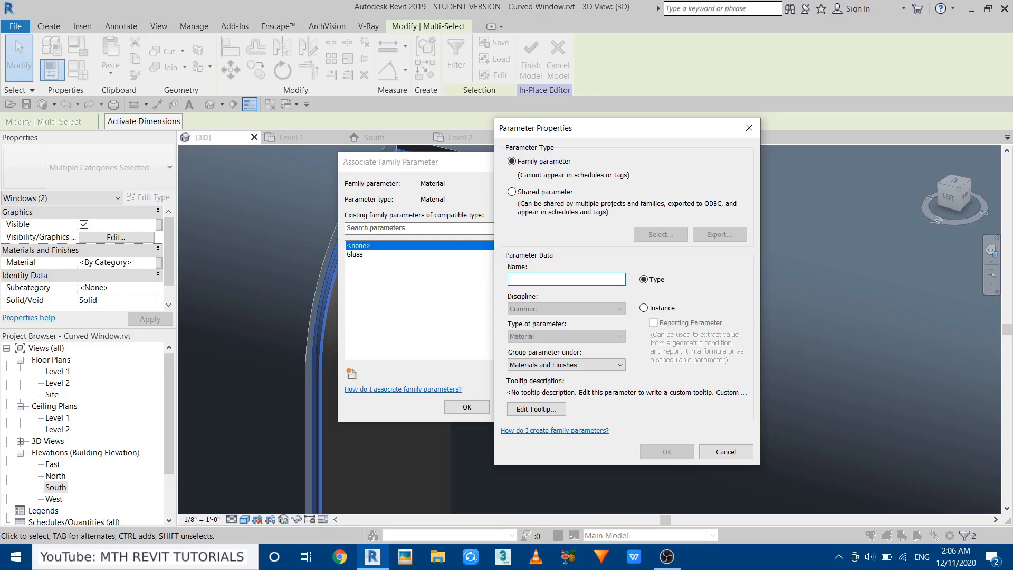
type("Mu")
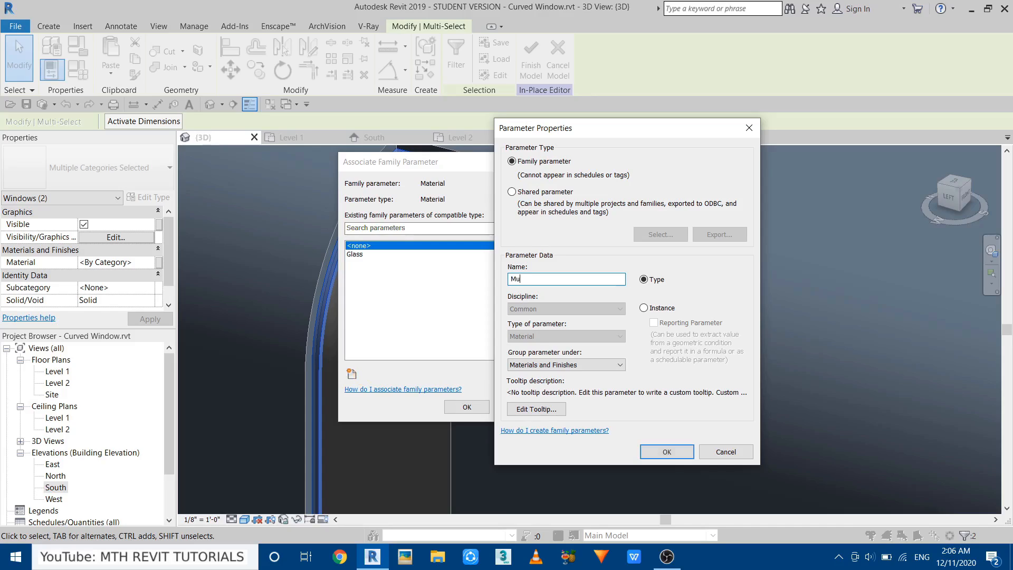
type("llions")
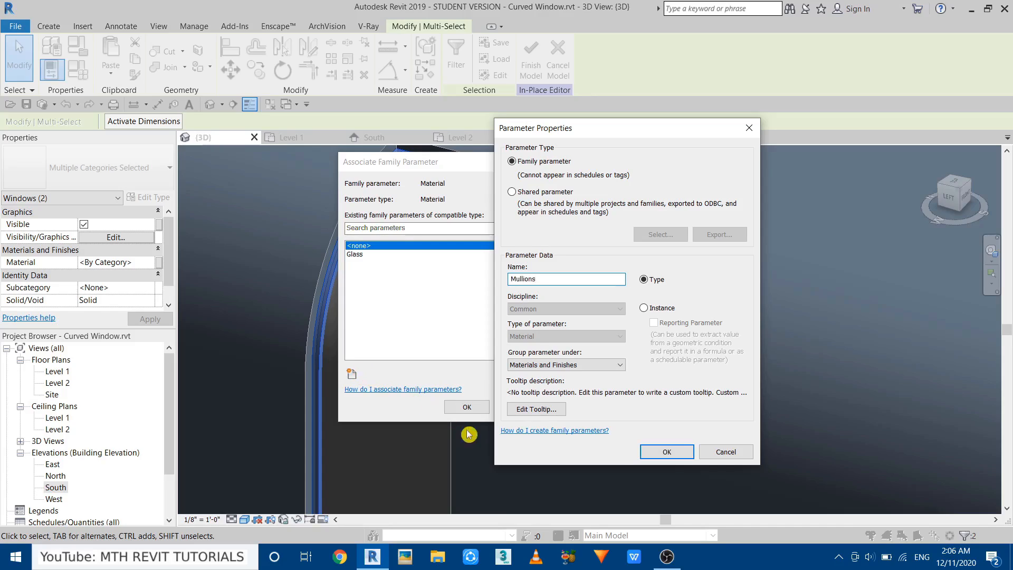
left_click(666, 450)
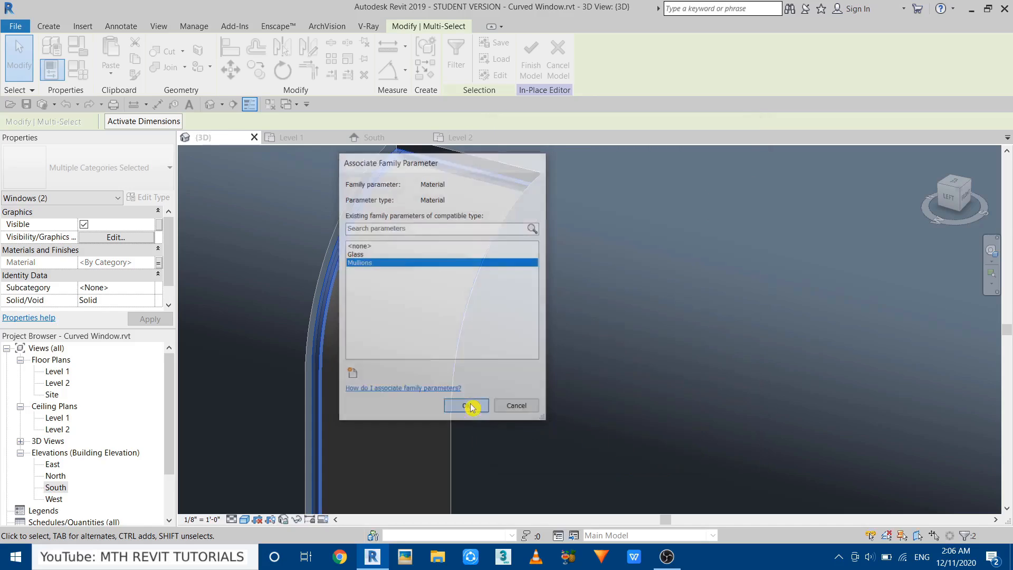
left_click(466, 405)
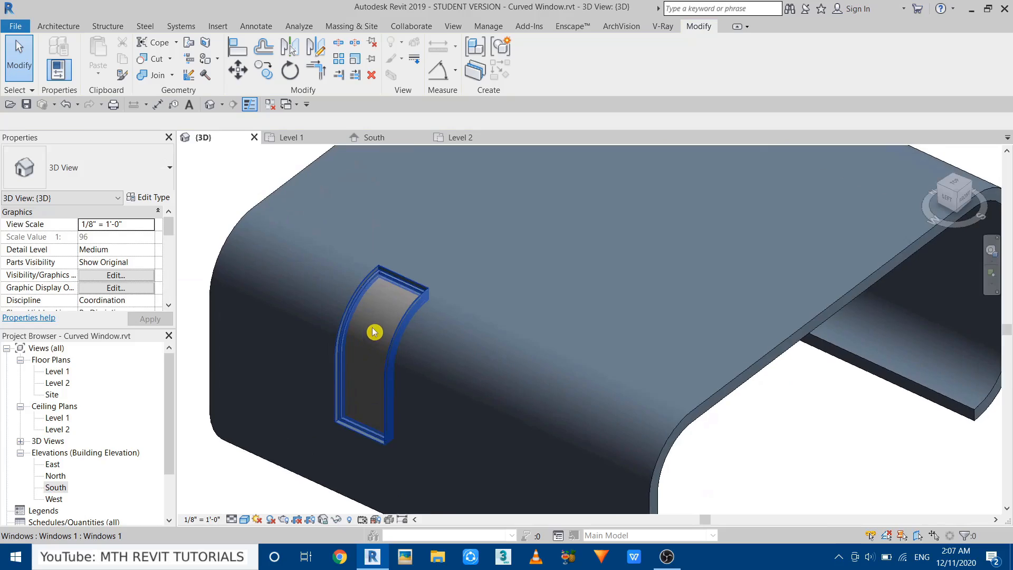
Step: In the Windows 1 type properties set Mullions to Aluminum and Glass to Glass
left_click(149, 197)
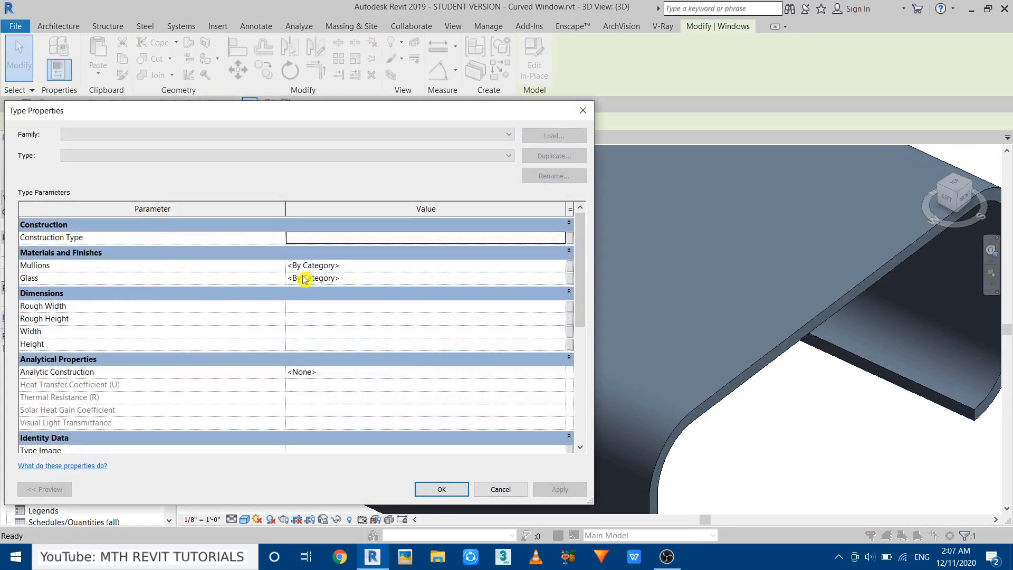
mouse_move(165, 293)
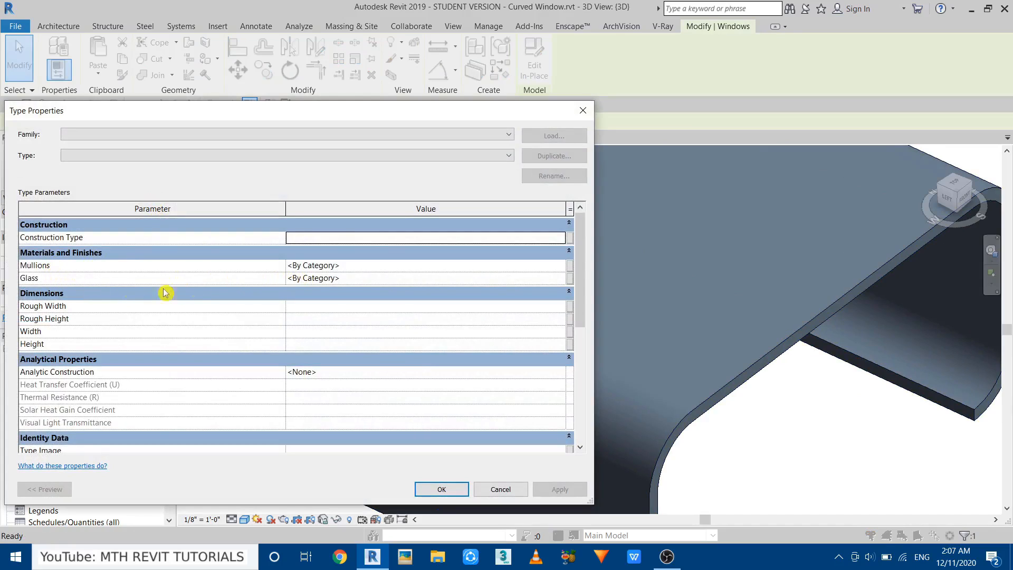
mouse_move(347, 278)
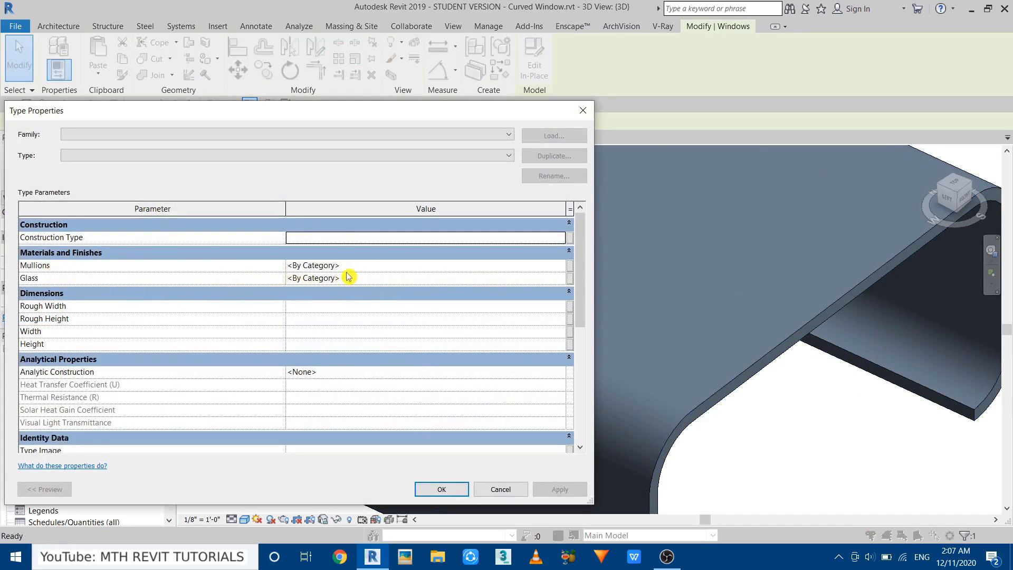
type("A")
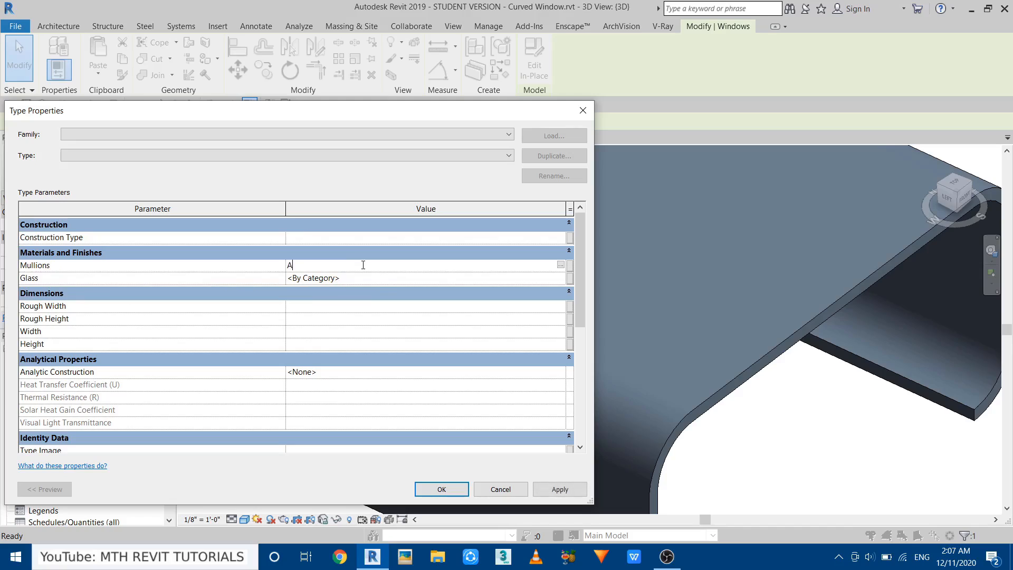
type("luminum")
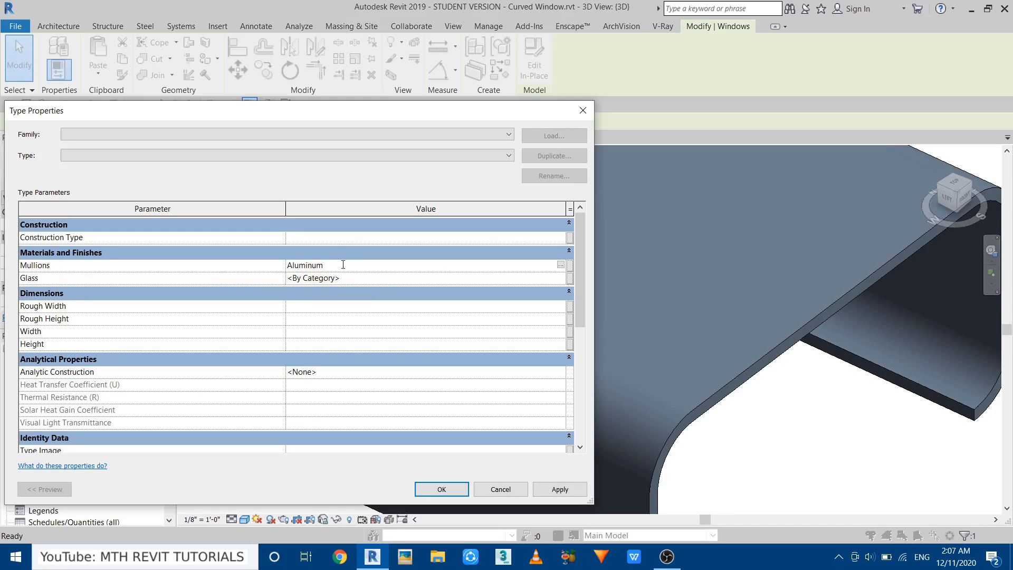
double_click(304, 265)
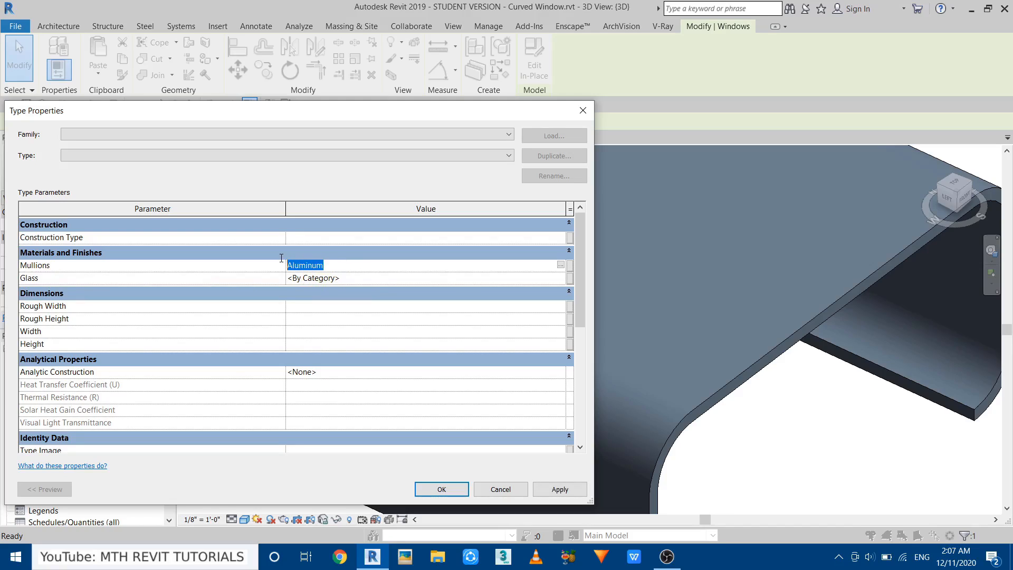
mouse_move(344, 278)
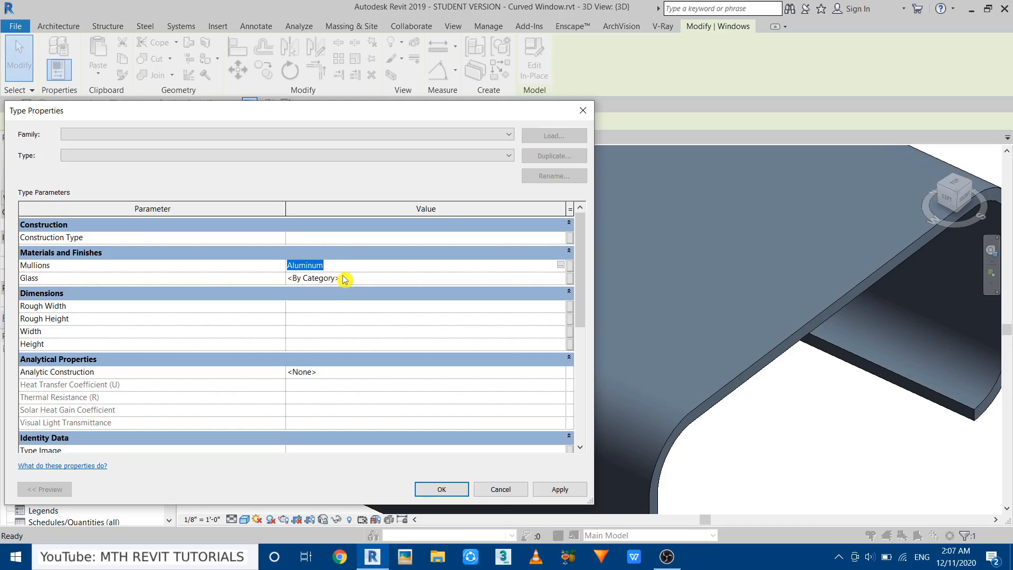
left_click(314, 277)
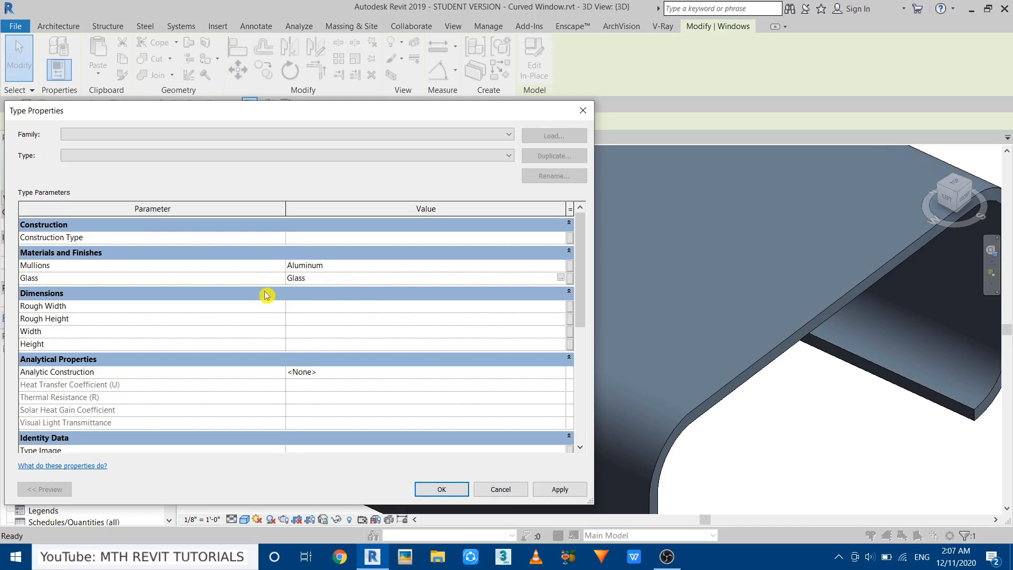
mouse_move(508, 387)
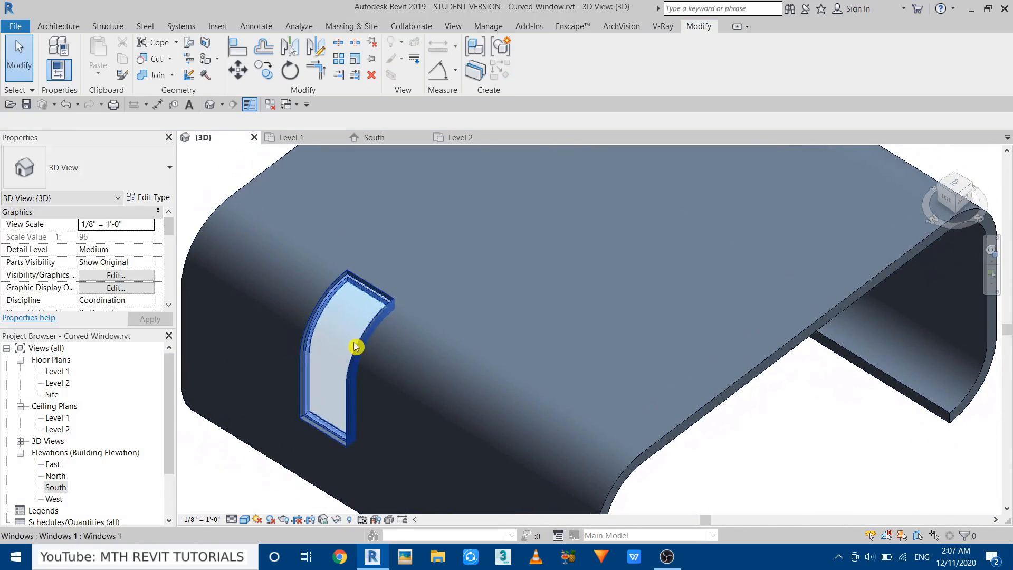
mouse_move(335, 350)
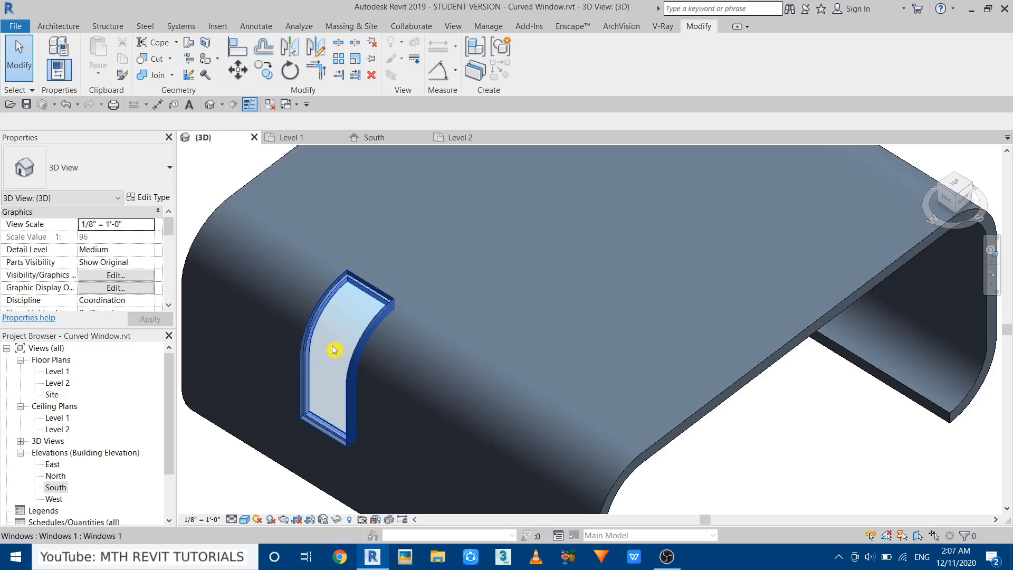
mouse_move(331, 349)
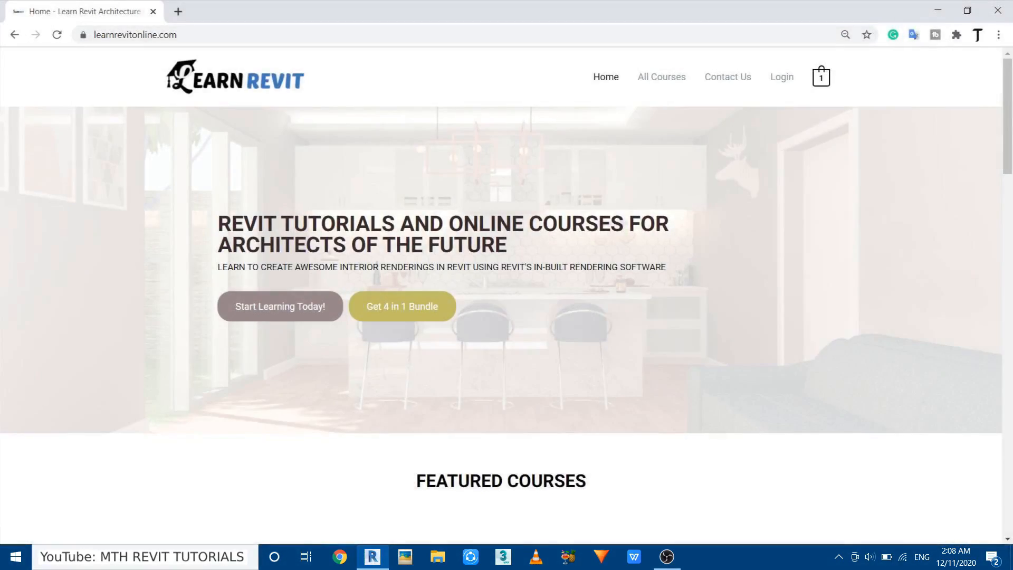
left_click(371, 556)
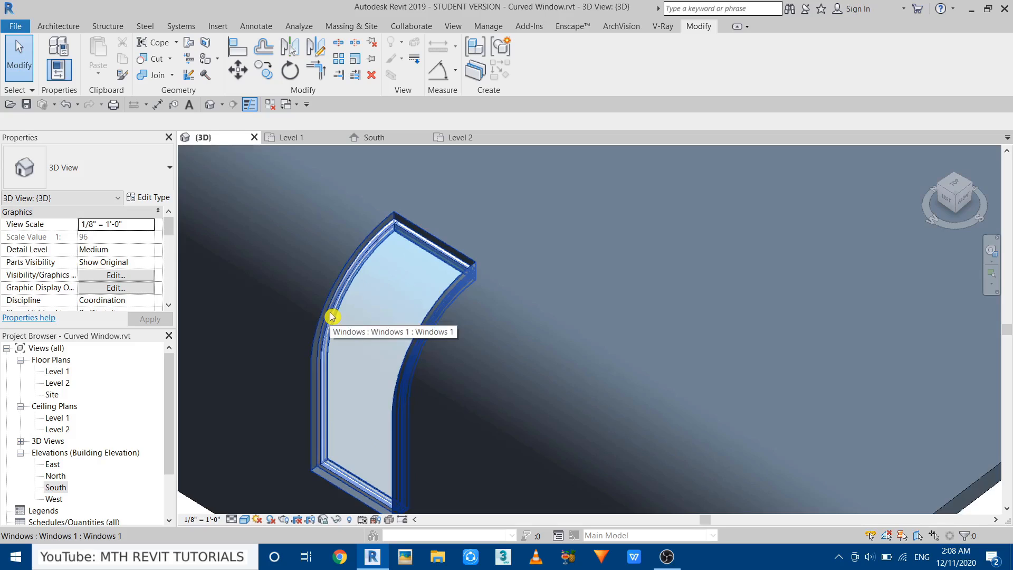